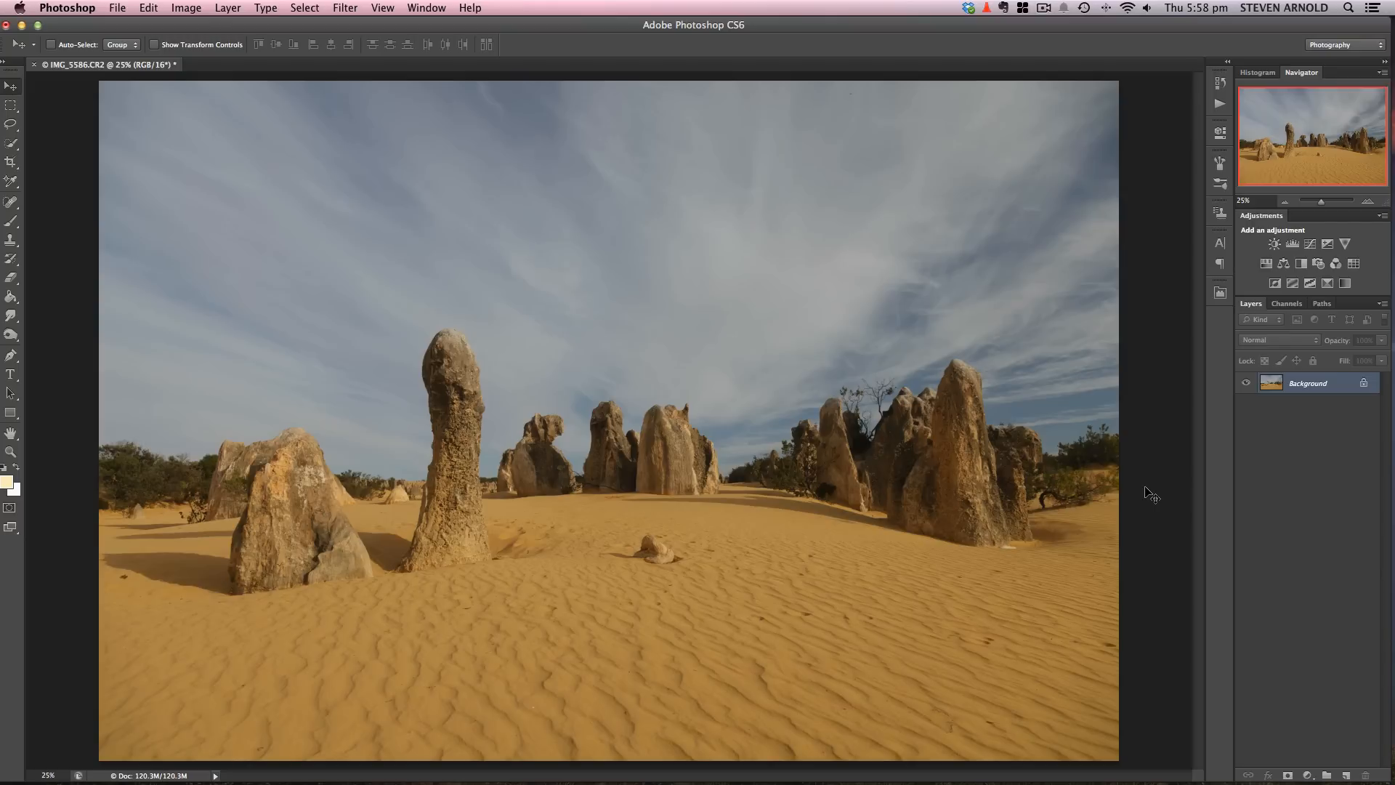
mouse_move(747, 289)
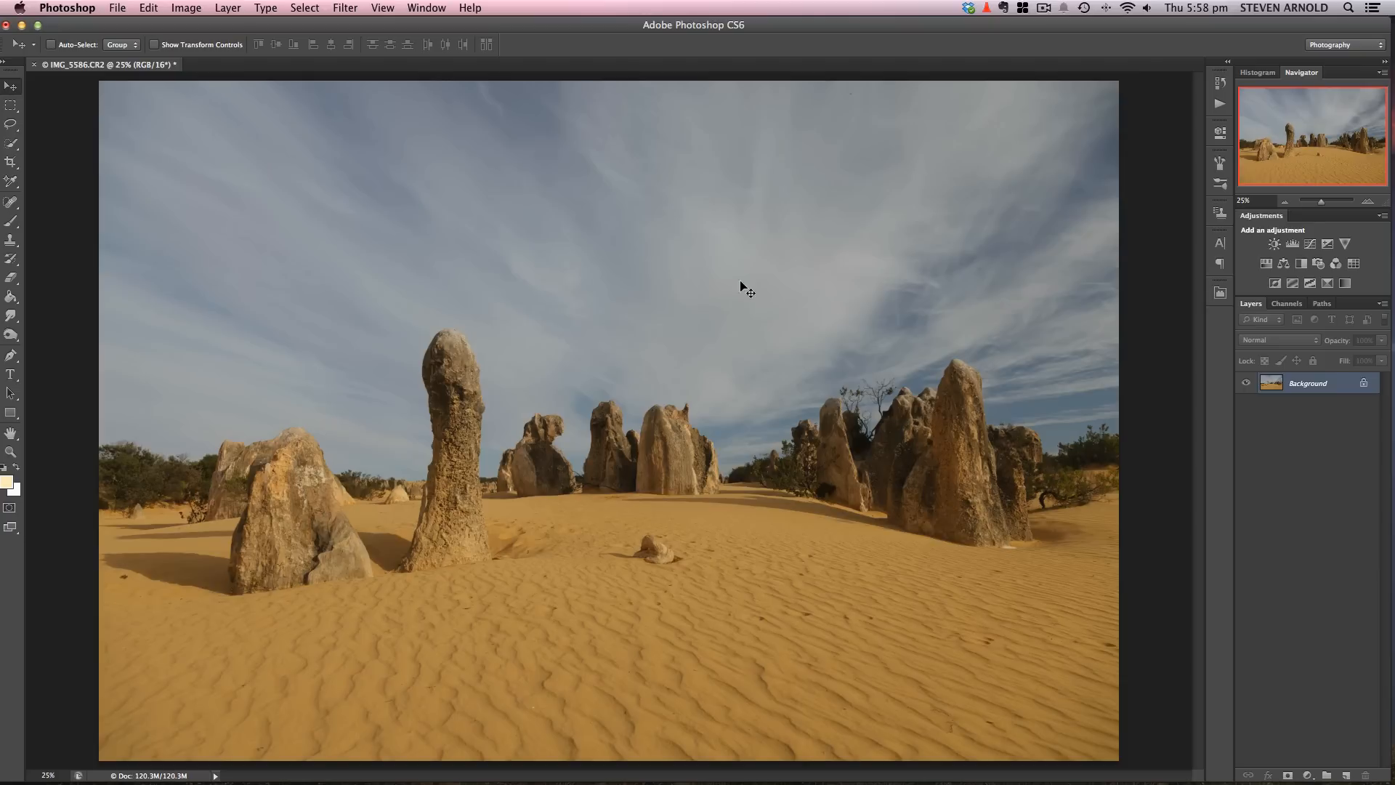
mouse_move(679, 270)
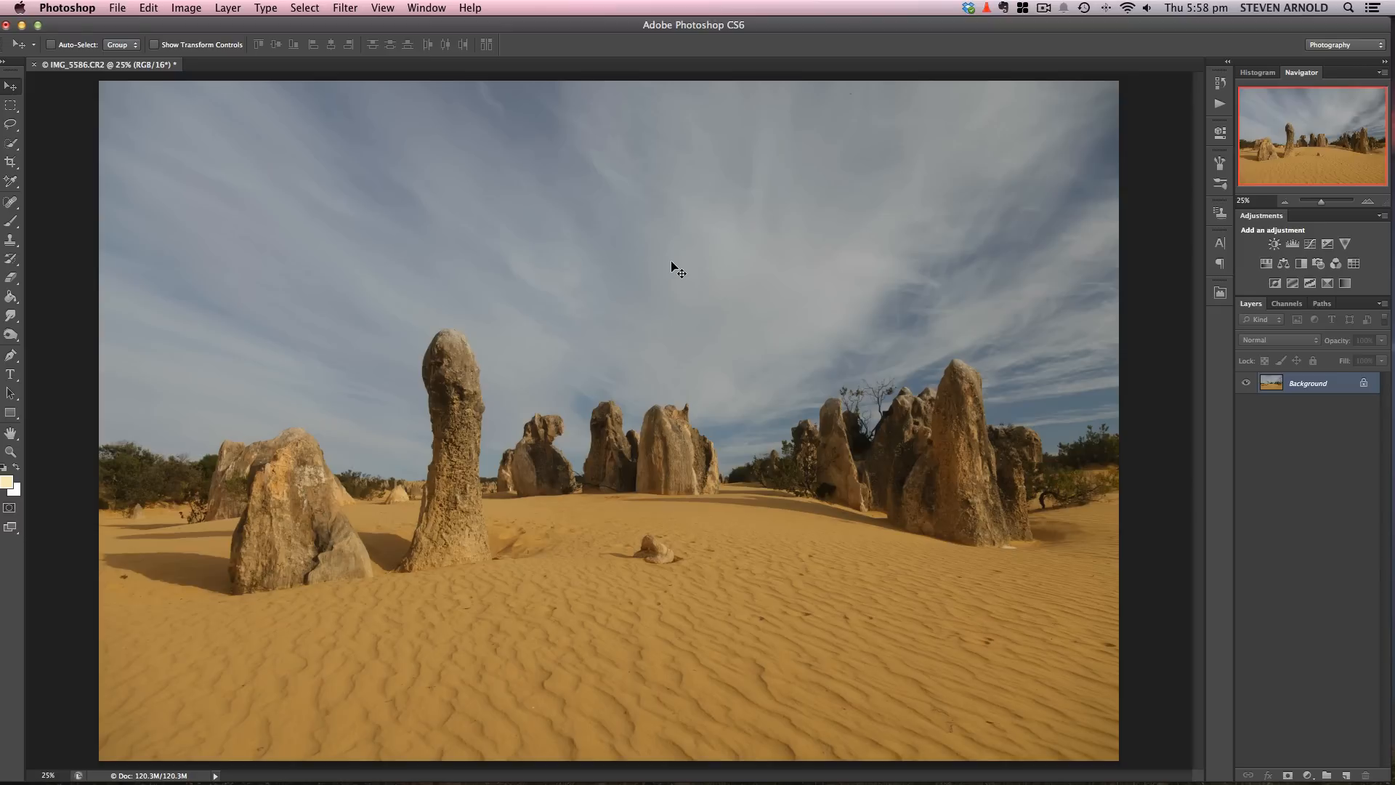
mouse_move(752, 359)
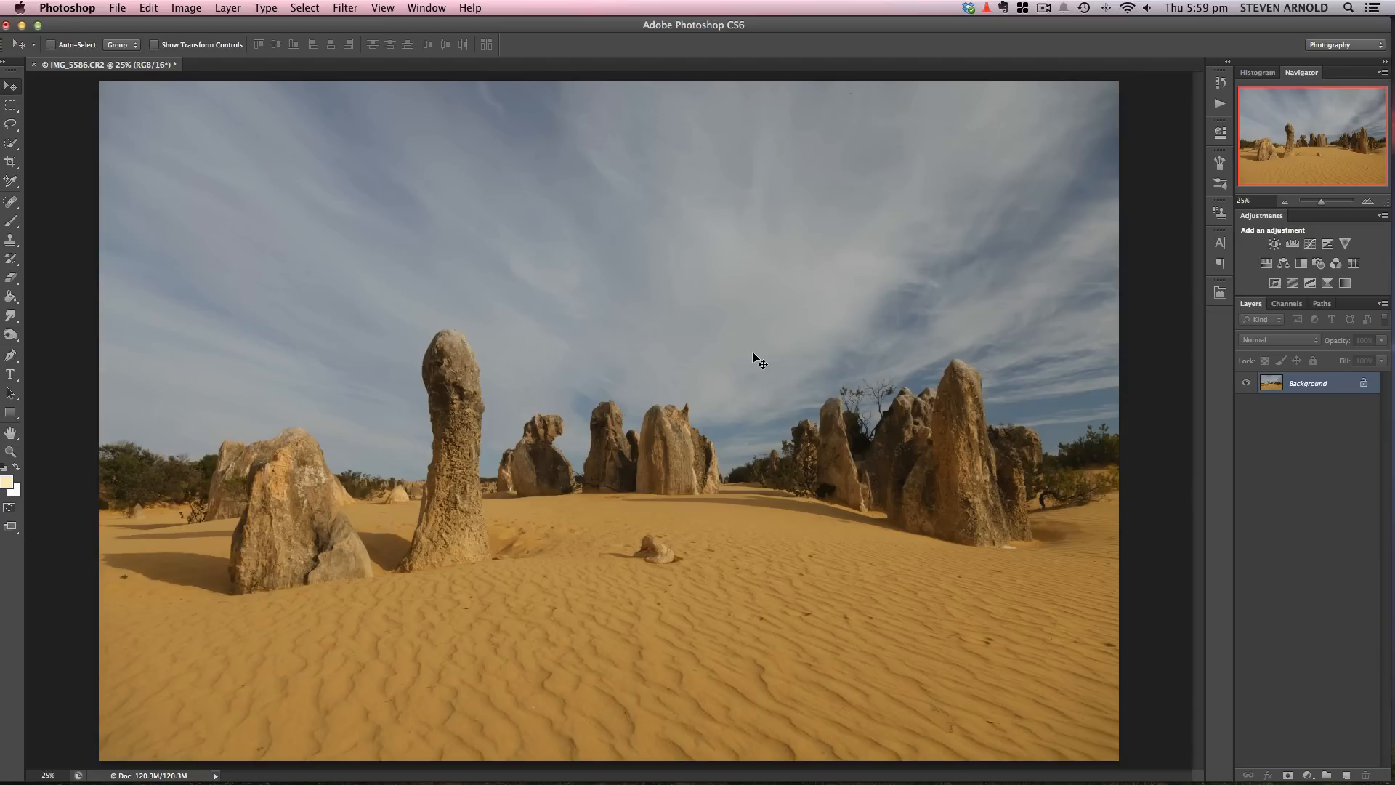
mouse_move(885, 331)
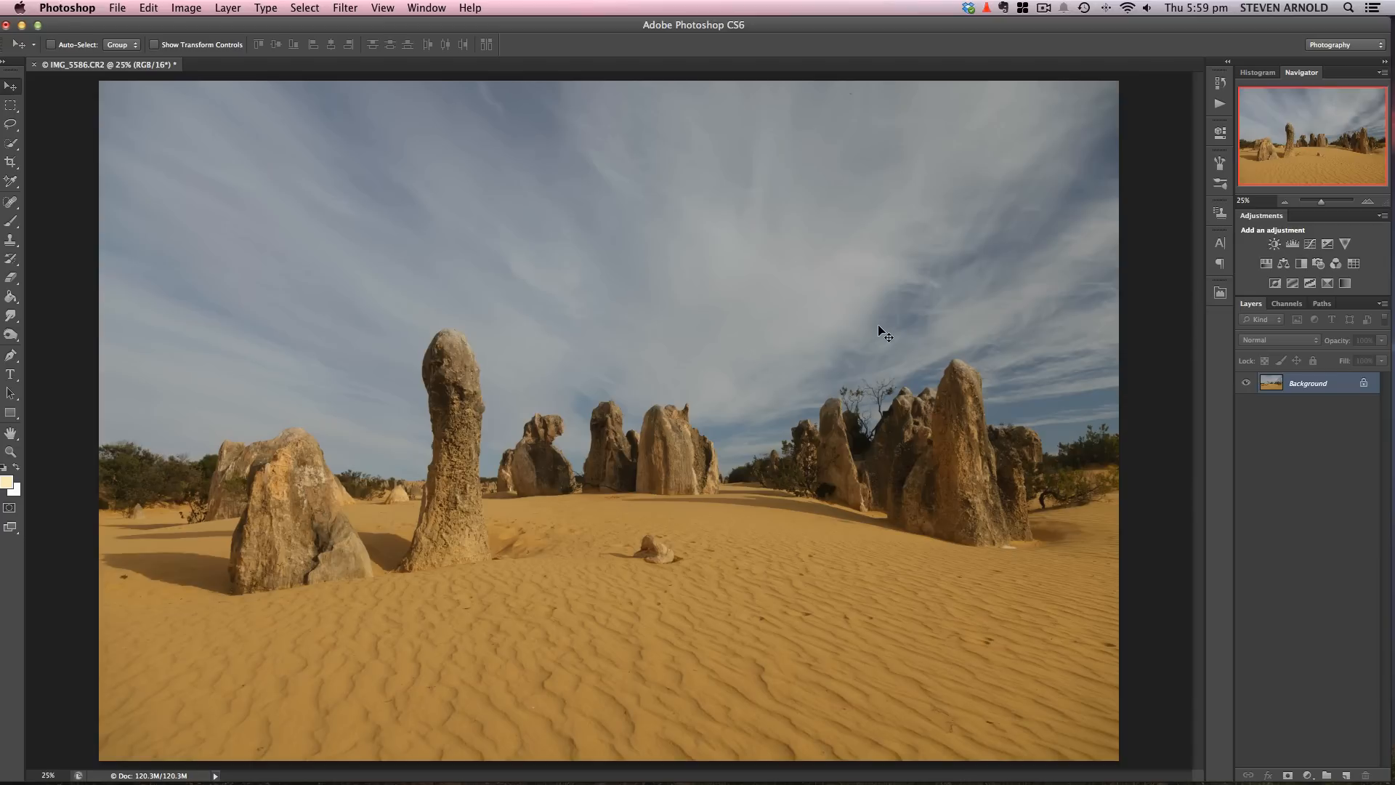
mouse_move(721, 272)
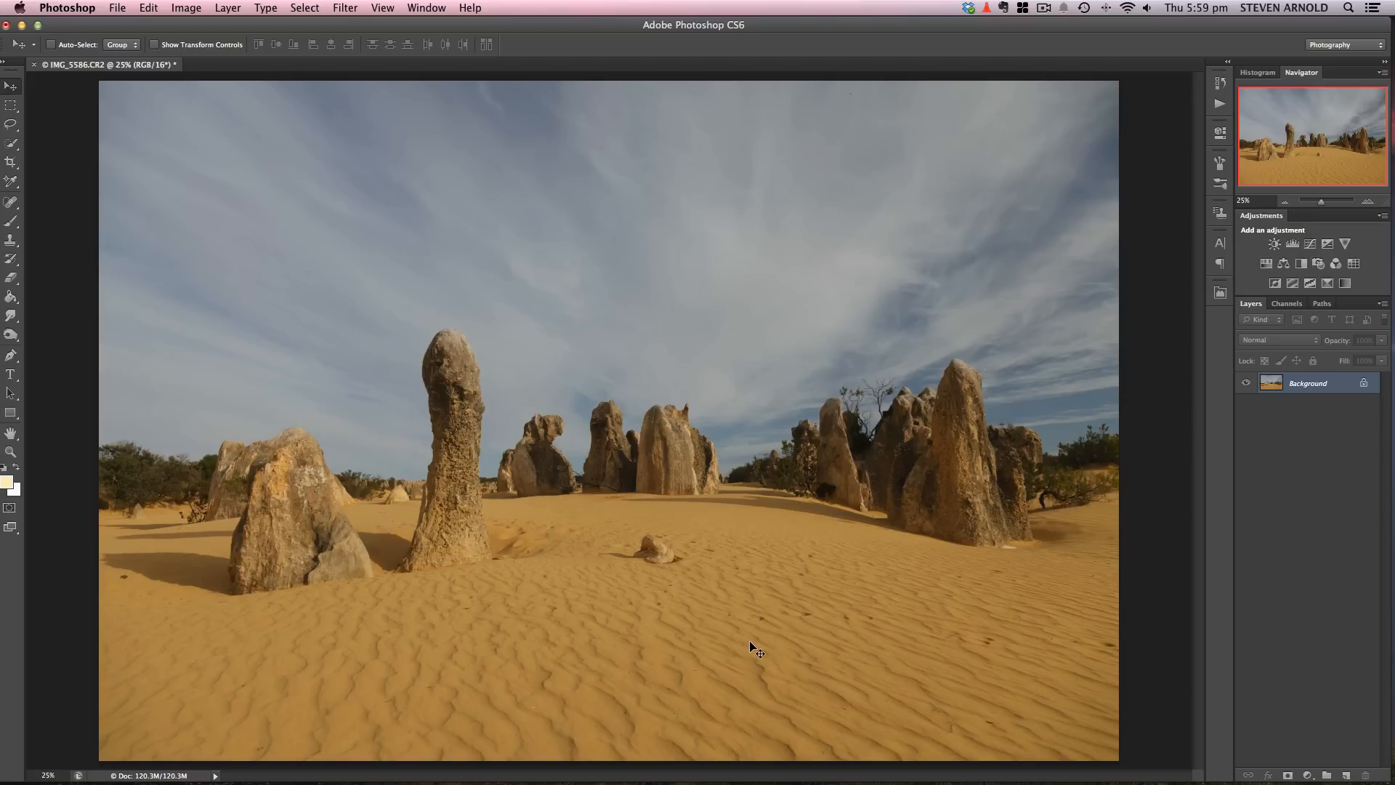
mouse_move(758, 624)
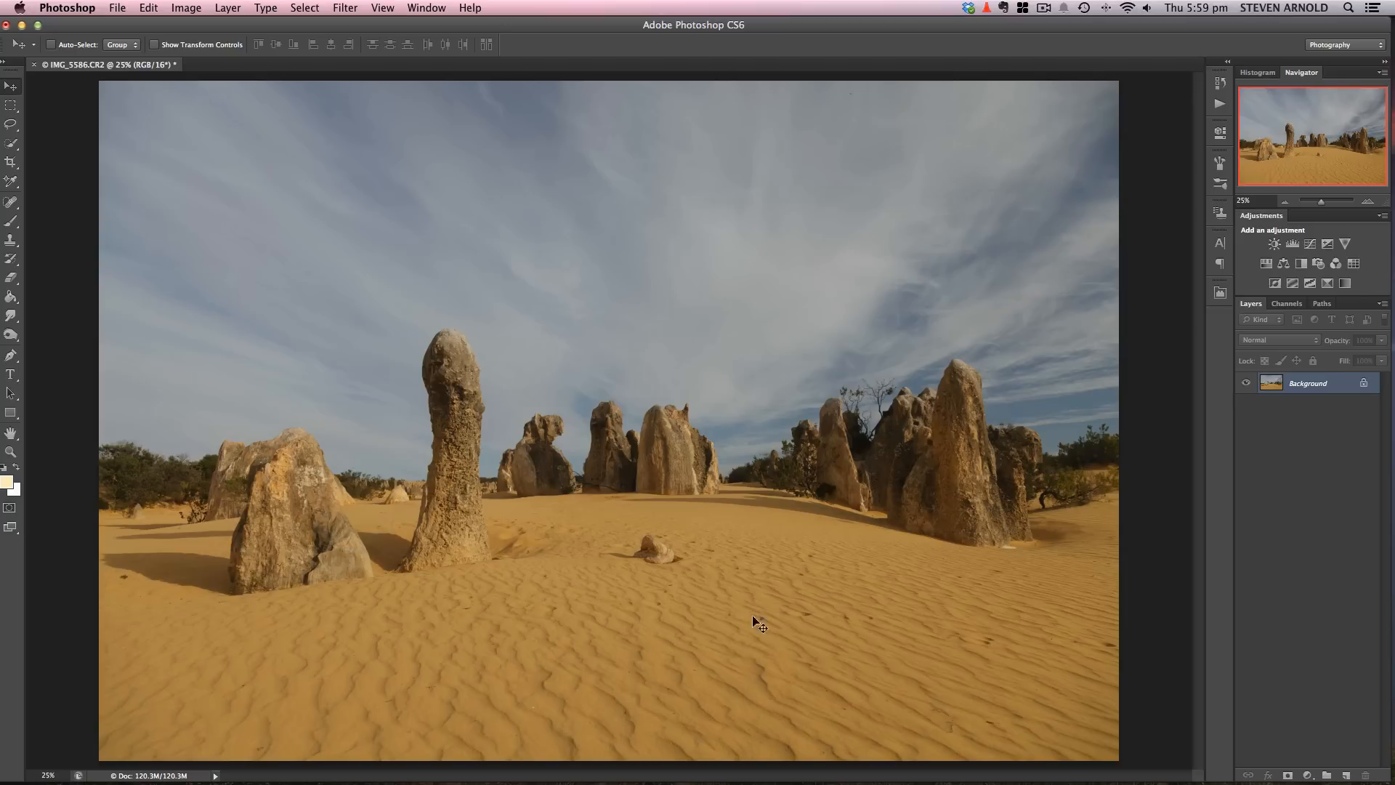
mouse_move(1072, 292)
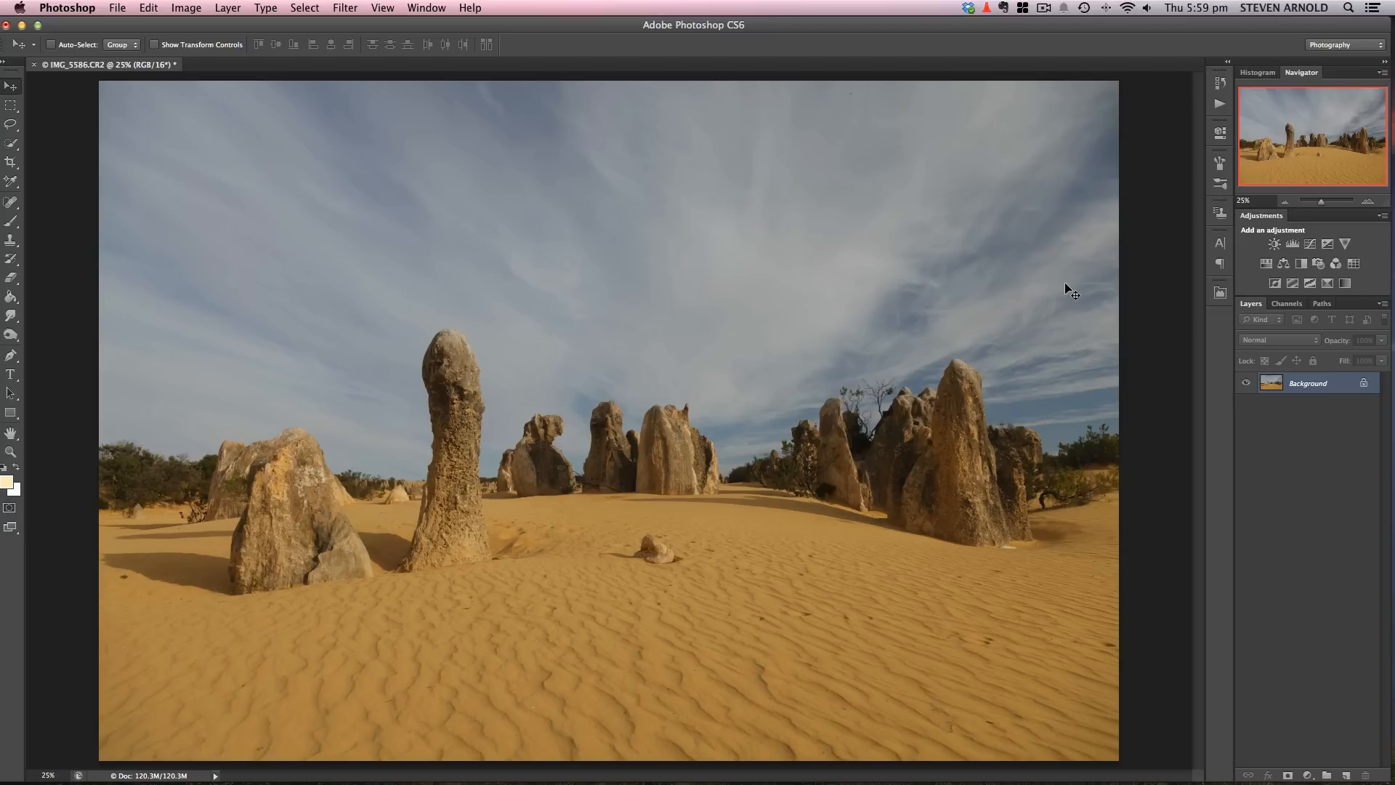
mouse_move(1082, 375)
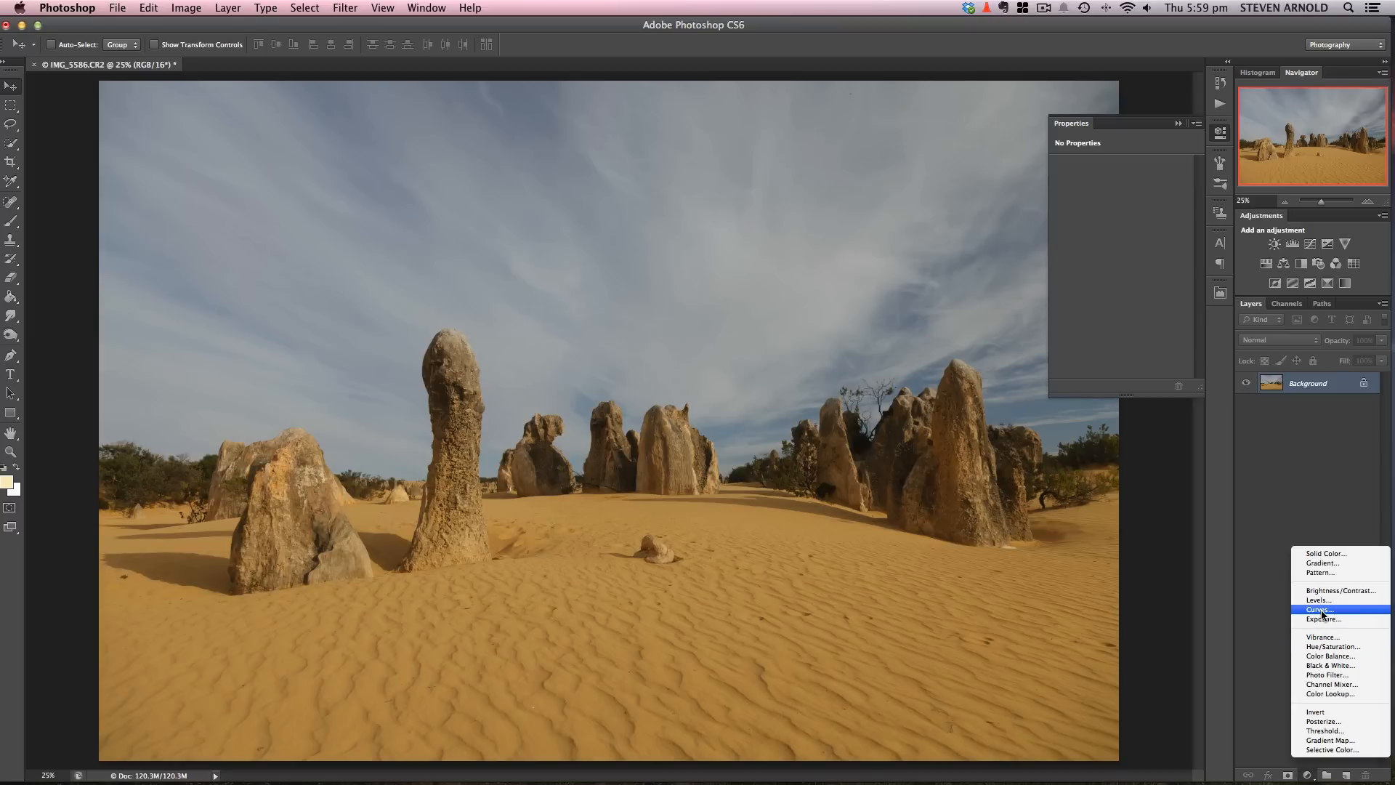
Create the Curves 1 adjustment layer above the desert photo's background layer.
click(1319, 609)
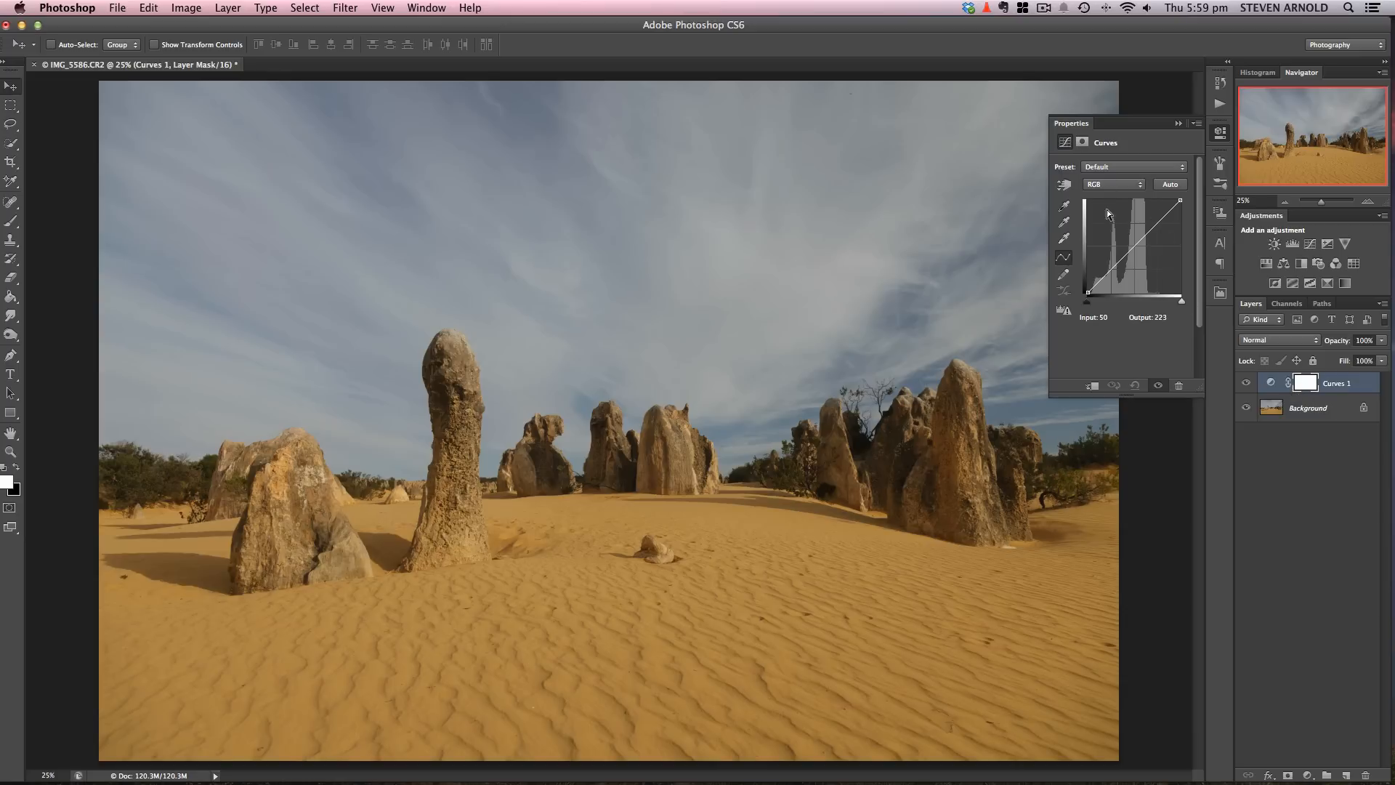
mouse_move(1123, 190)
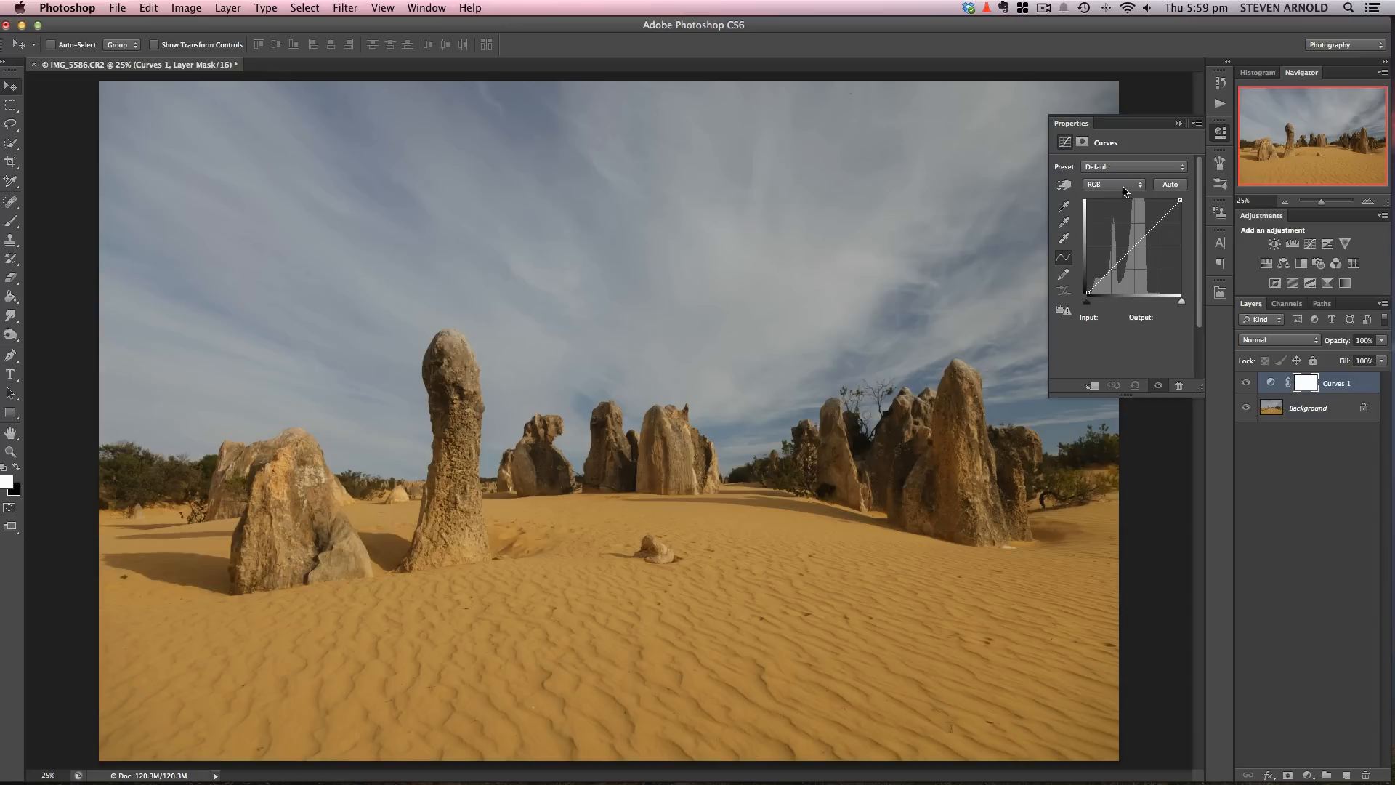
mouse_move(34, 187)
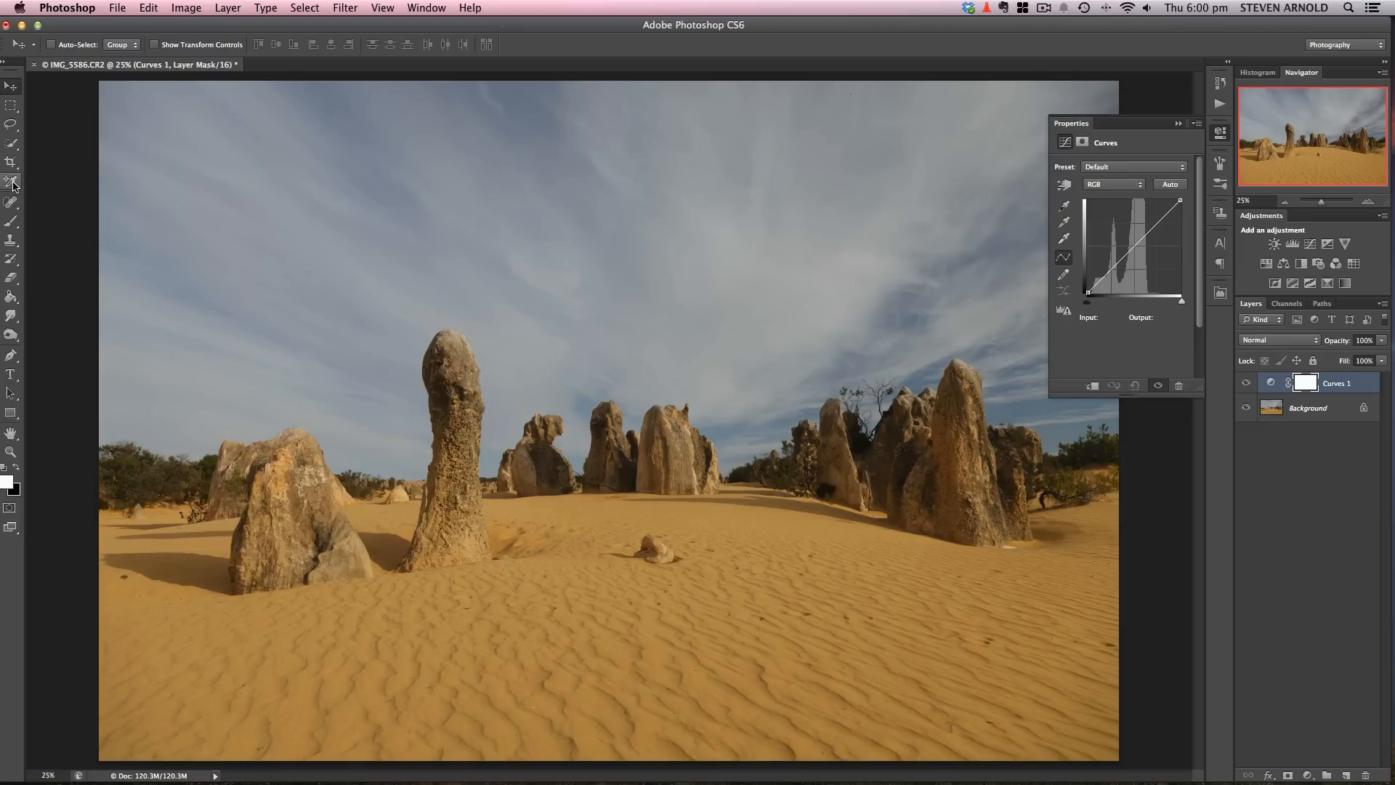
mouse_move(1112, 193)
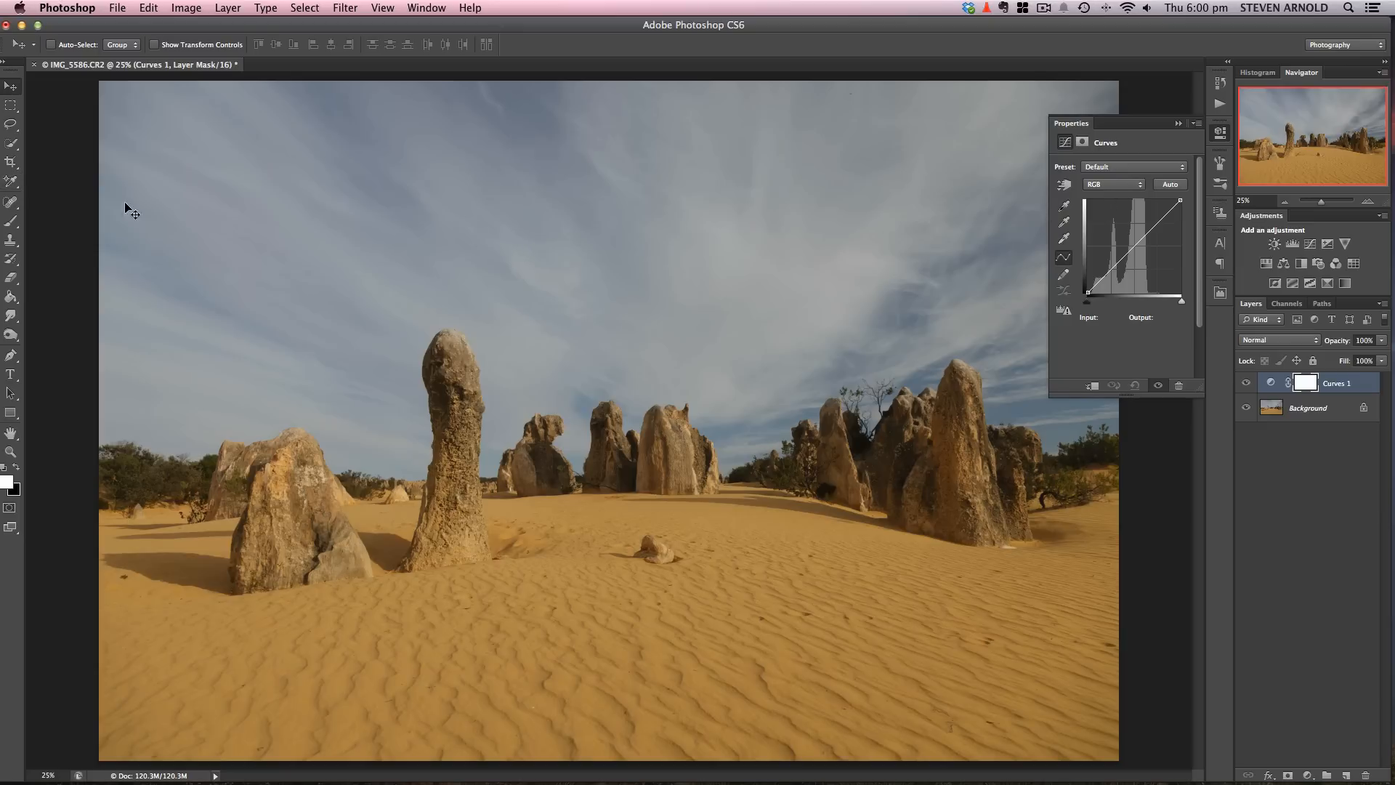
Switch to the Color Sampler tool to place colour sample points.
click(12, 183)
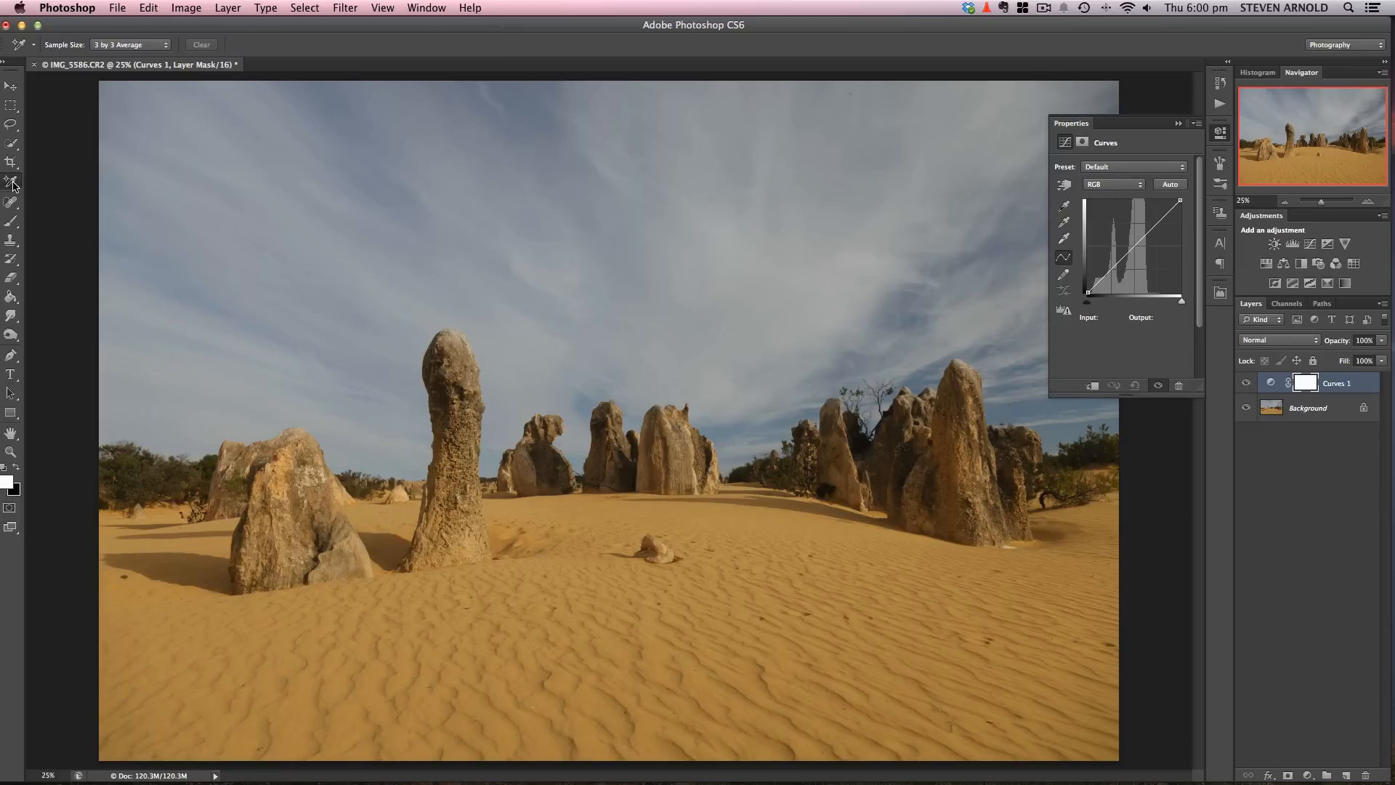
mouse_move(766, 348)
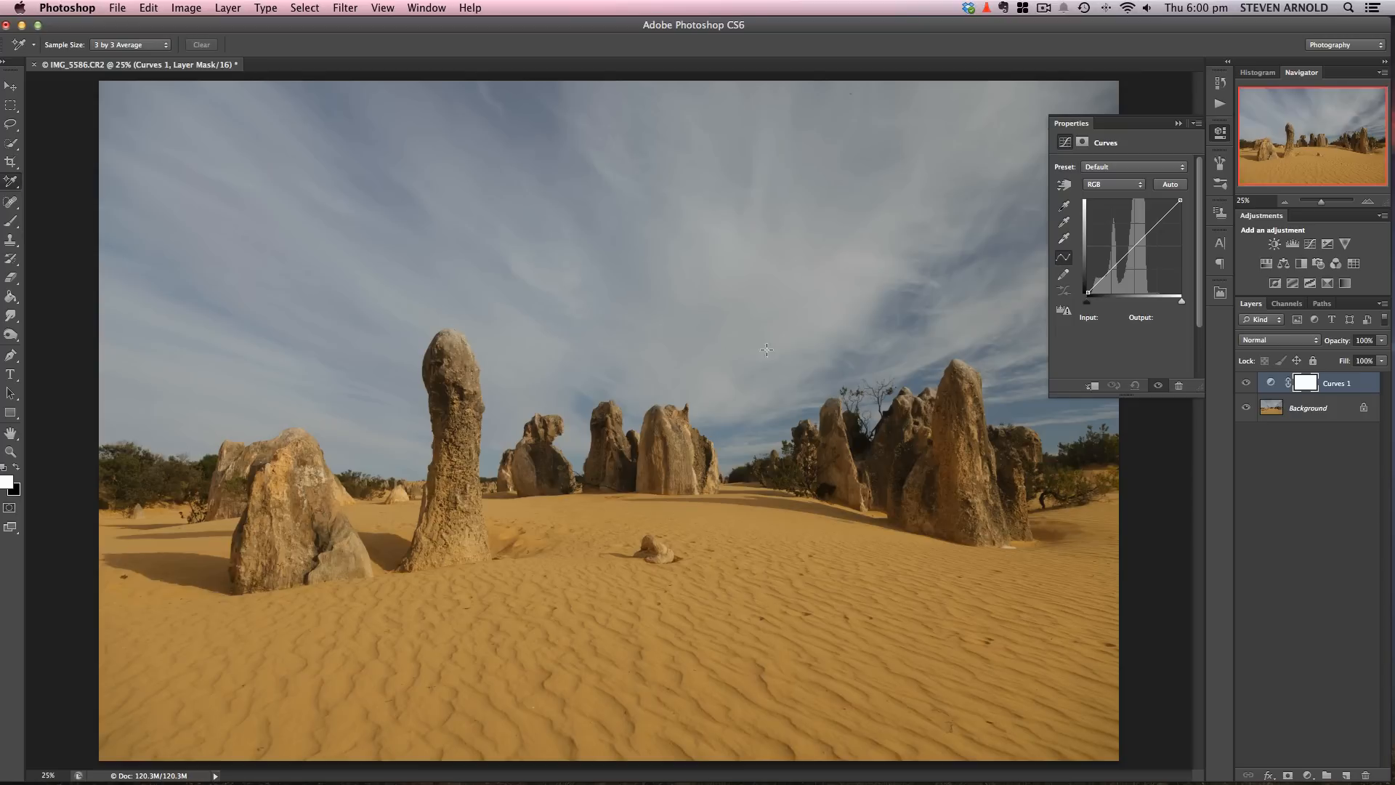
mouse_move(846, 228)
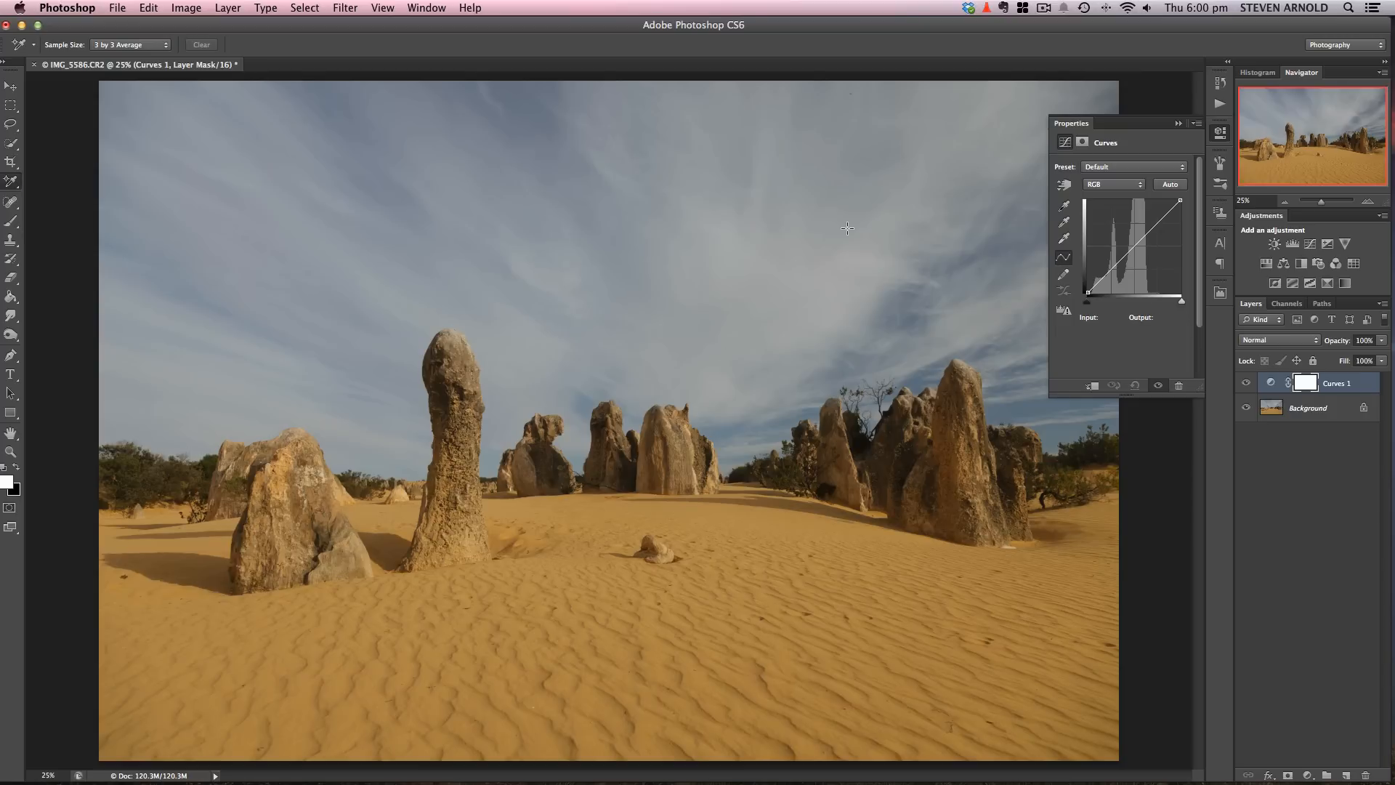
mouse_move(694, 327)
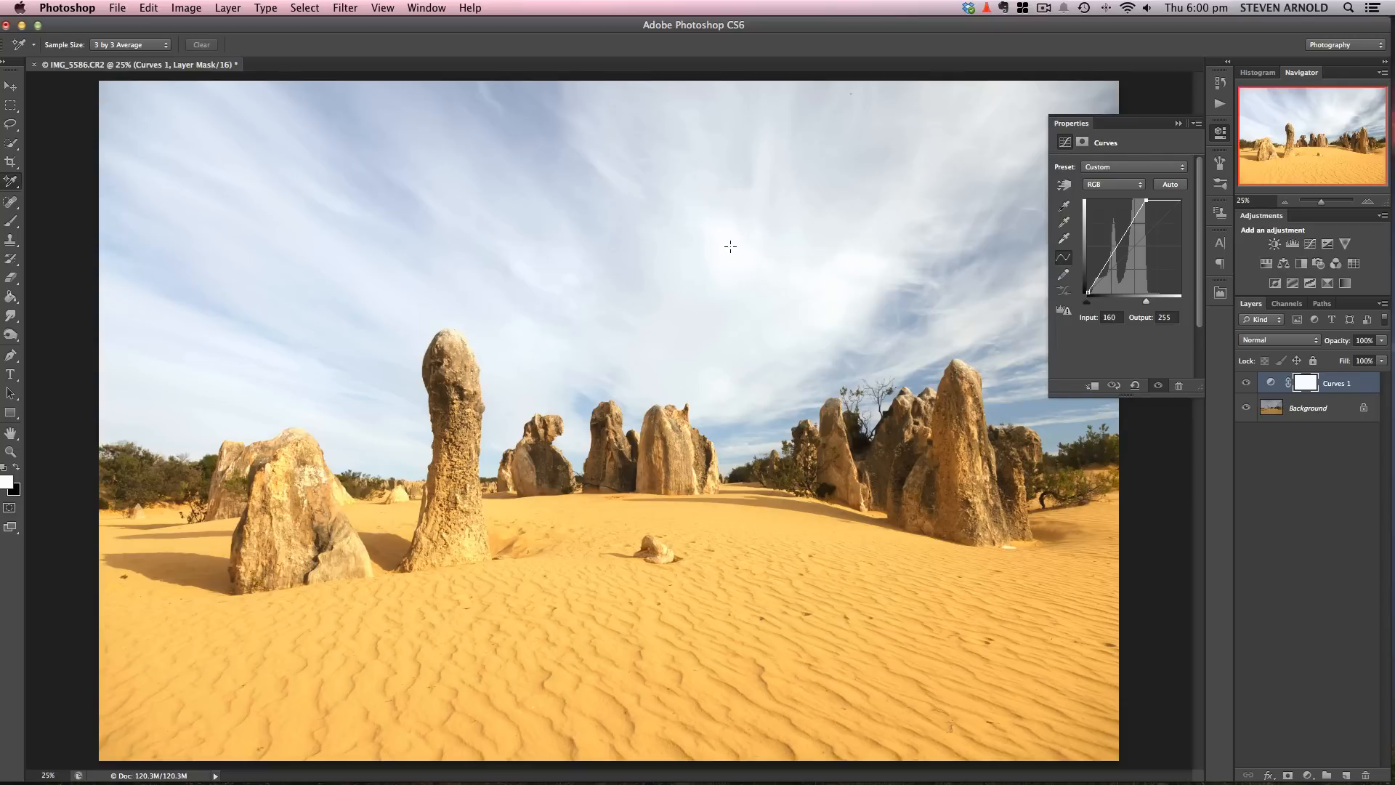
Place sampler #1 in the bright sky and check the Window panel list for Info.
click(728, 248)
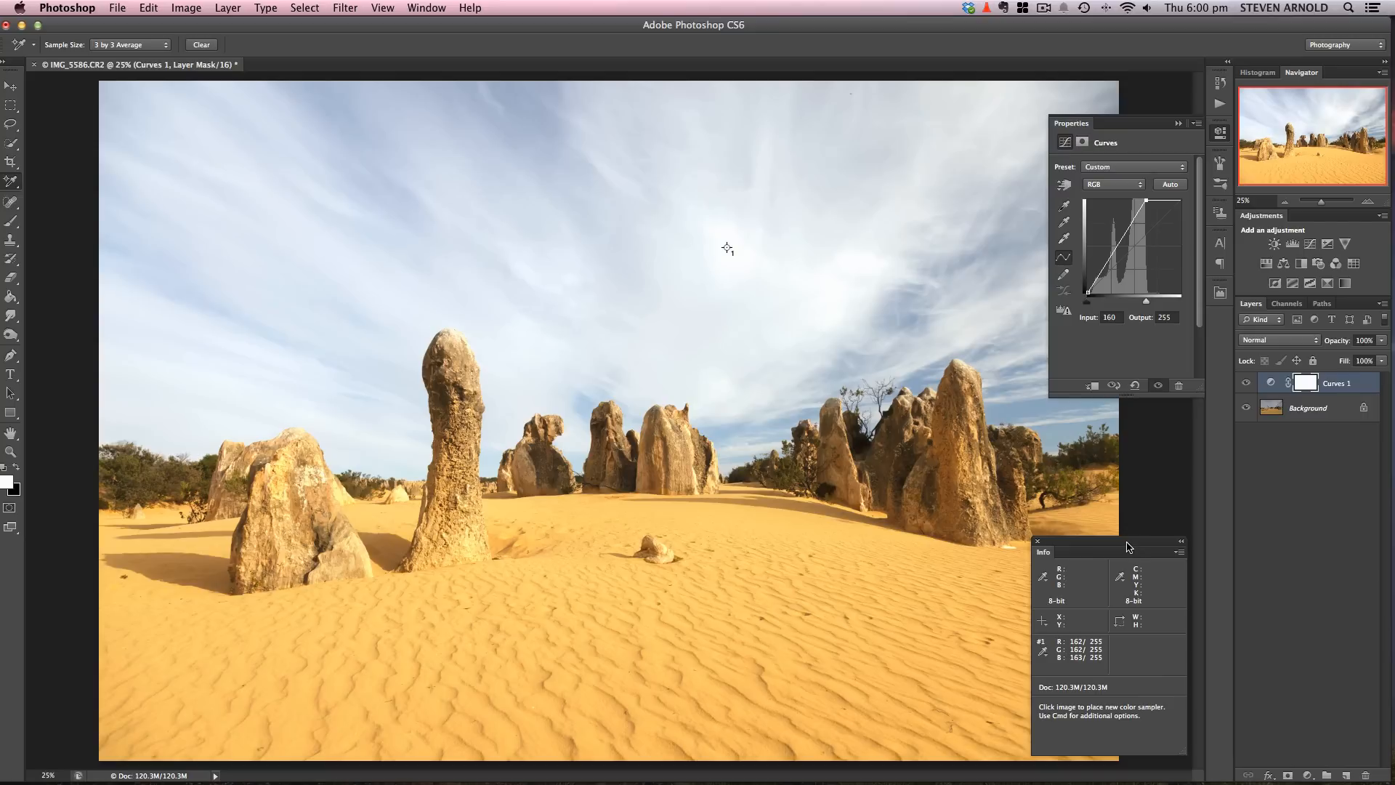
mouse_move(502, 35)
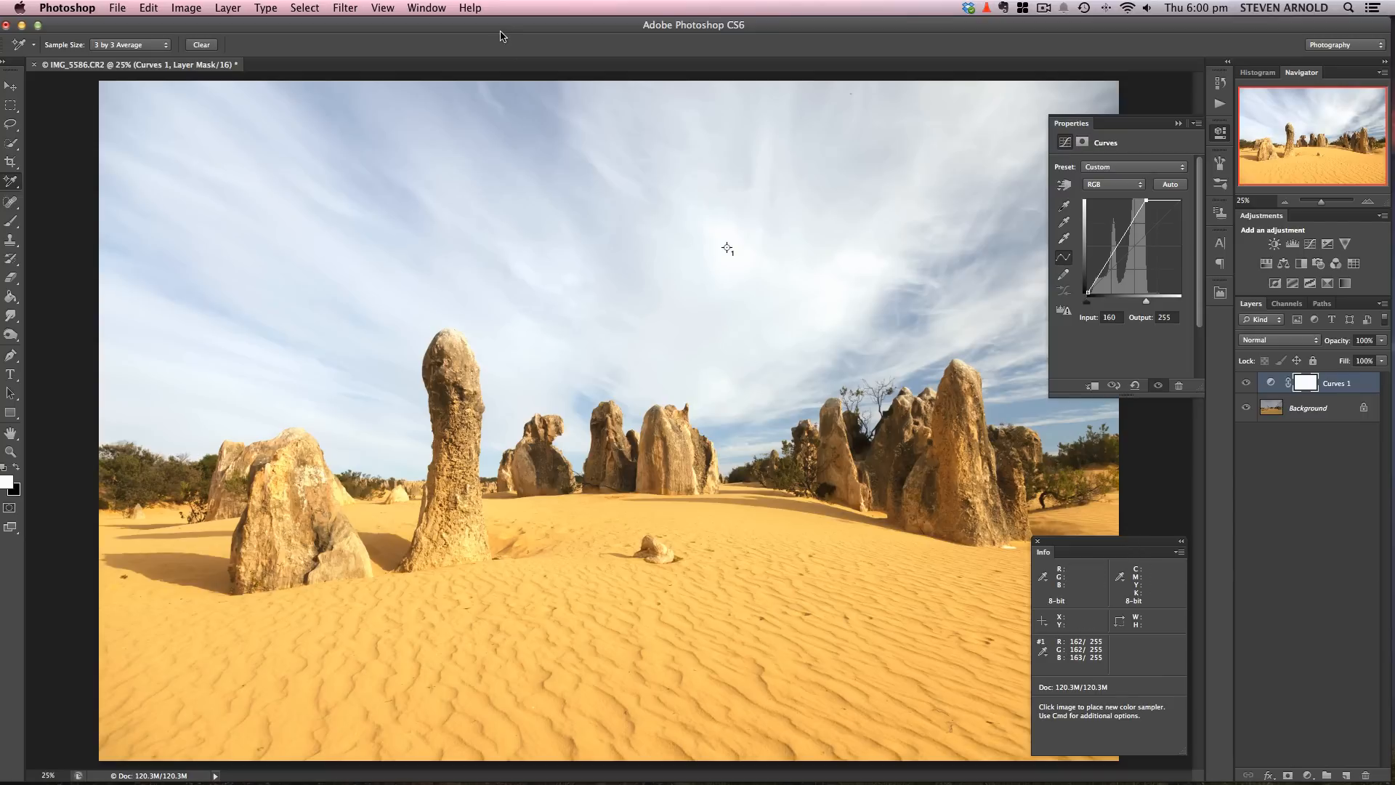
mouse_move(380, 14)
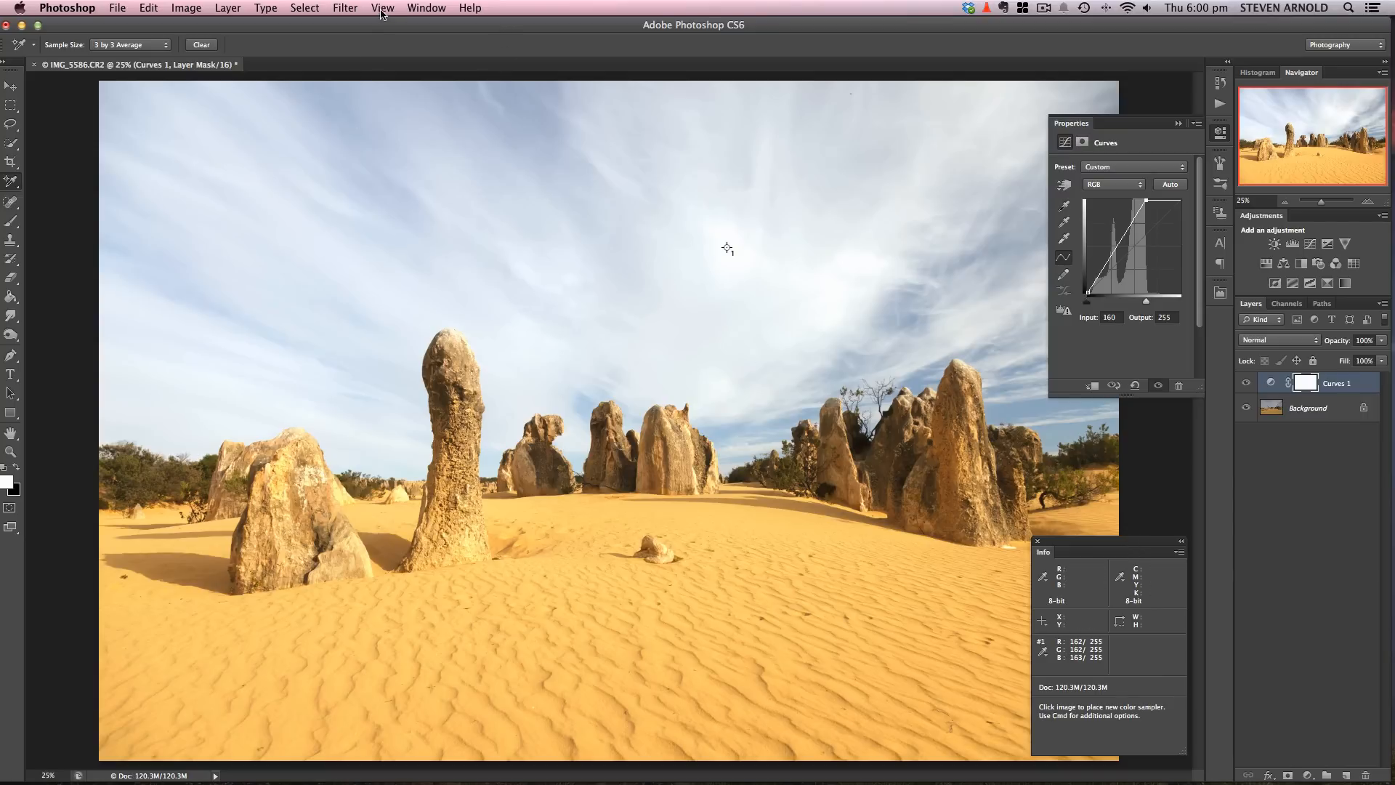
click(426, 7)
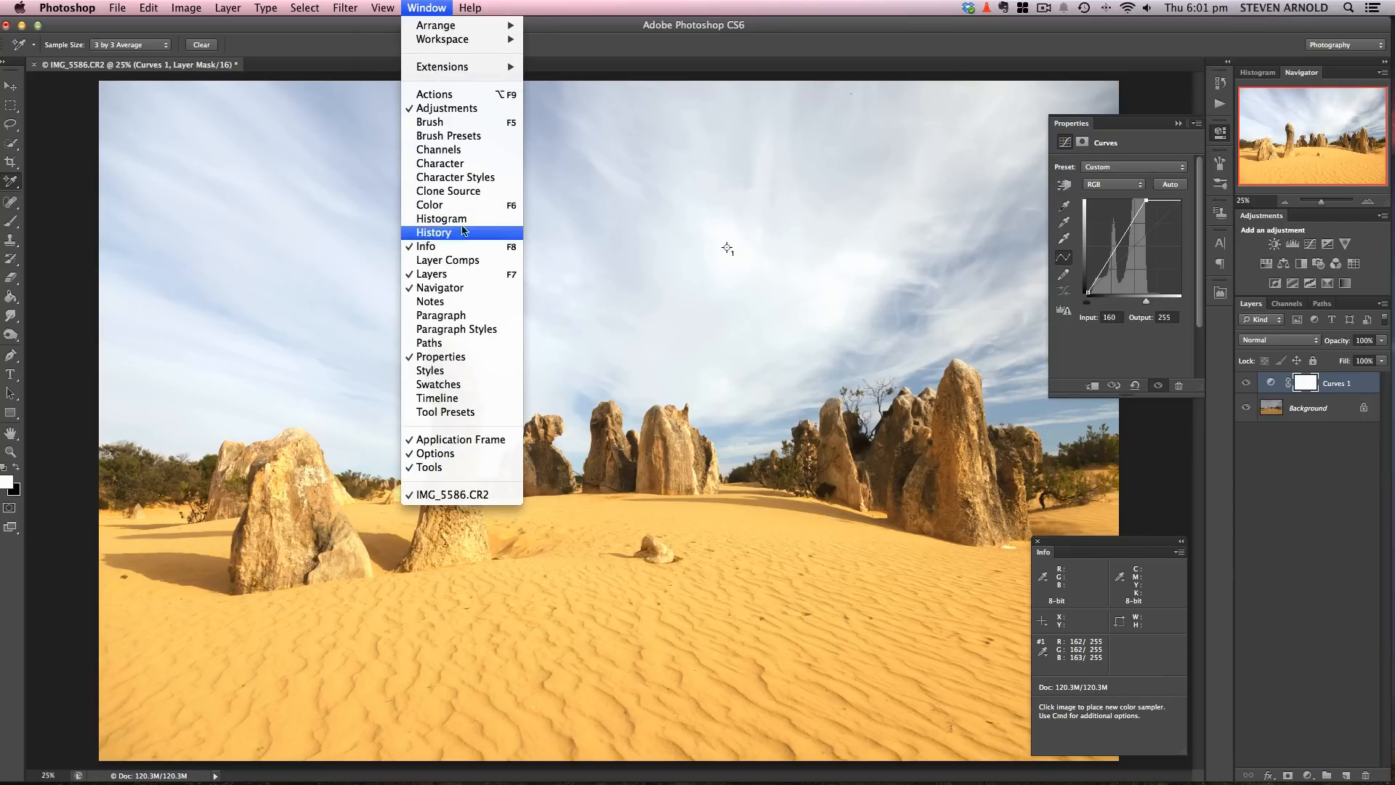
mouse_move(760, 103)
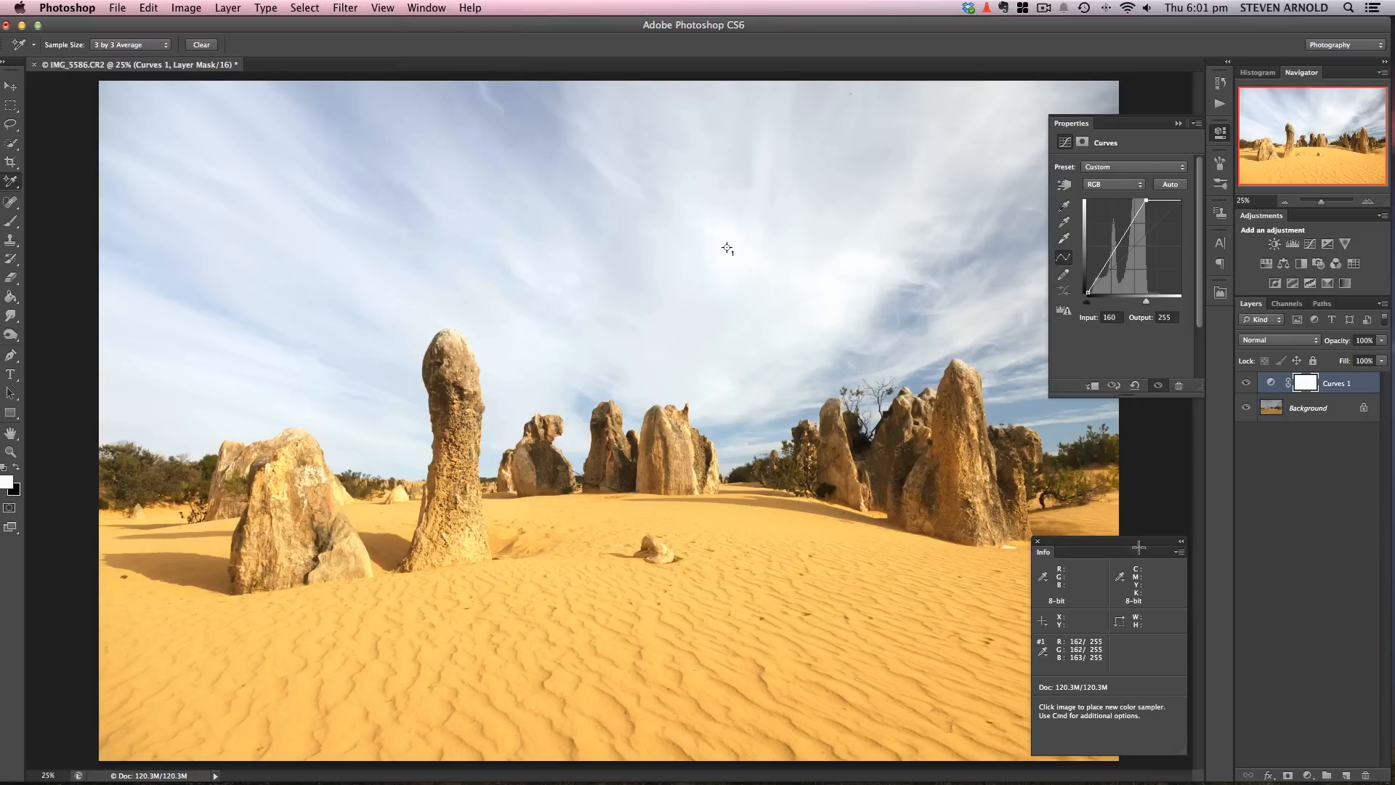
mouse_move(1138, 433)
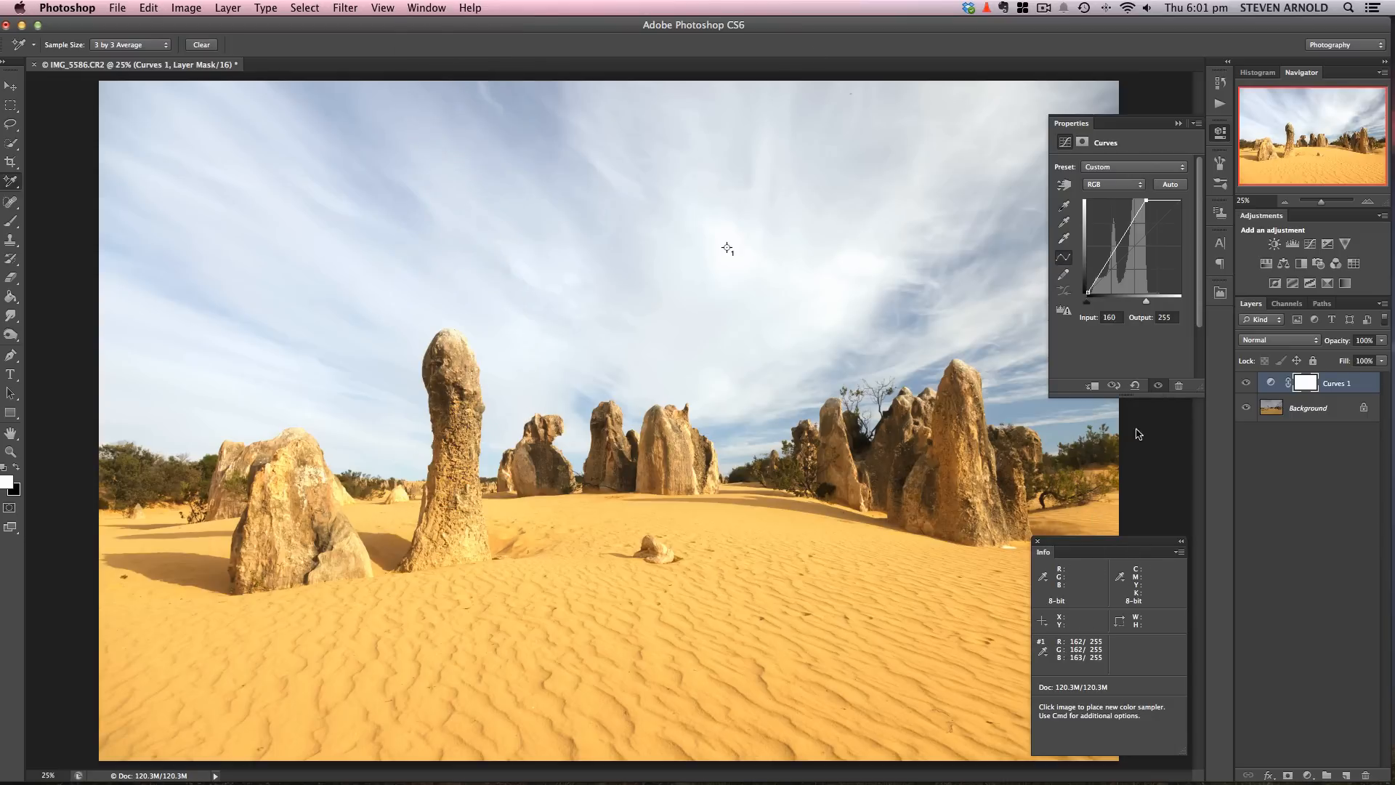
mouse_move(728, 327)
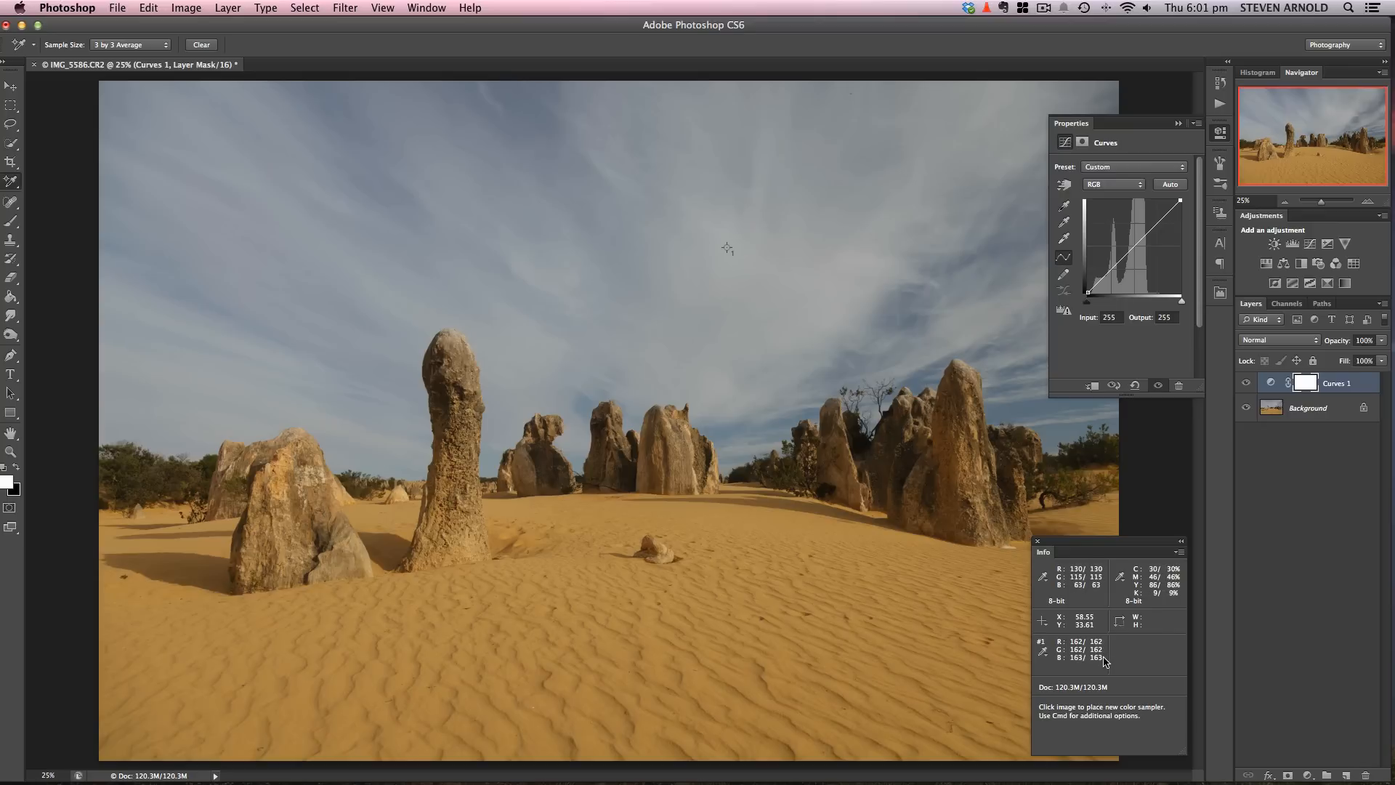
mouse_move(1171, 345)
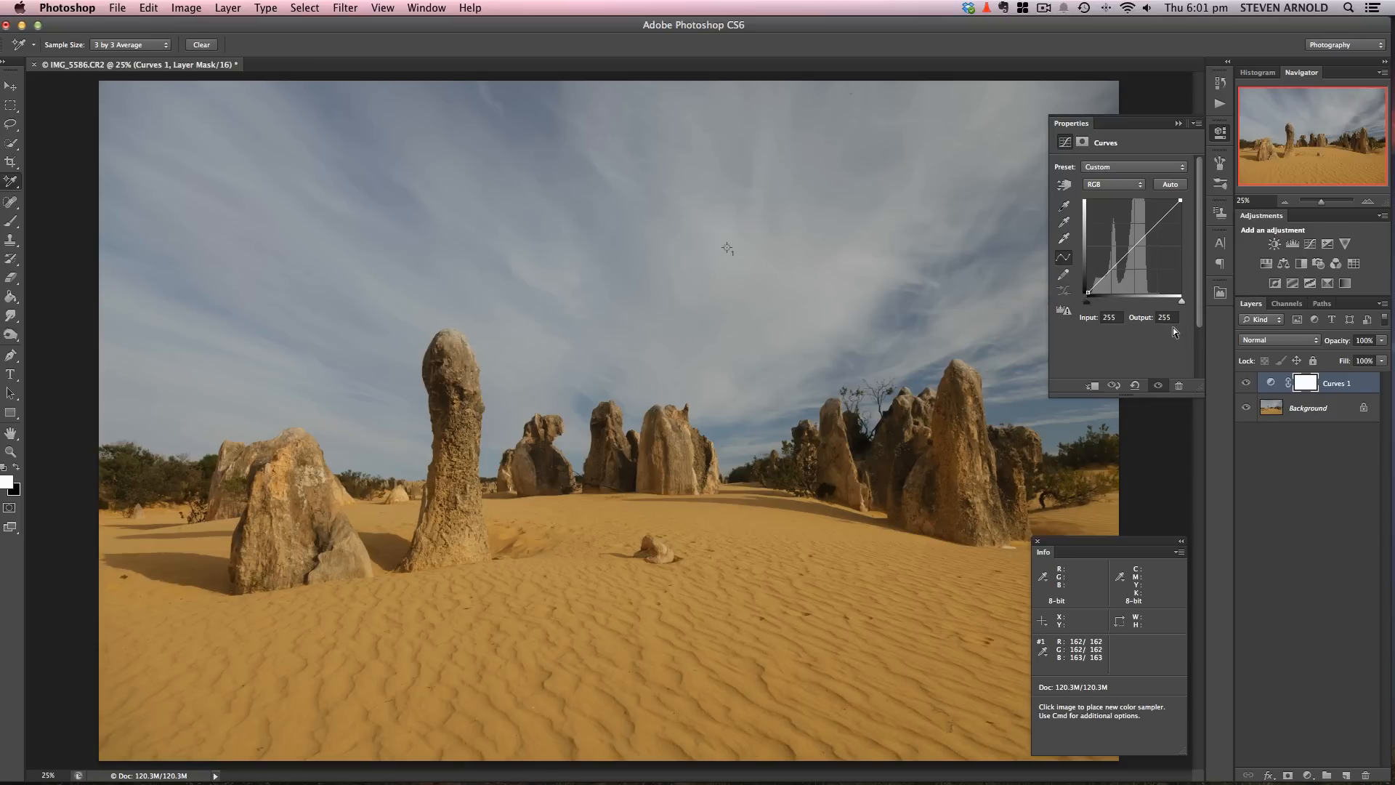
mouse_move(1077, 288)
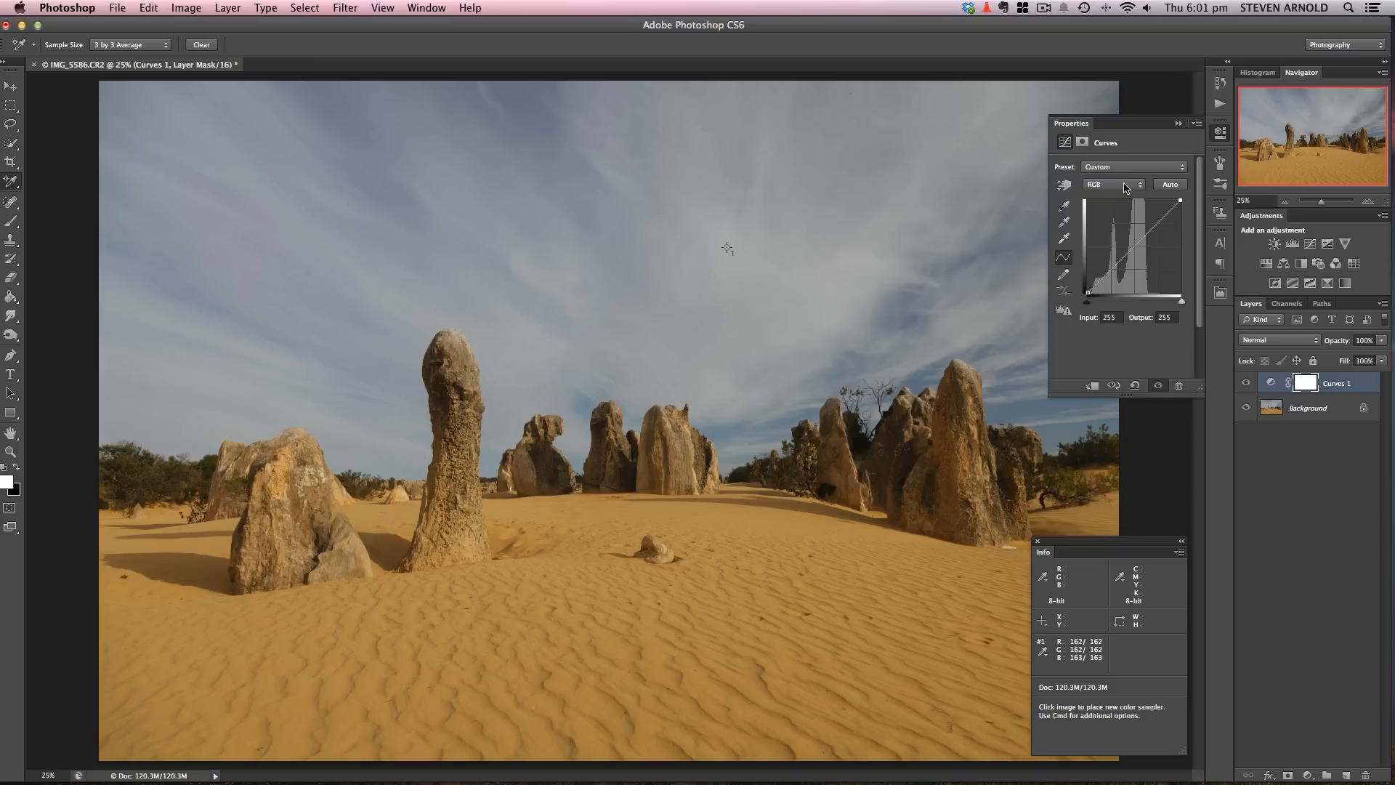
Pull in the Red, Green and Blue white points so the sky sampler reads about 240–242.
click(1125, 185)
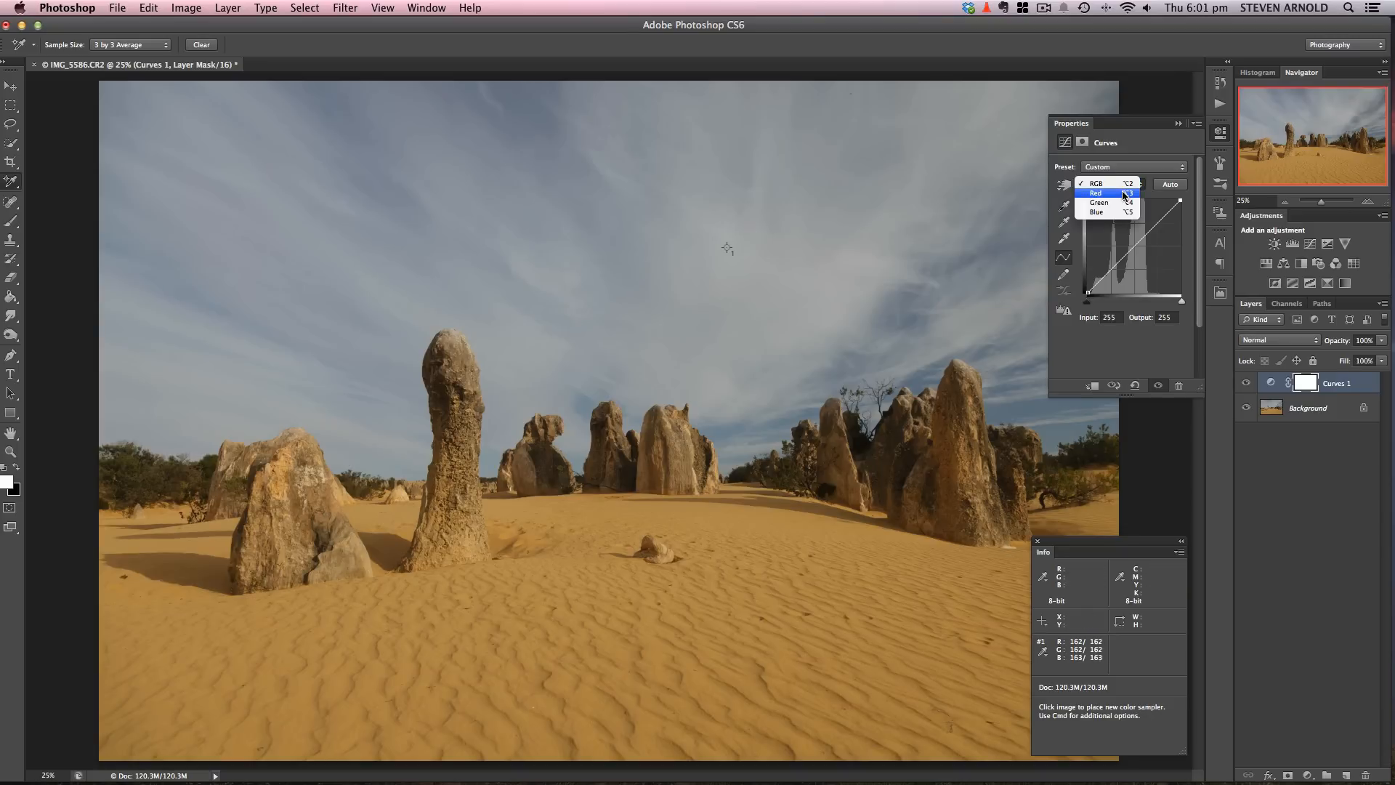
click(1096, 194)
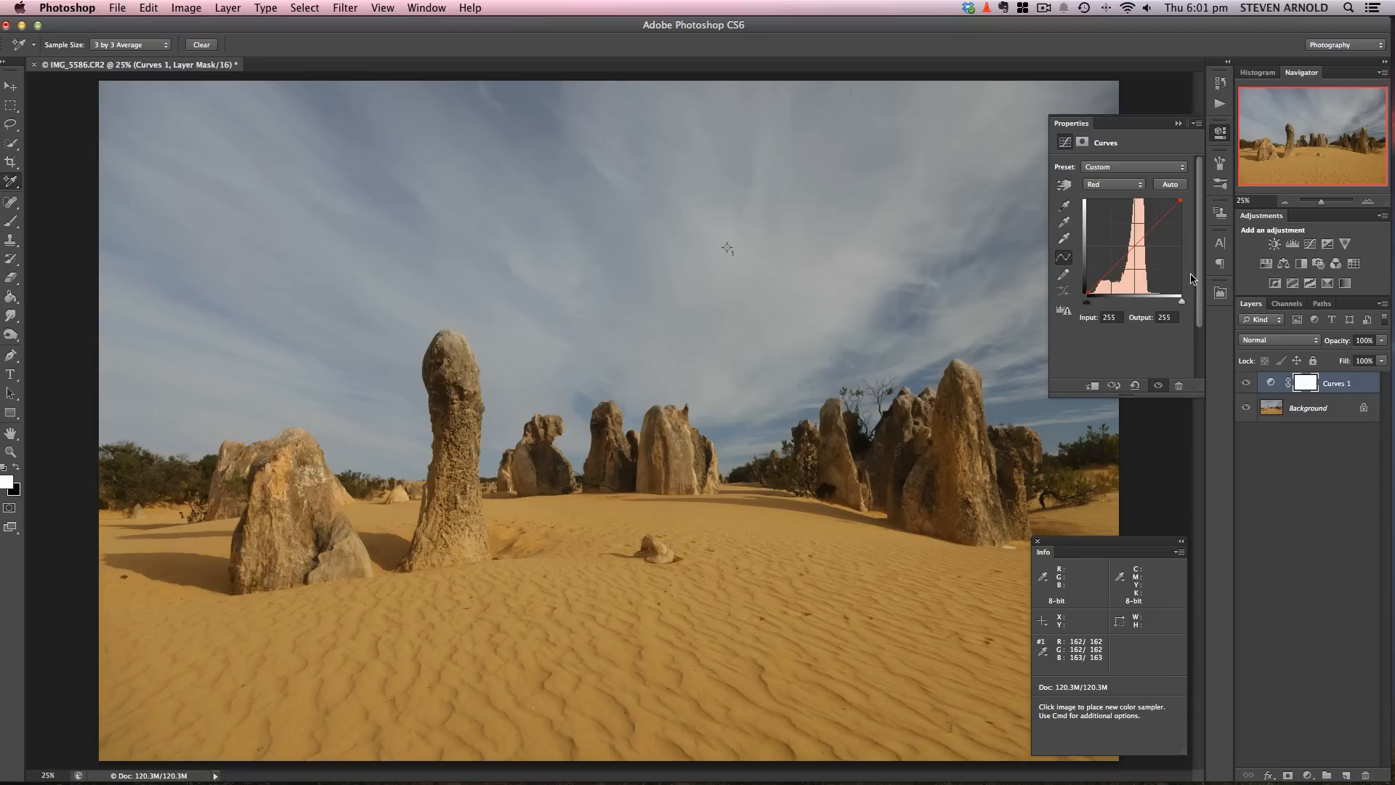
mouse_move(1161, 510)
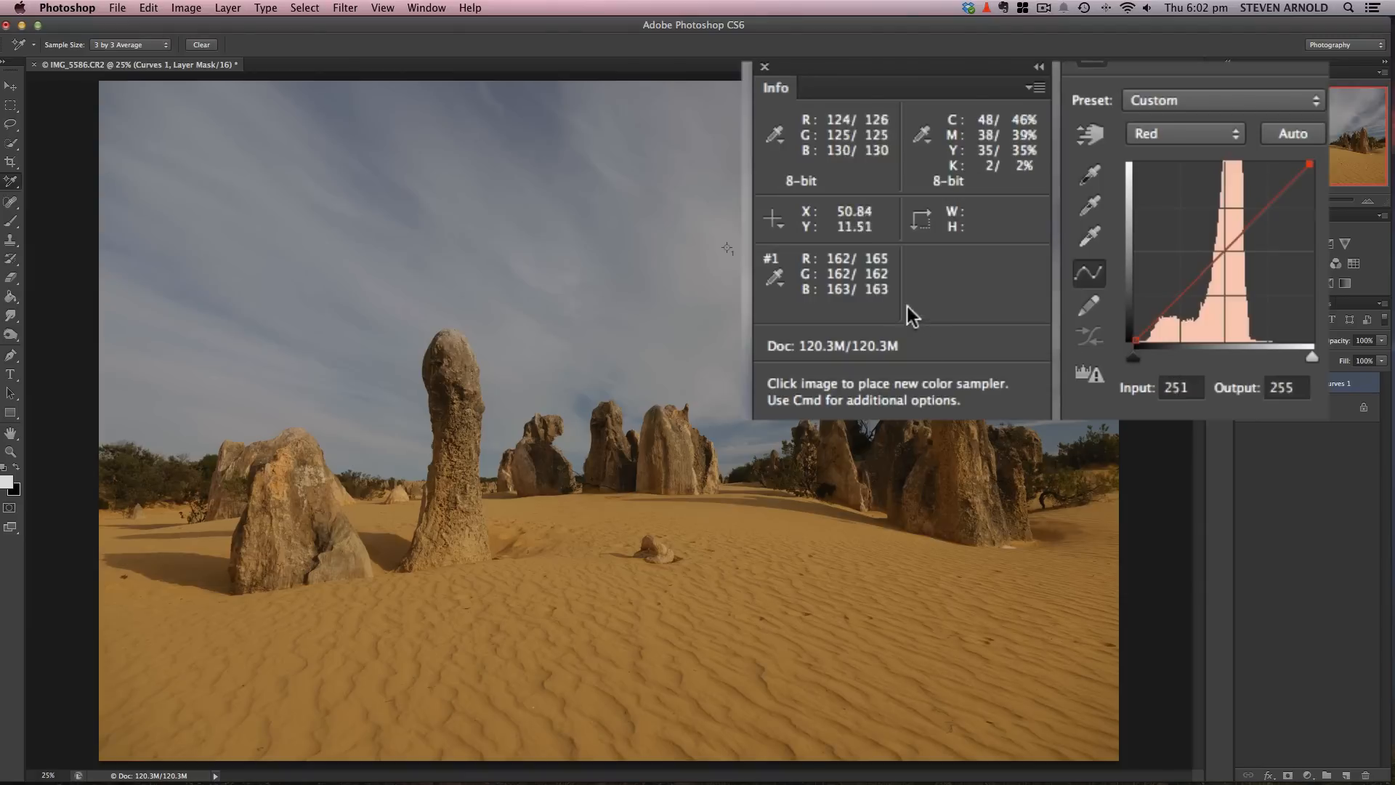
mouse_move(1325, 168)
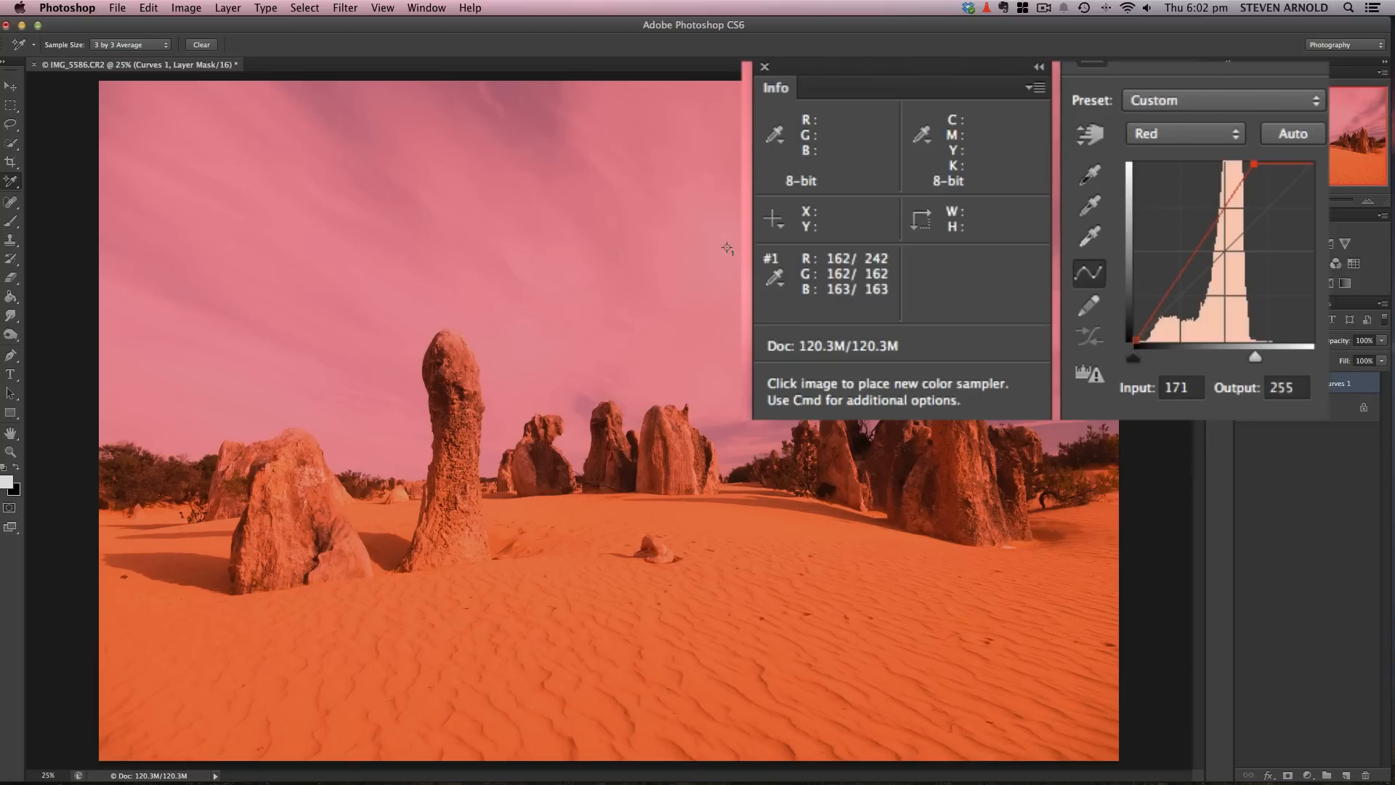
mouse_move(1257, 171)
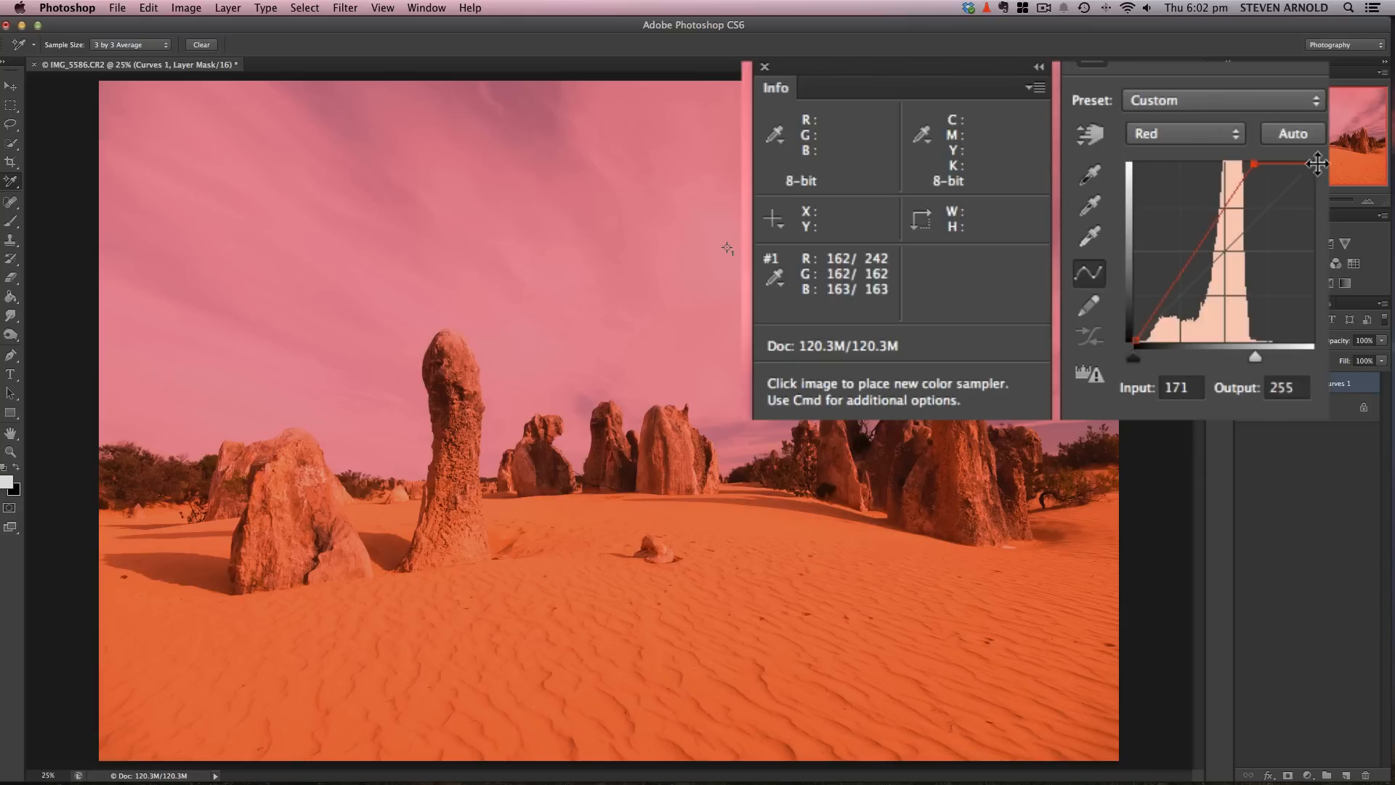
mouse_move(1261, 272)
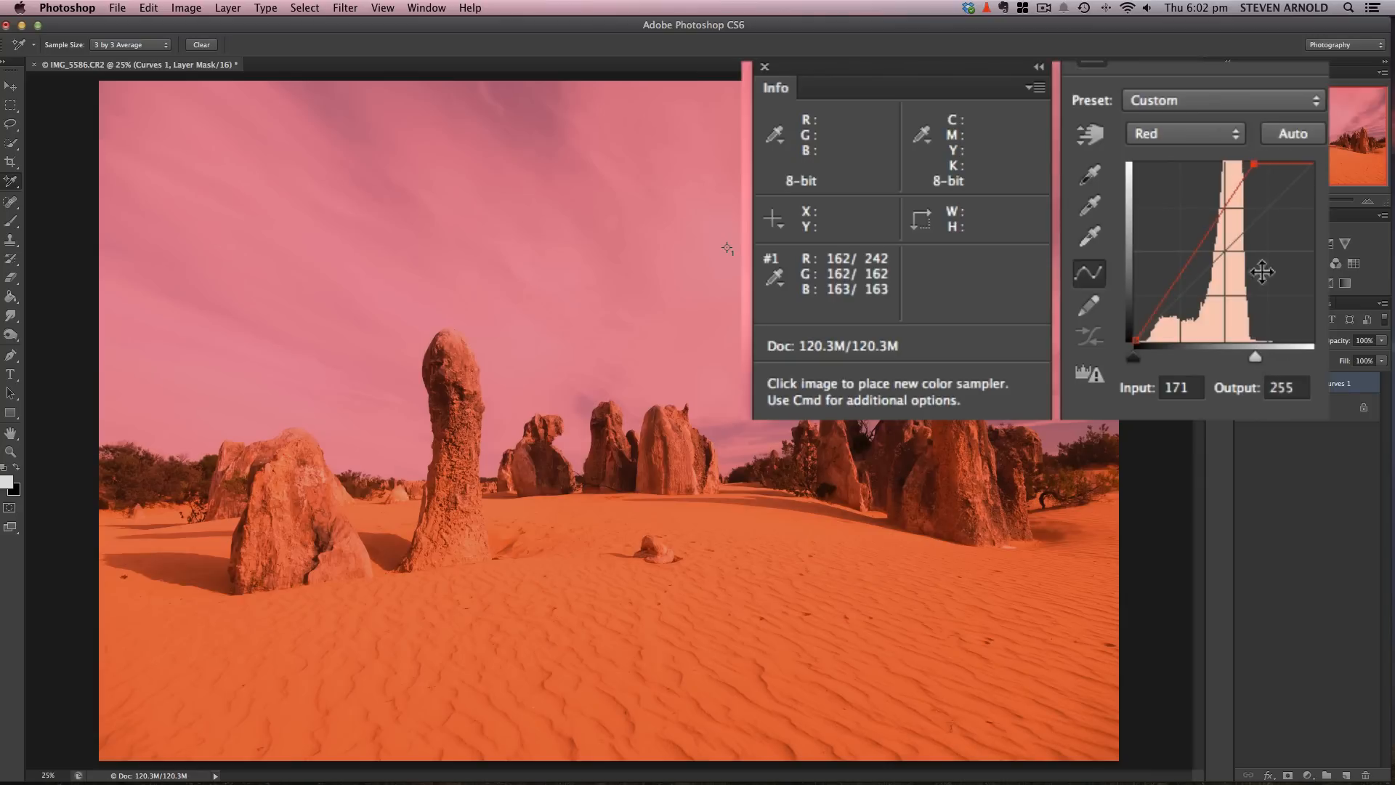
mouse_move(1176, 243)
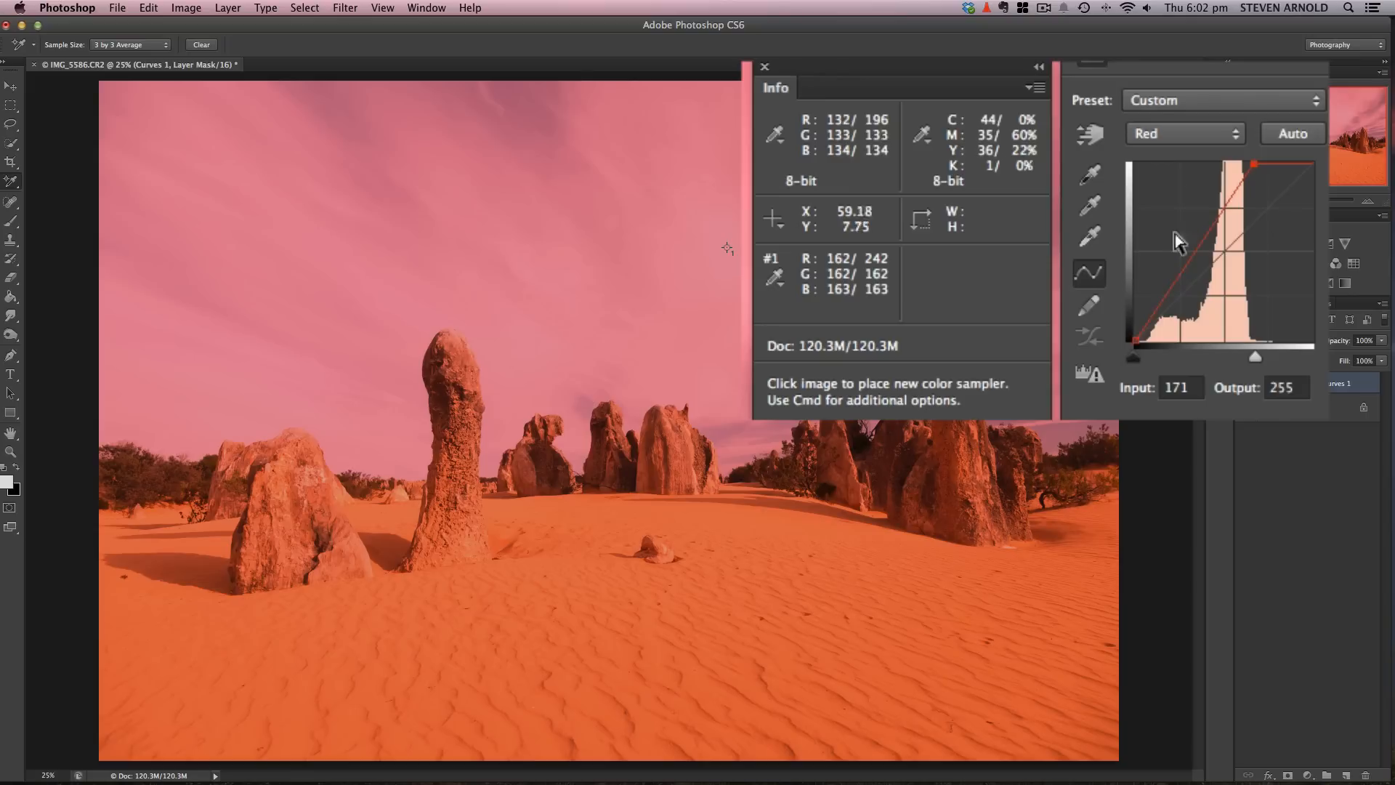
click(1184, 132)
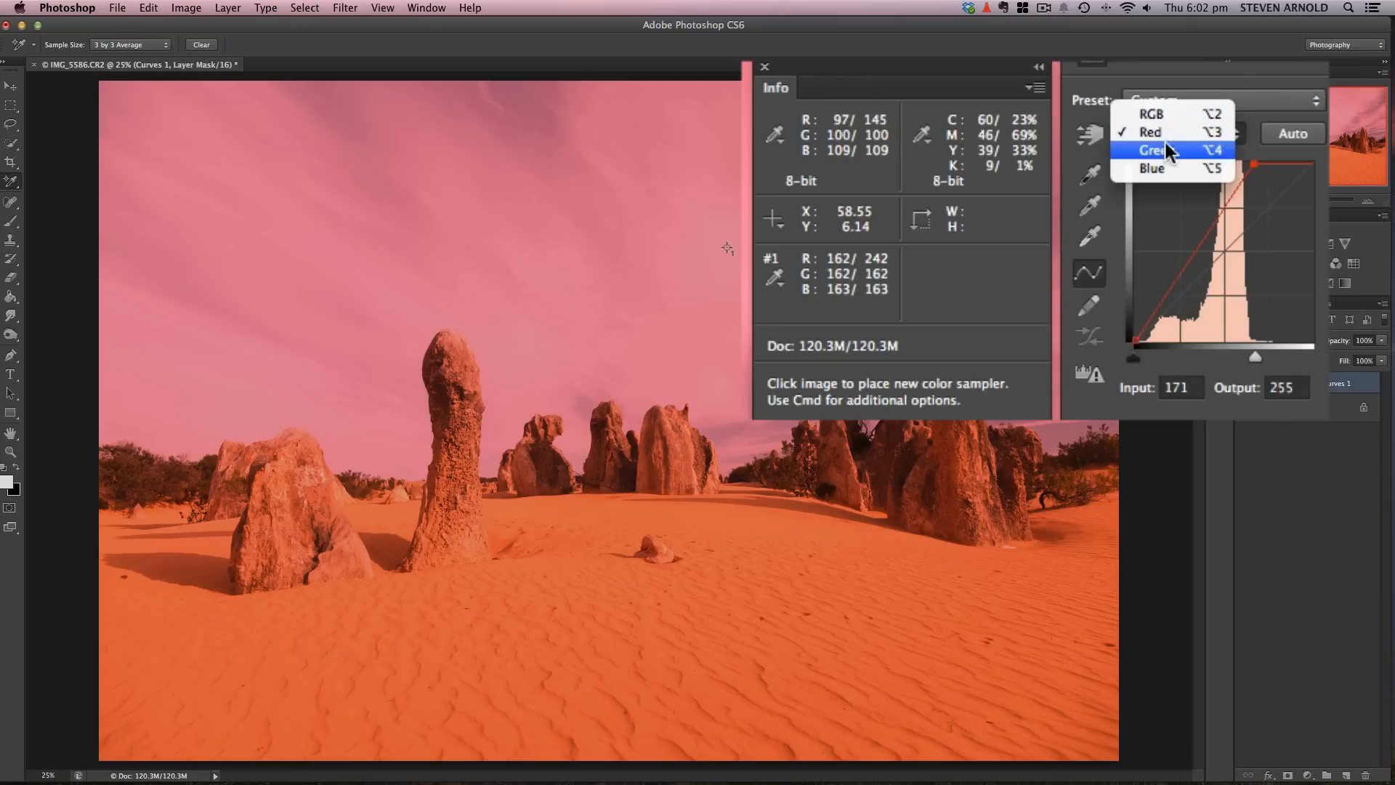
click(1154, 150)
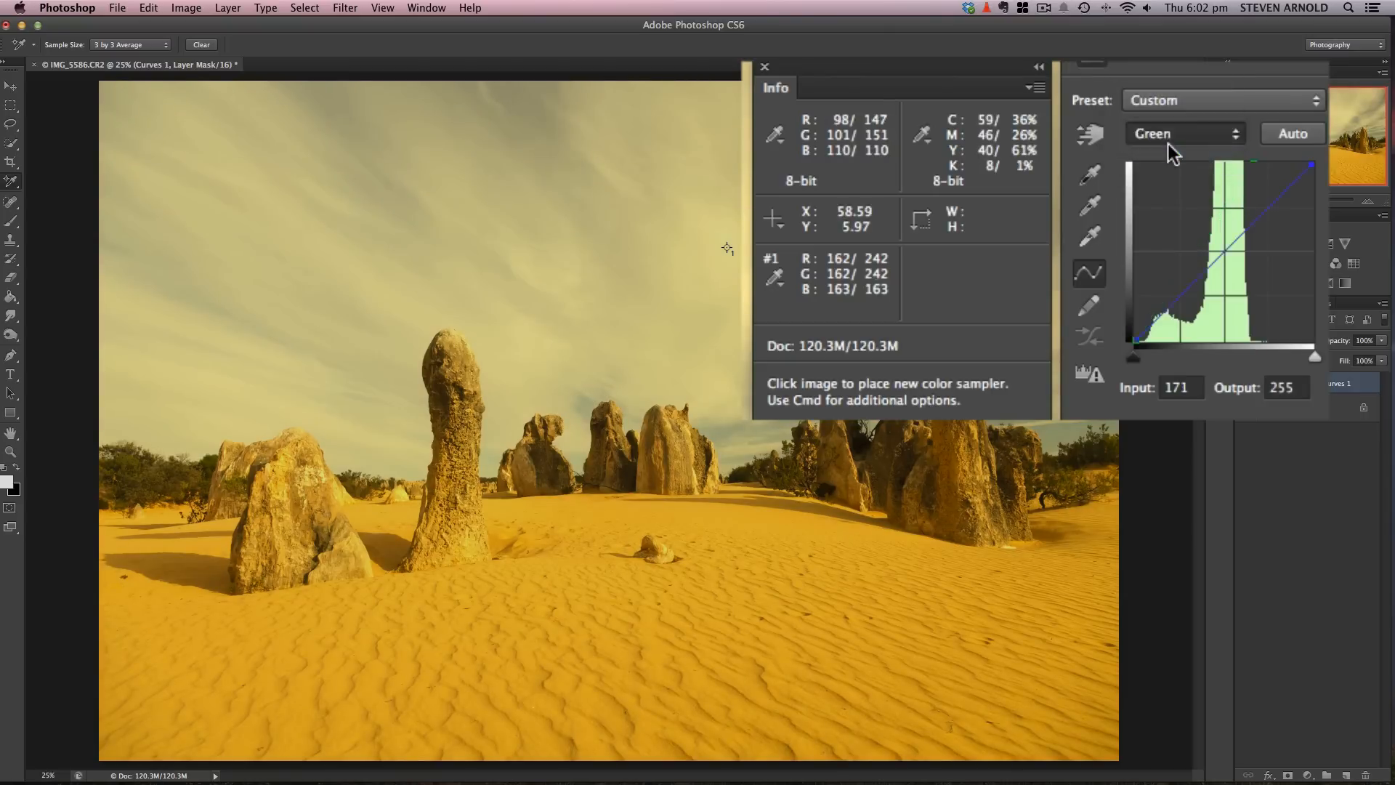
click(1183, 134)
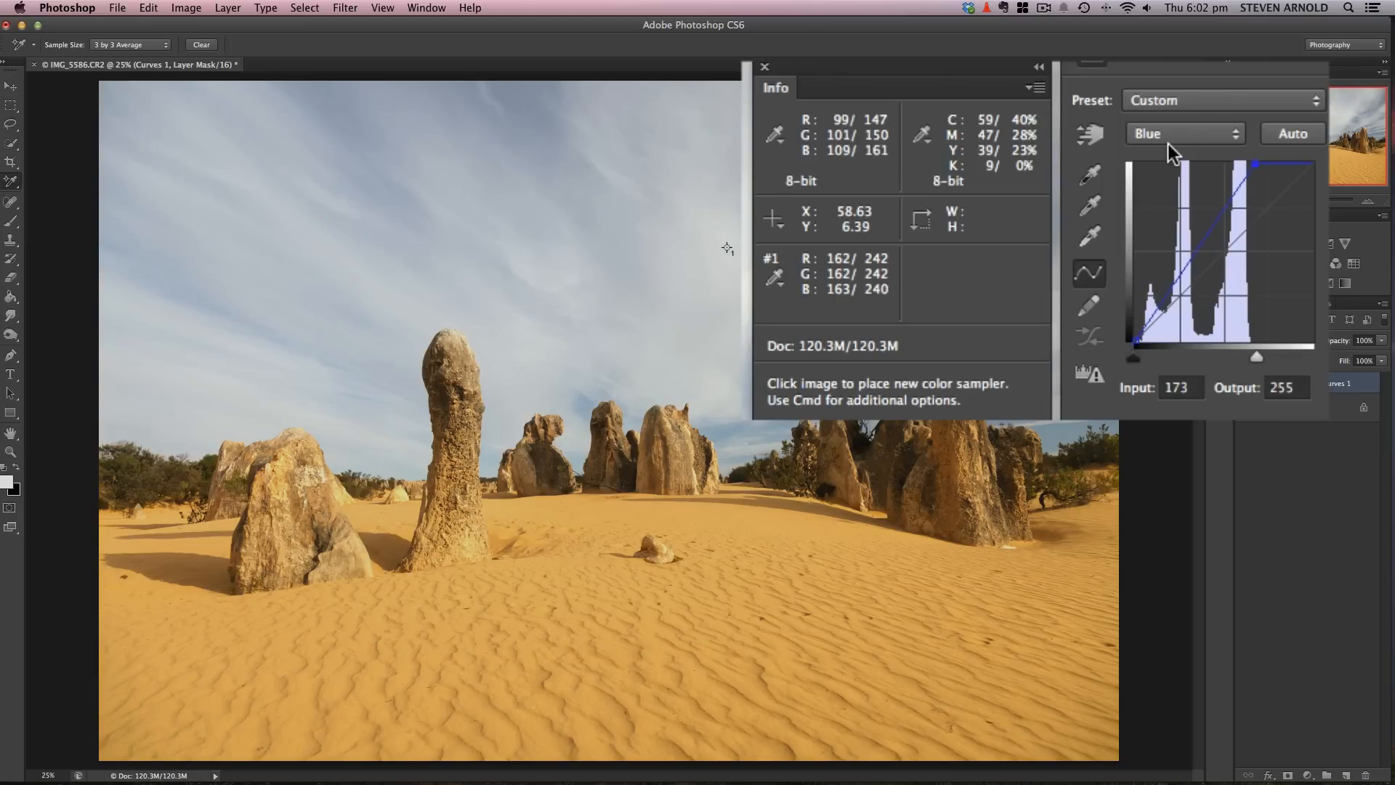
mouse_move(1259, 401)
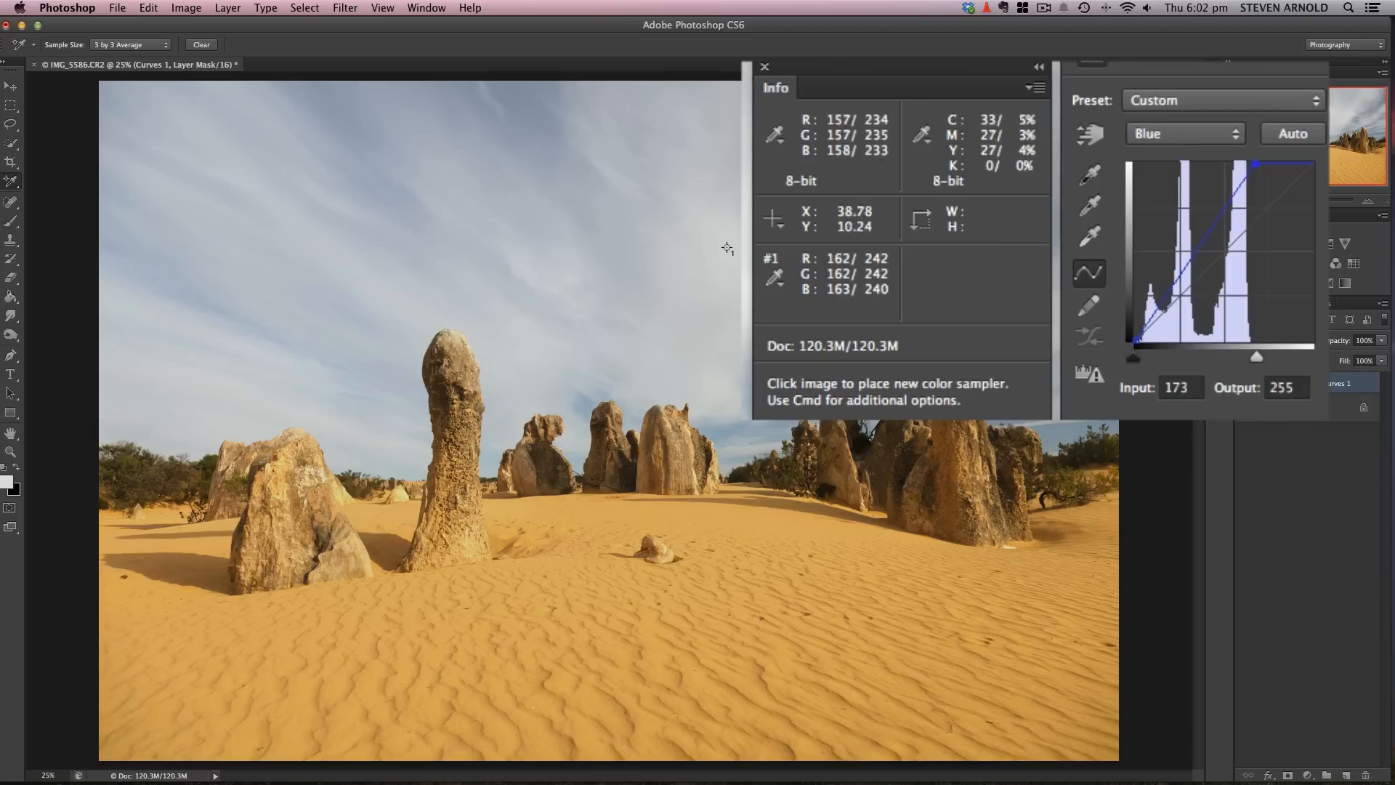
mouse_move(728, 252)
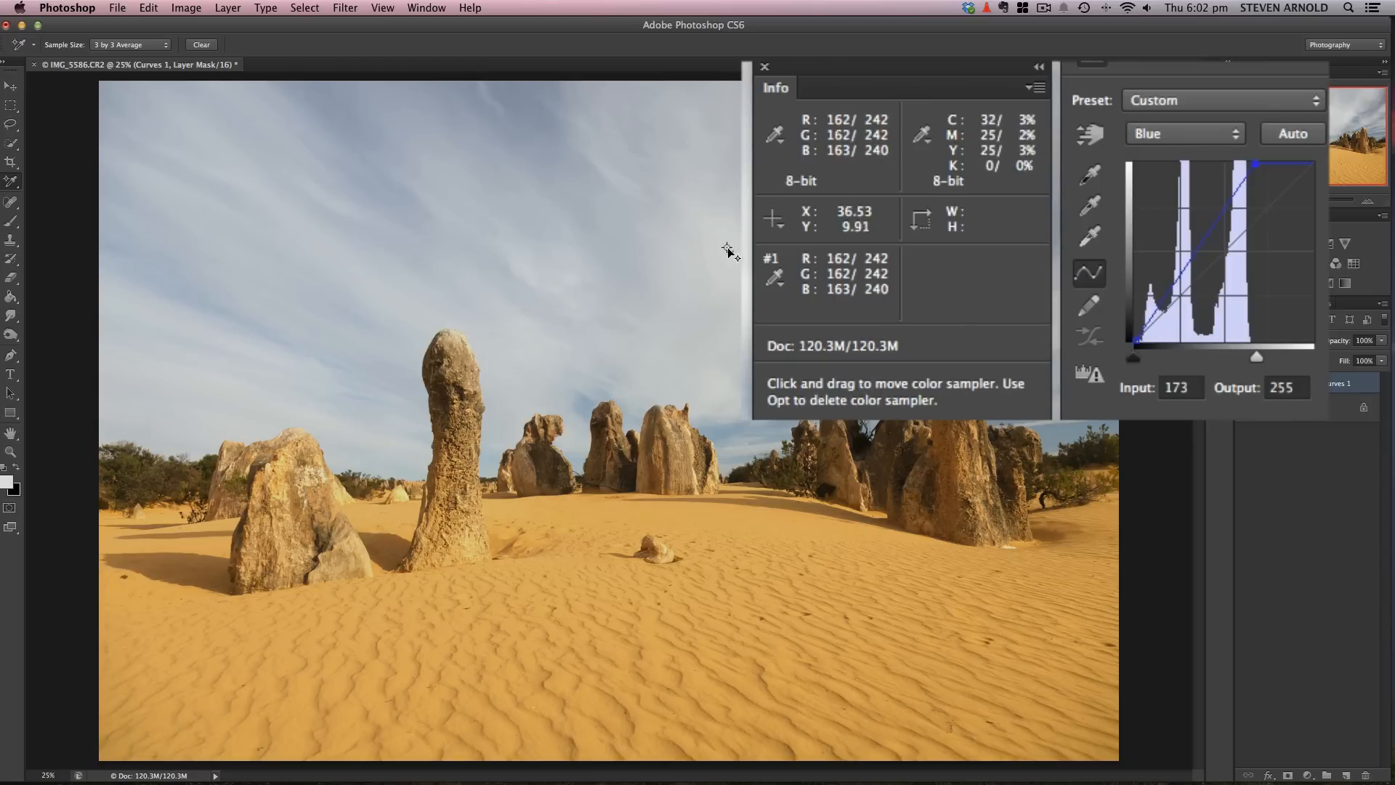
mouse_move(730, 251)
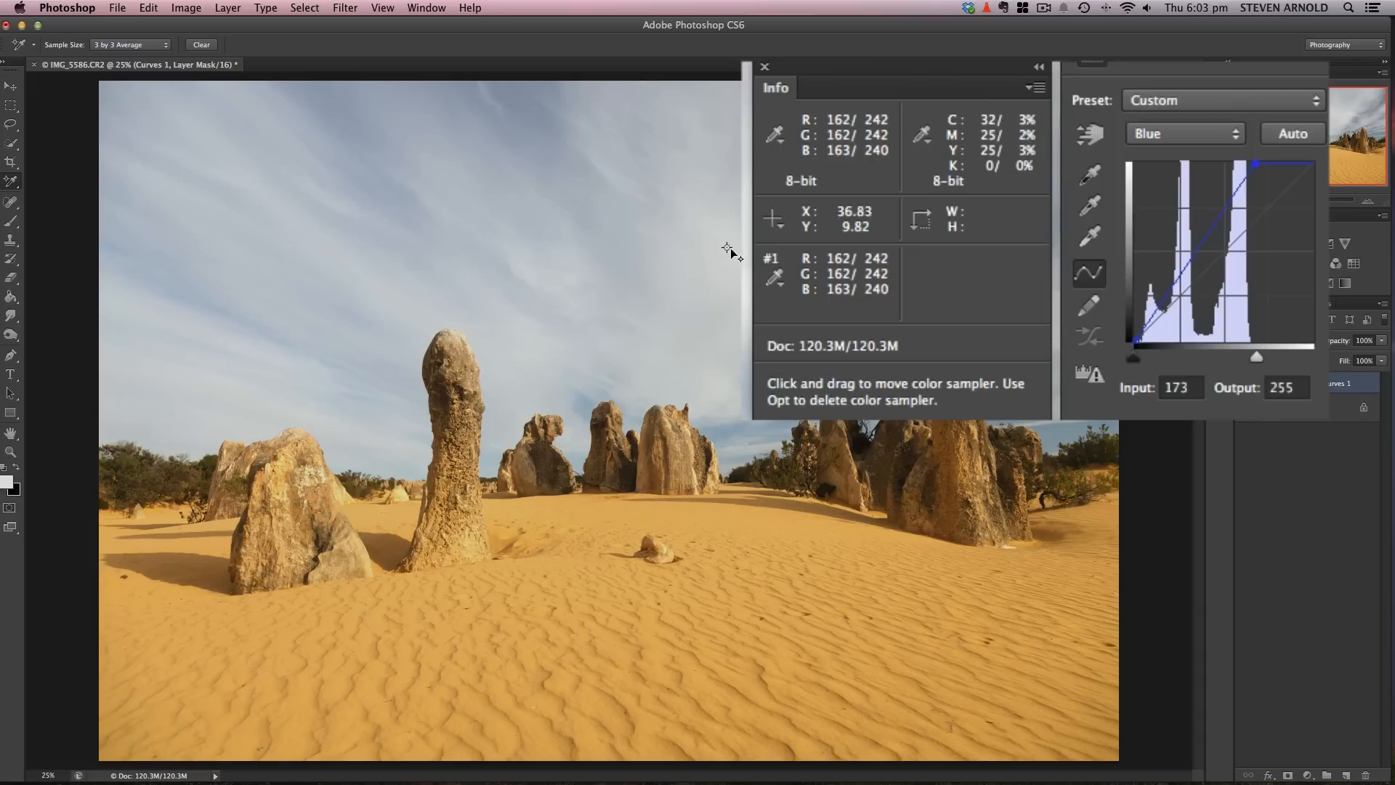
mouse_move(729, 251)
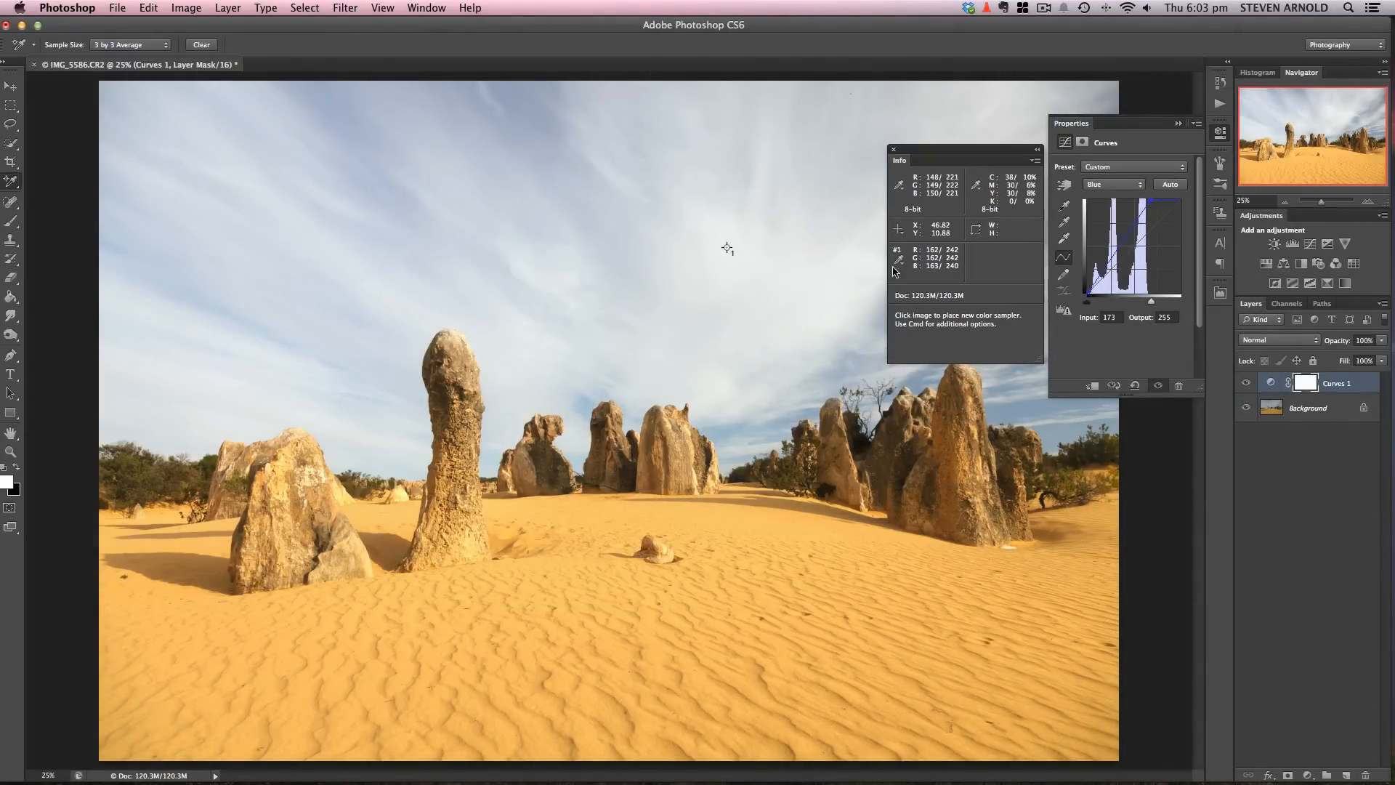
mouse_move(728, 256)
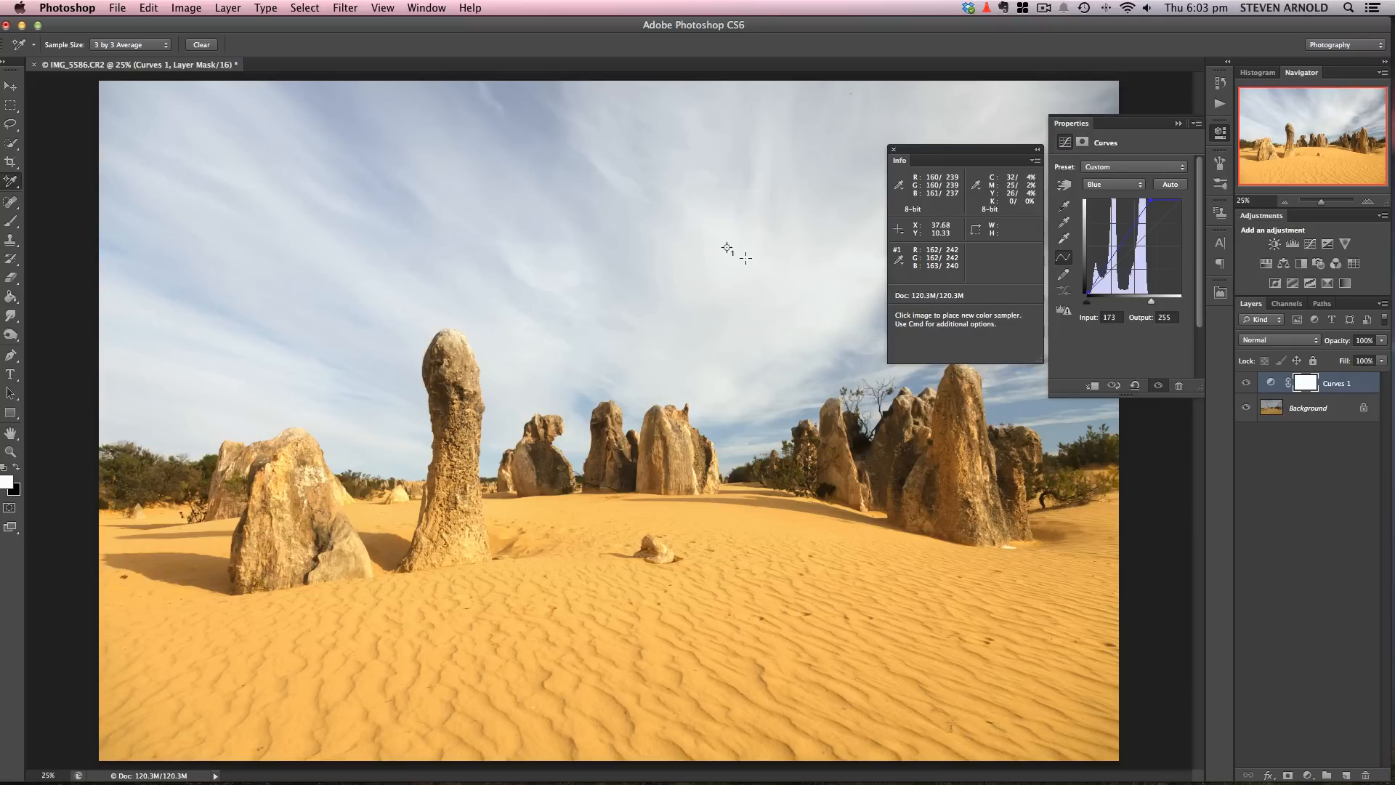
mouse_move(727, 247)
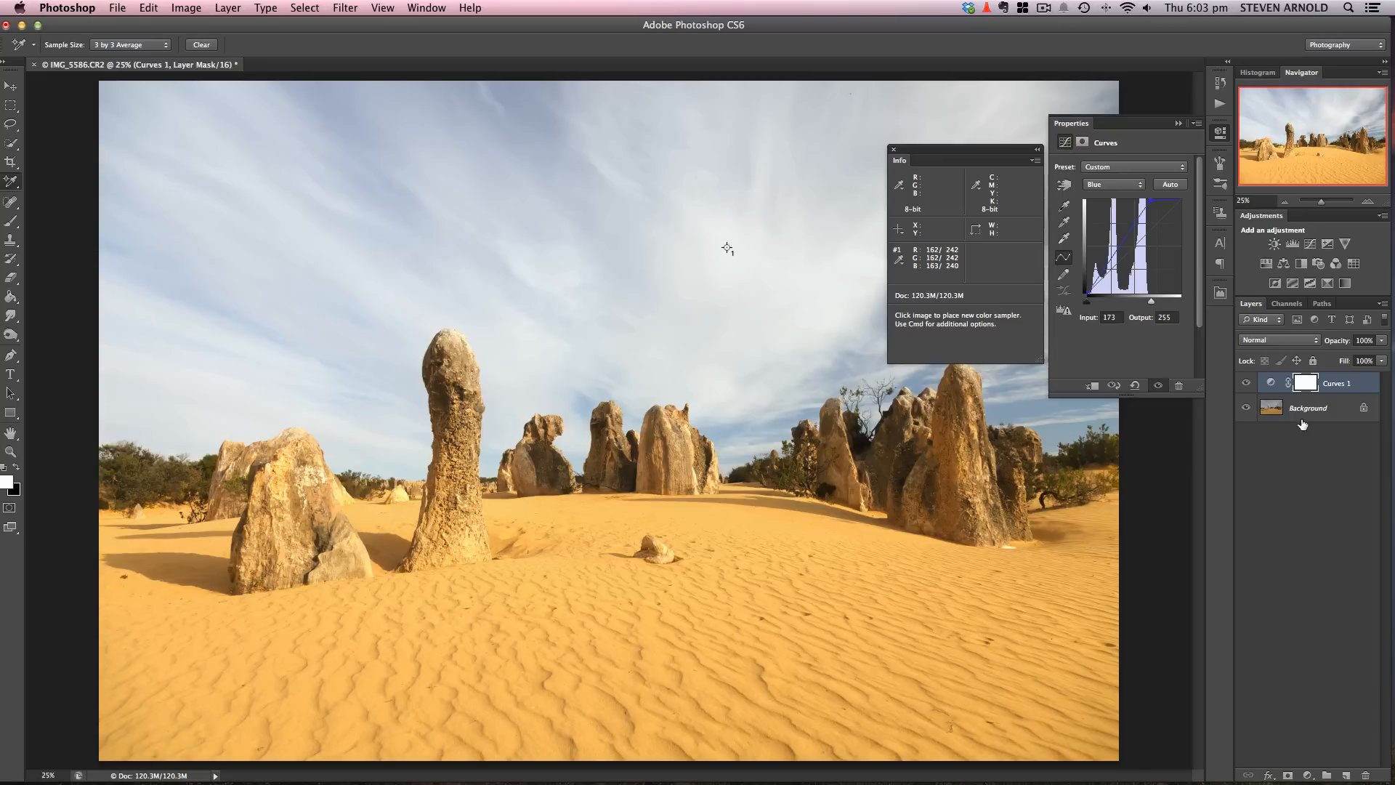
Collapse the Curves Properties and Info panels back into the dock.
click(1112, 184)
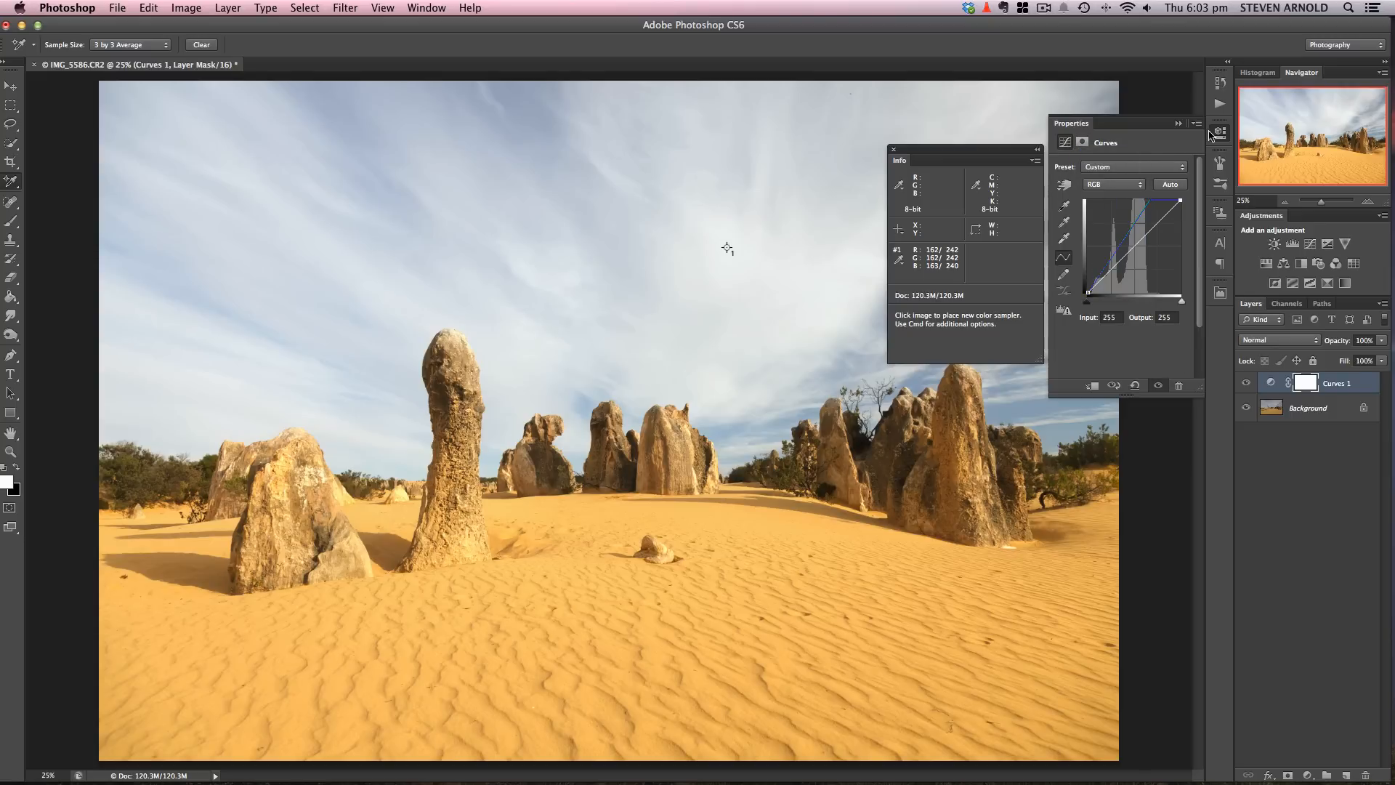
click(1177, 122)
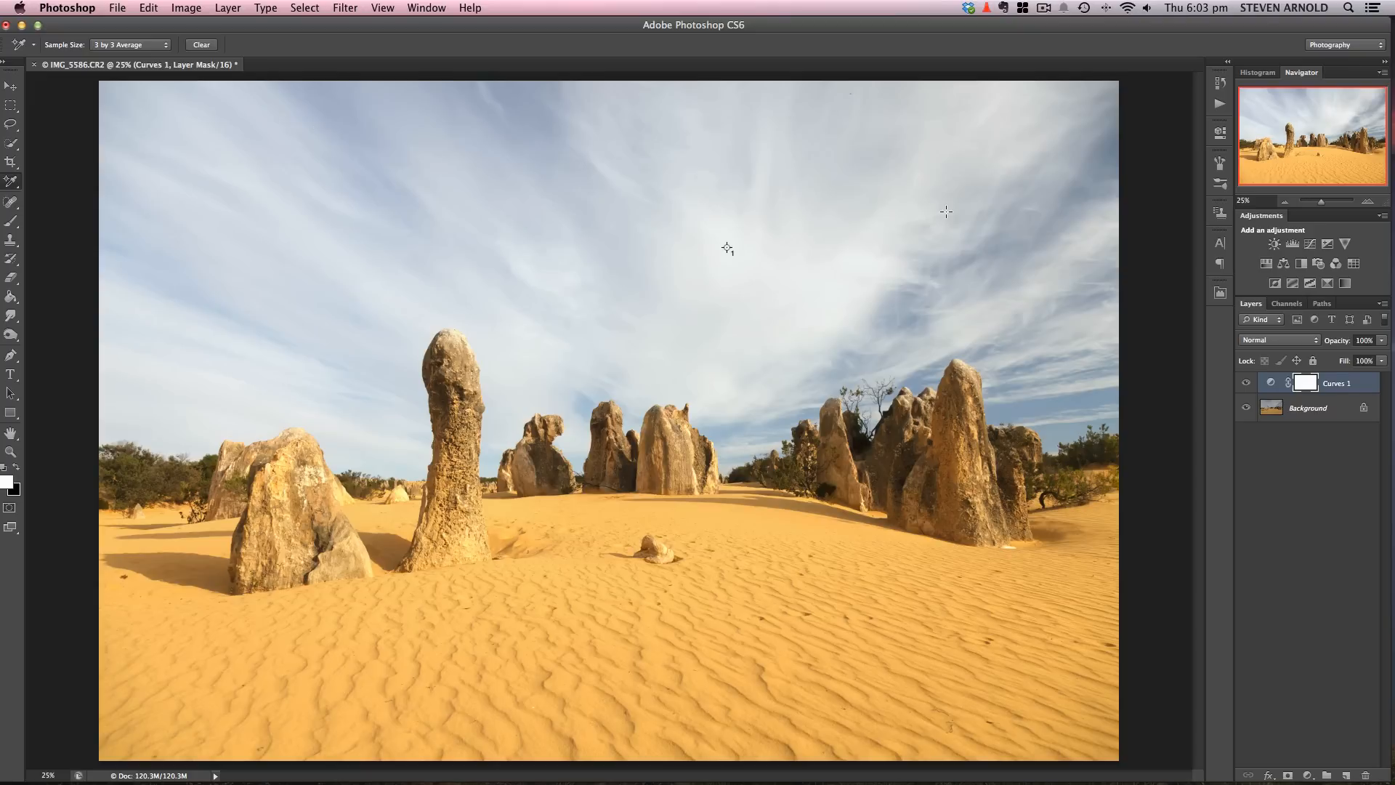
mouse_move(430, 208)
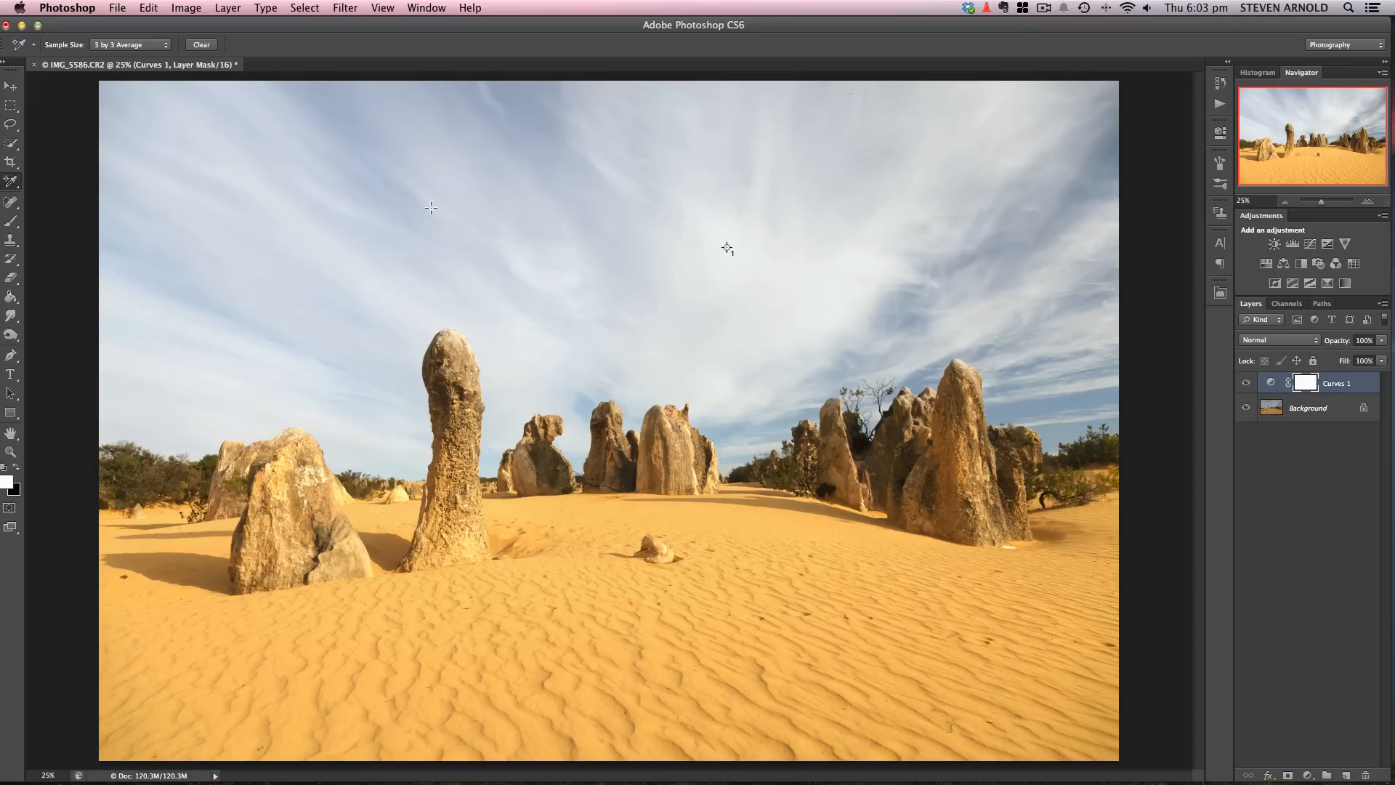
mouse_move(1294, 632)
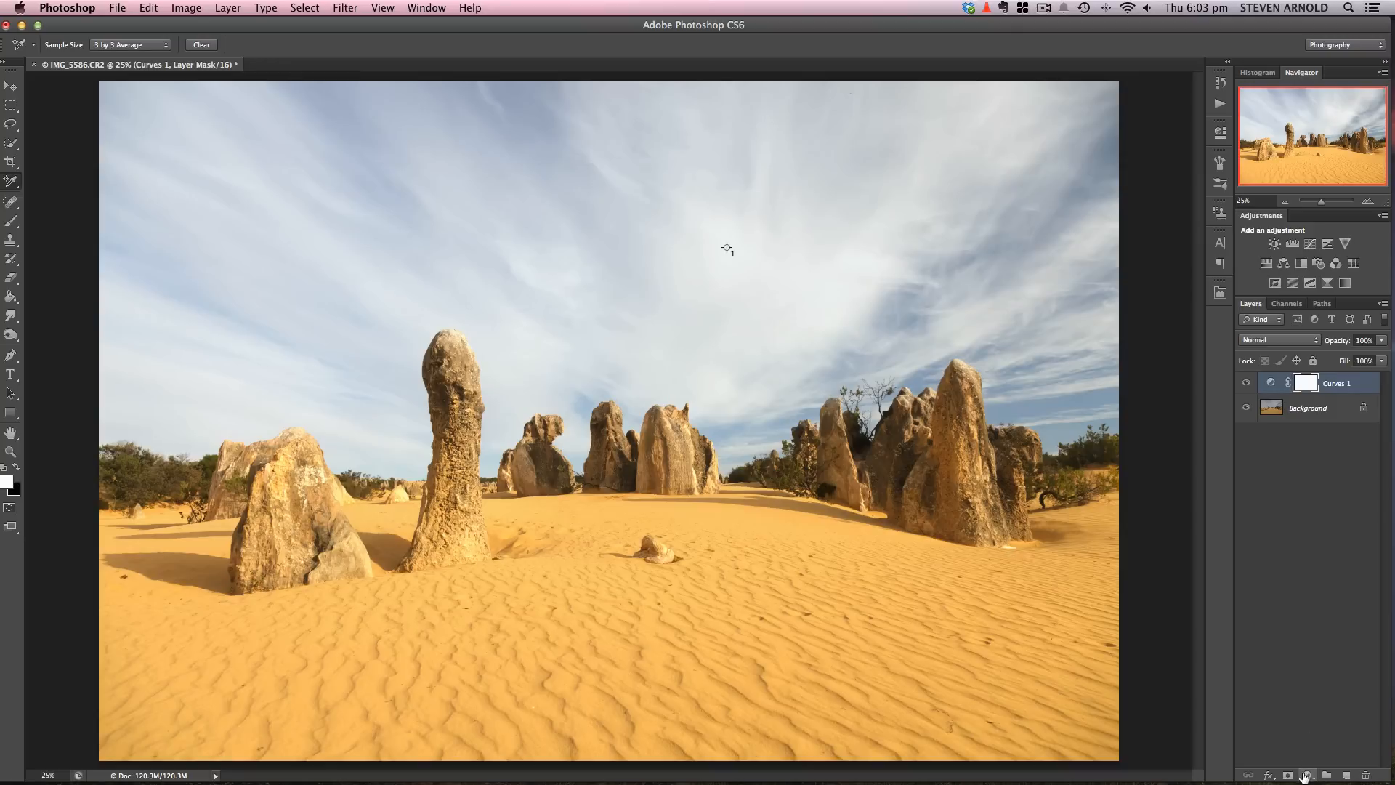
Add Levels 1 with midtones at 0.49 to deepen the sky, then put its settings away.
click(1307, 775)
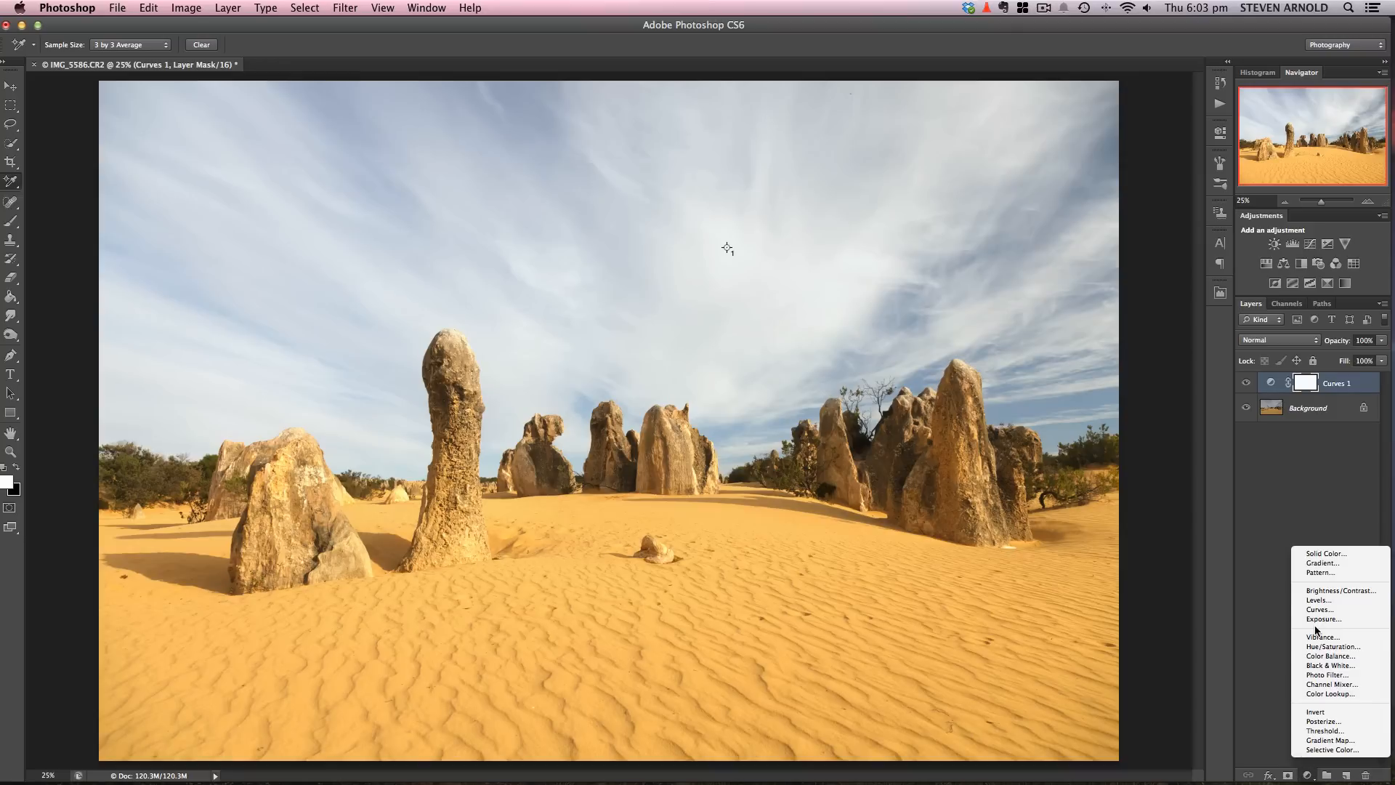
mouse_move(1320, 601)
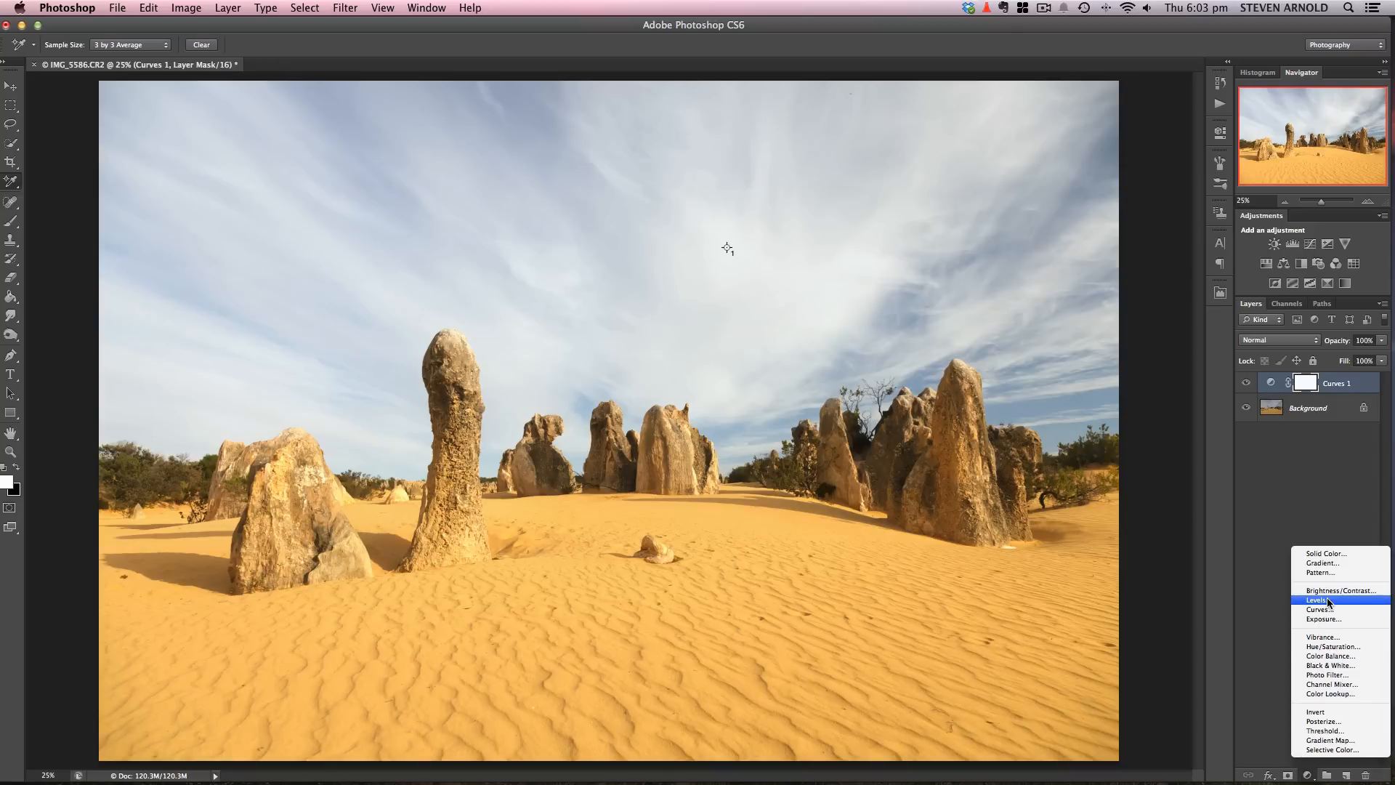
click(1318, 601)
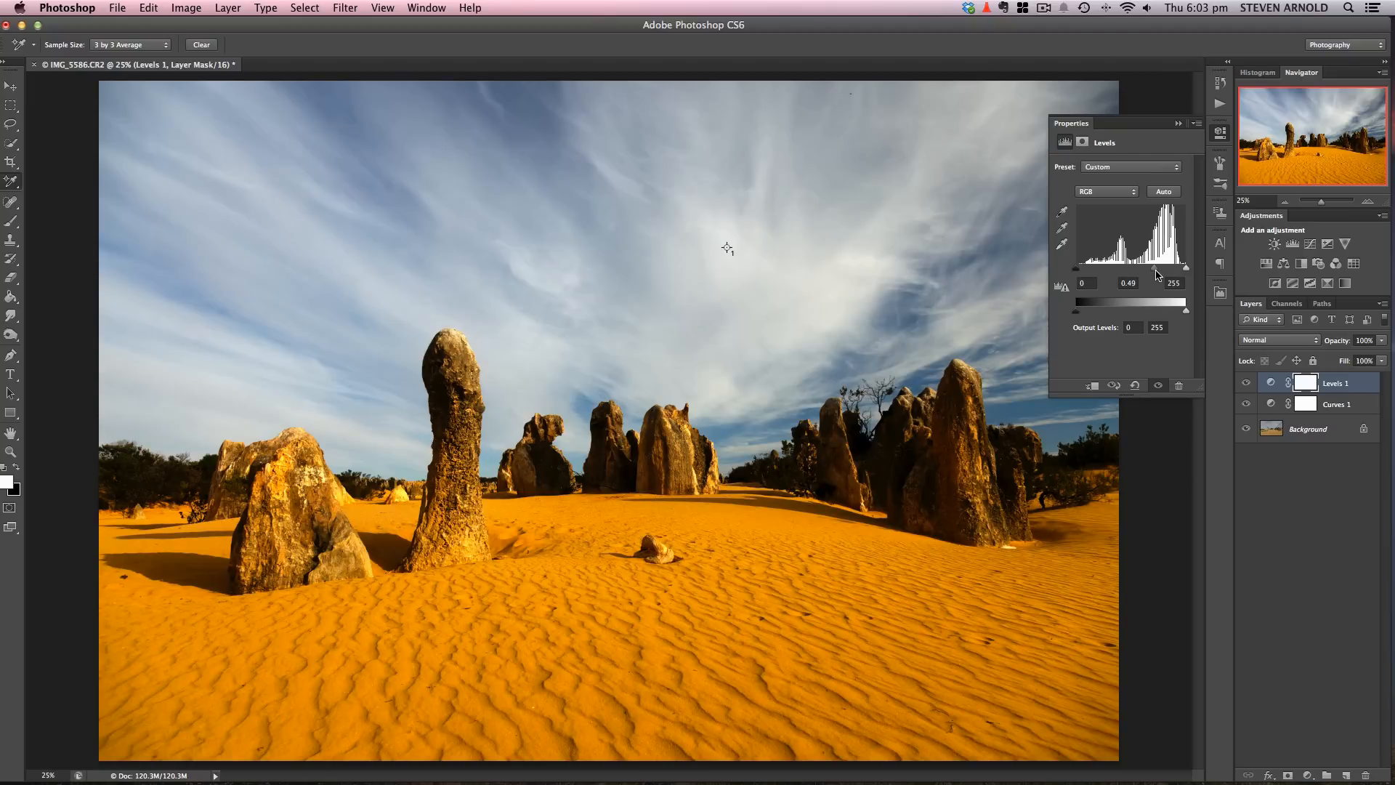
mouse_move(550, 193)
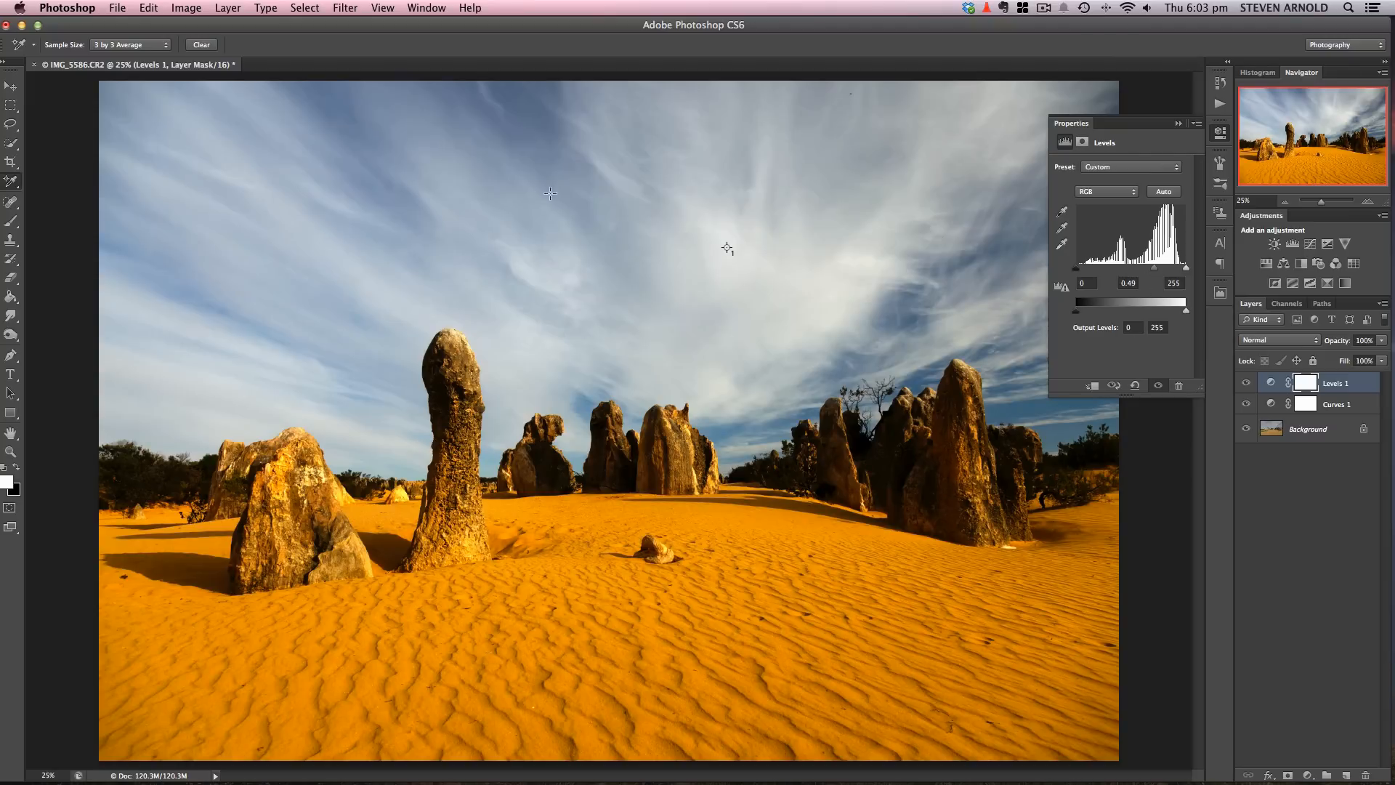
mouse_move(823, 248)
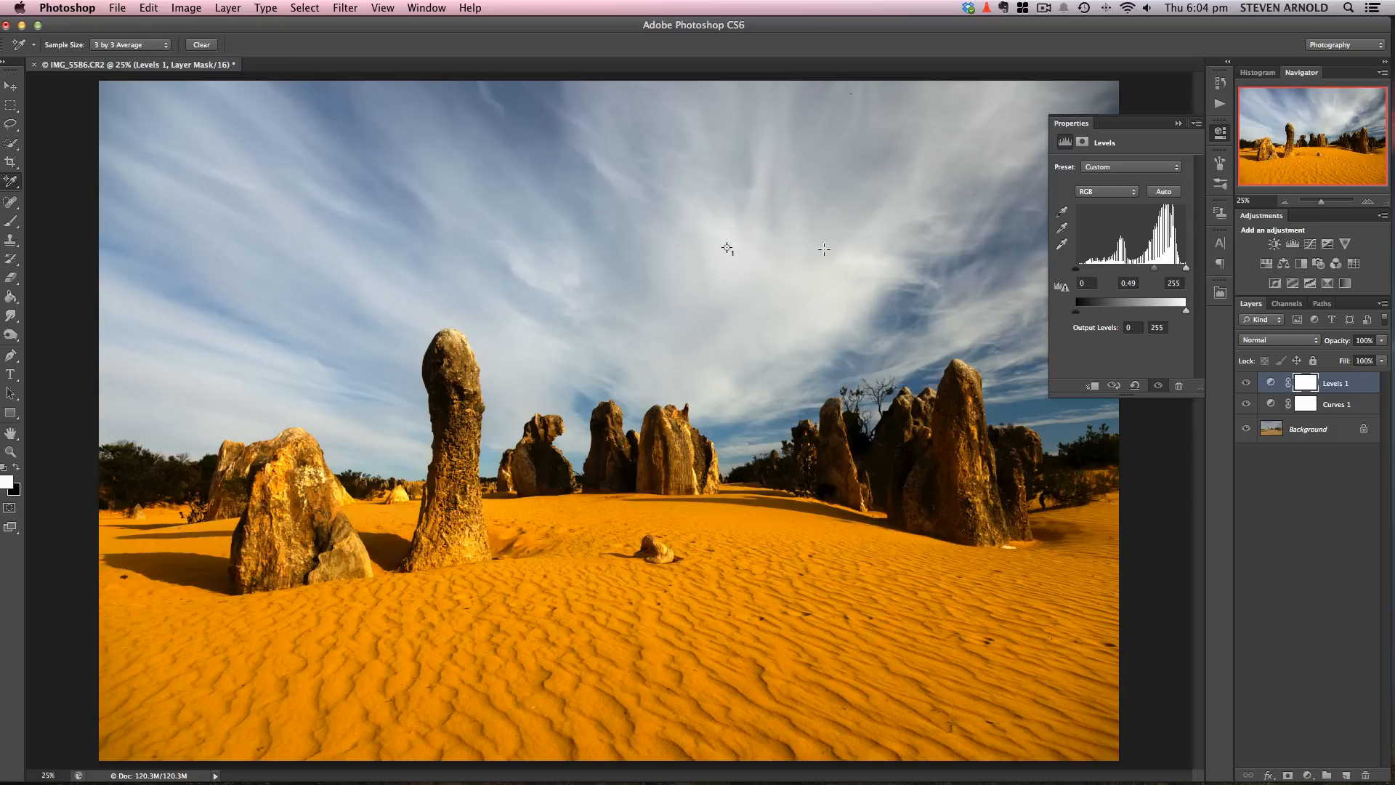
mouse_move(817, 164)
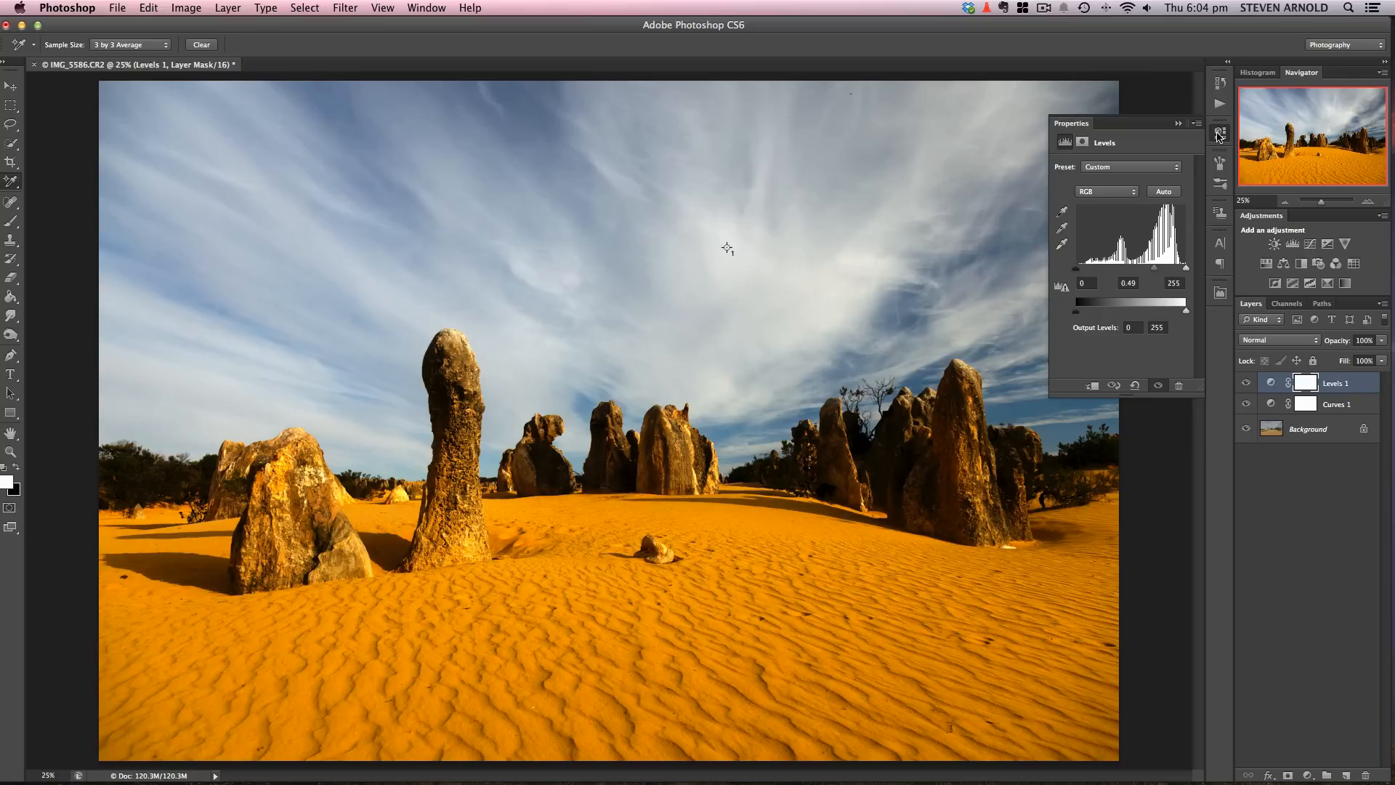
click(1219, 134)
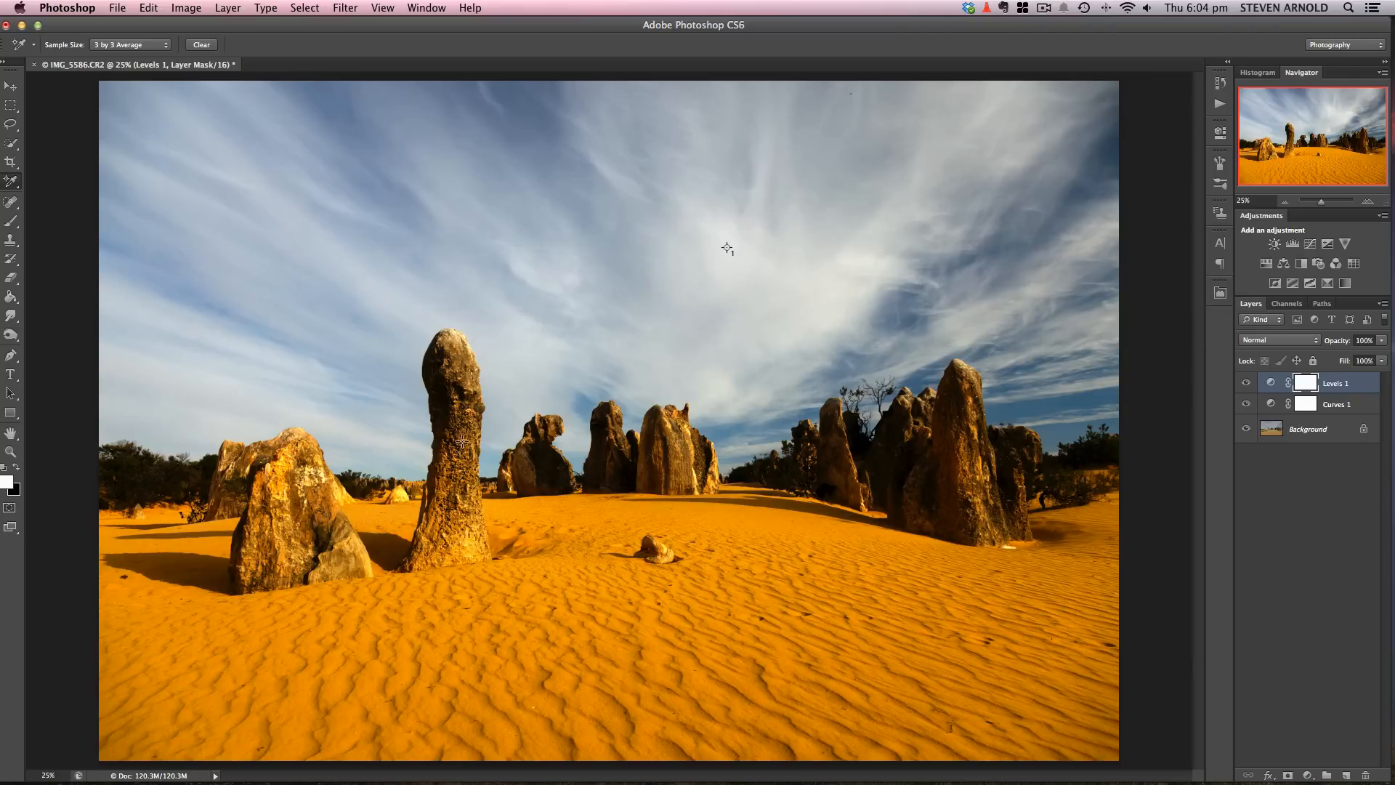
mouse_move(946, 401)
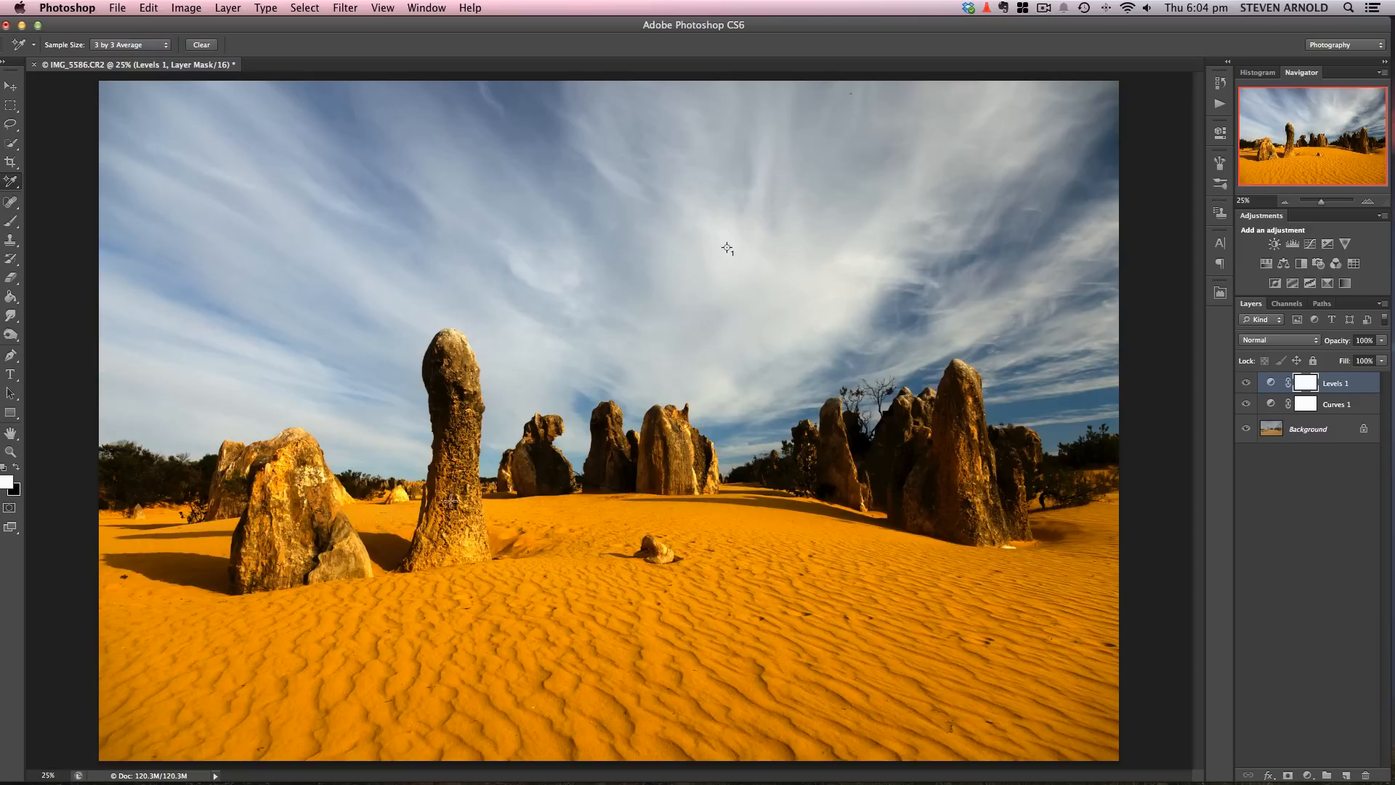
mouse_move(693, 569)
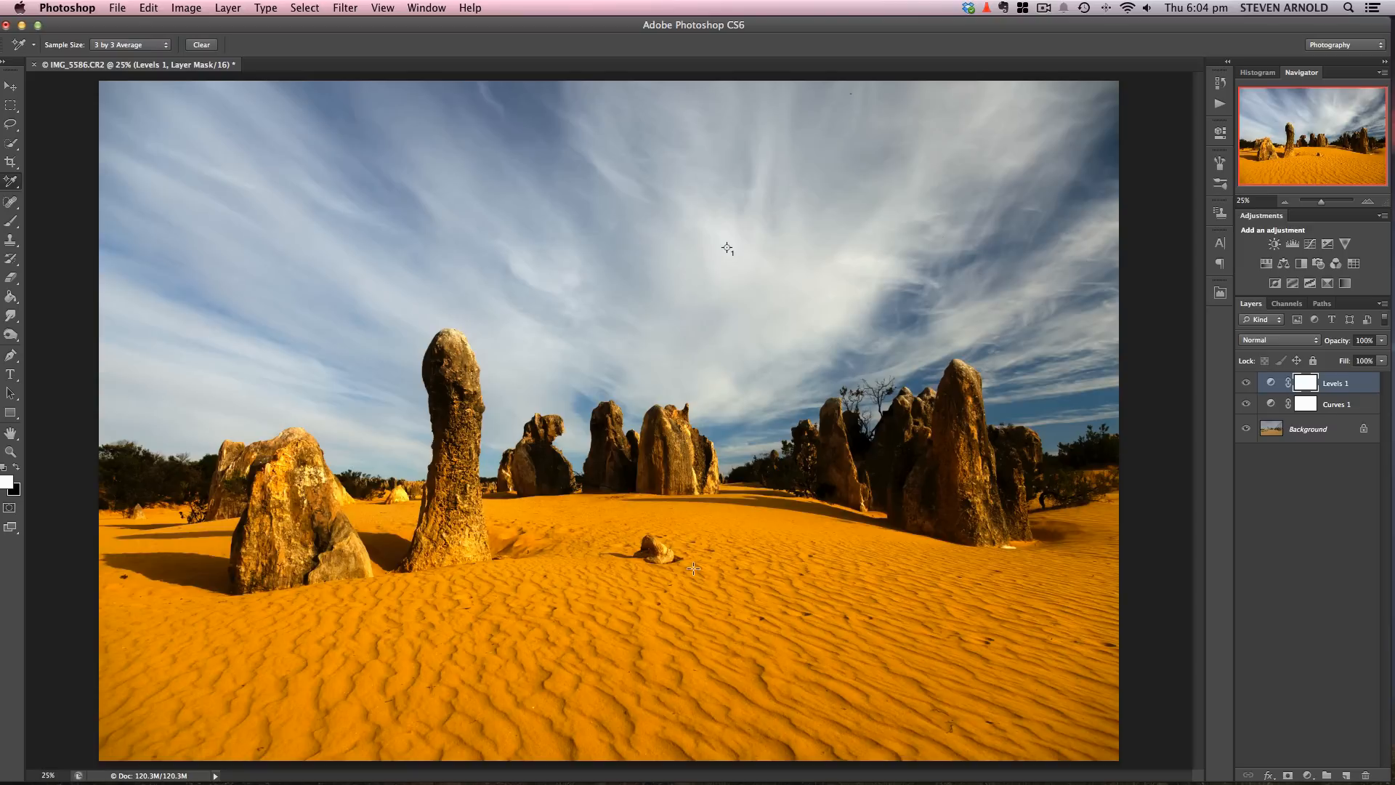
mouse_move(492, 523)
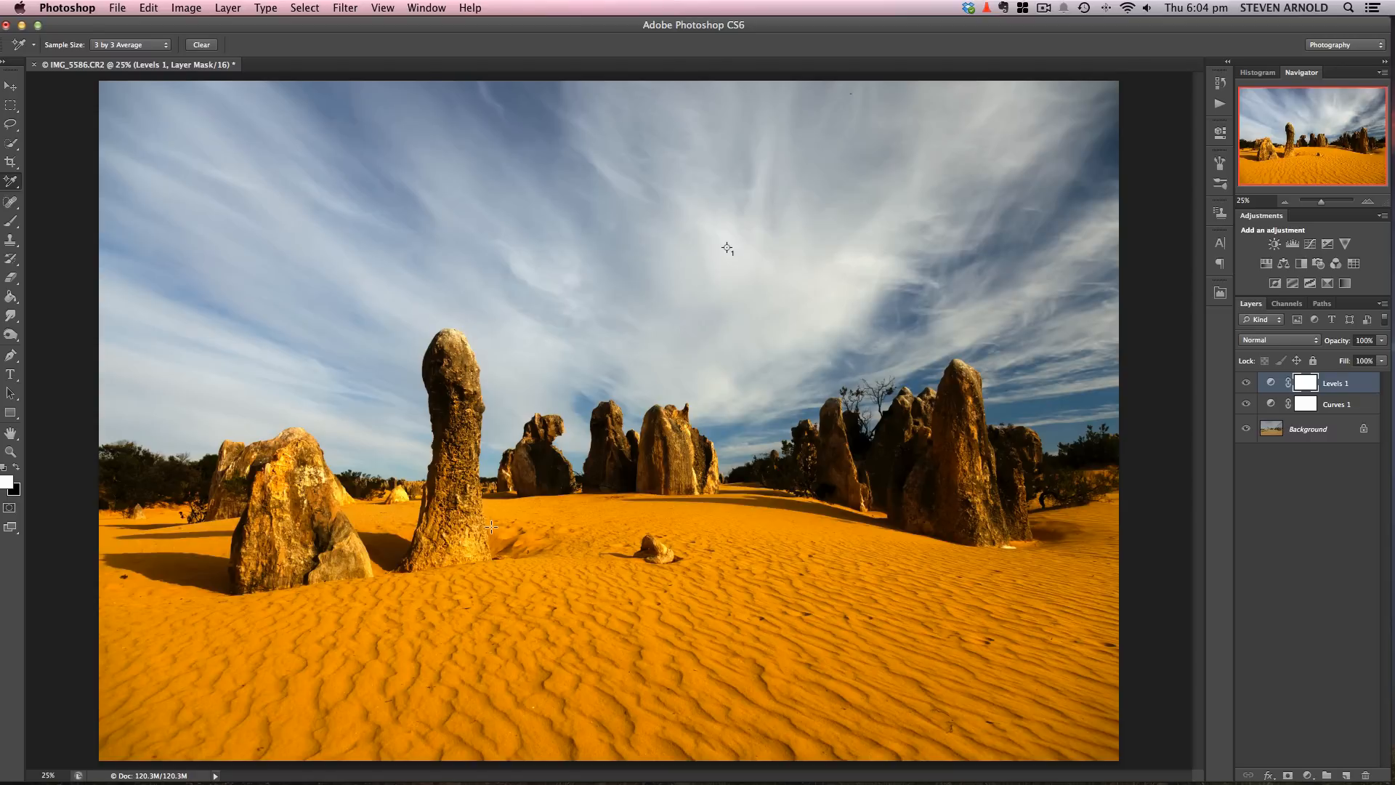
mouse_move(1033, 483)
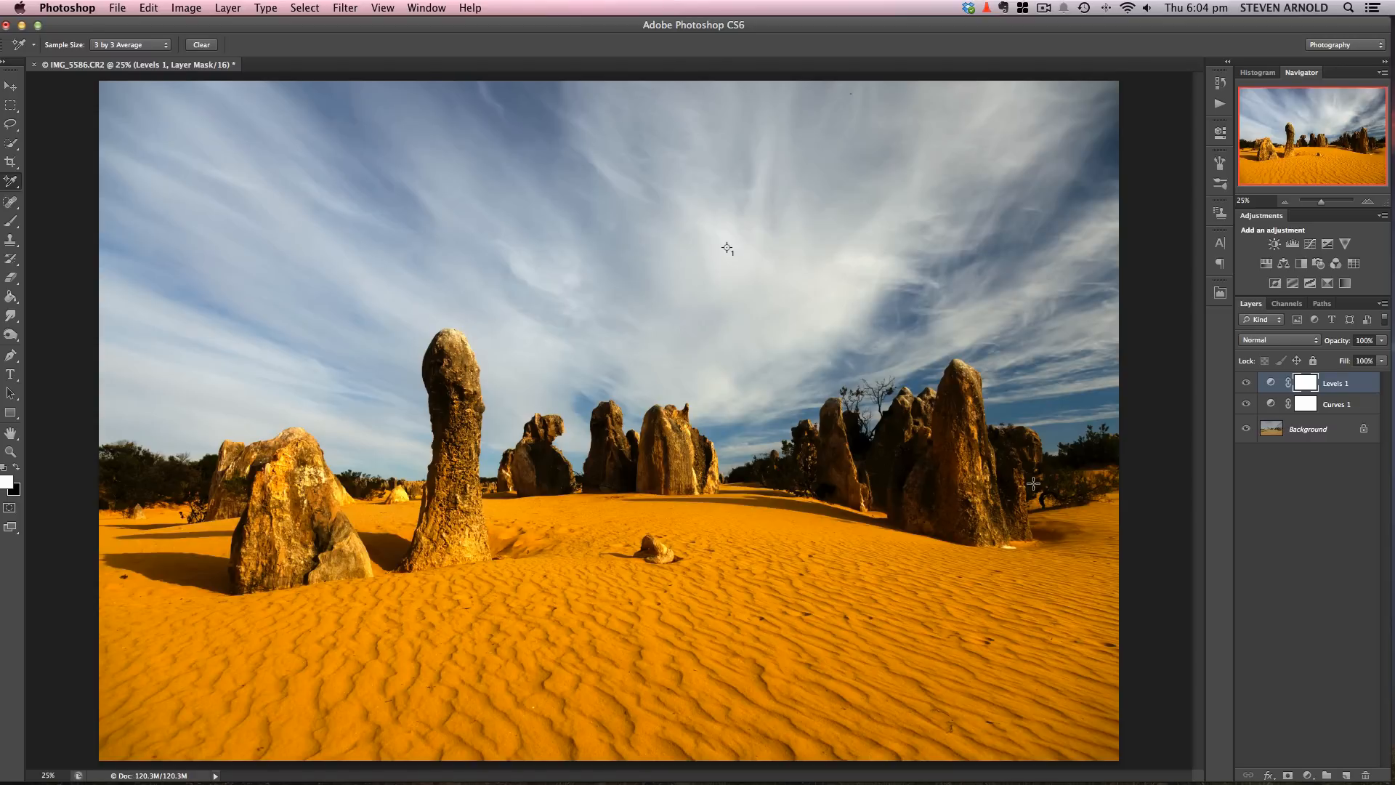
mouse_move(1382, 415)
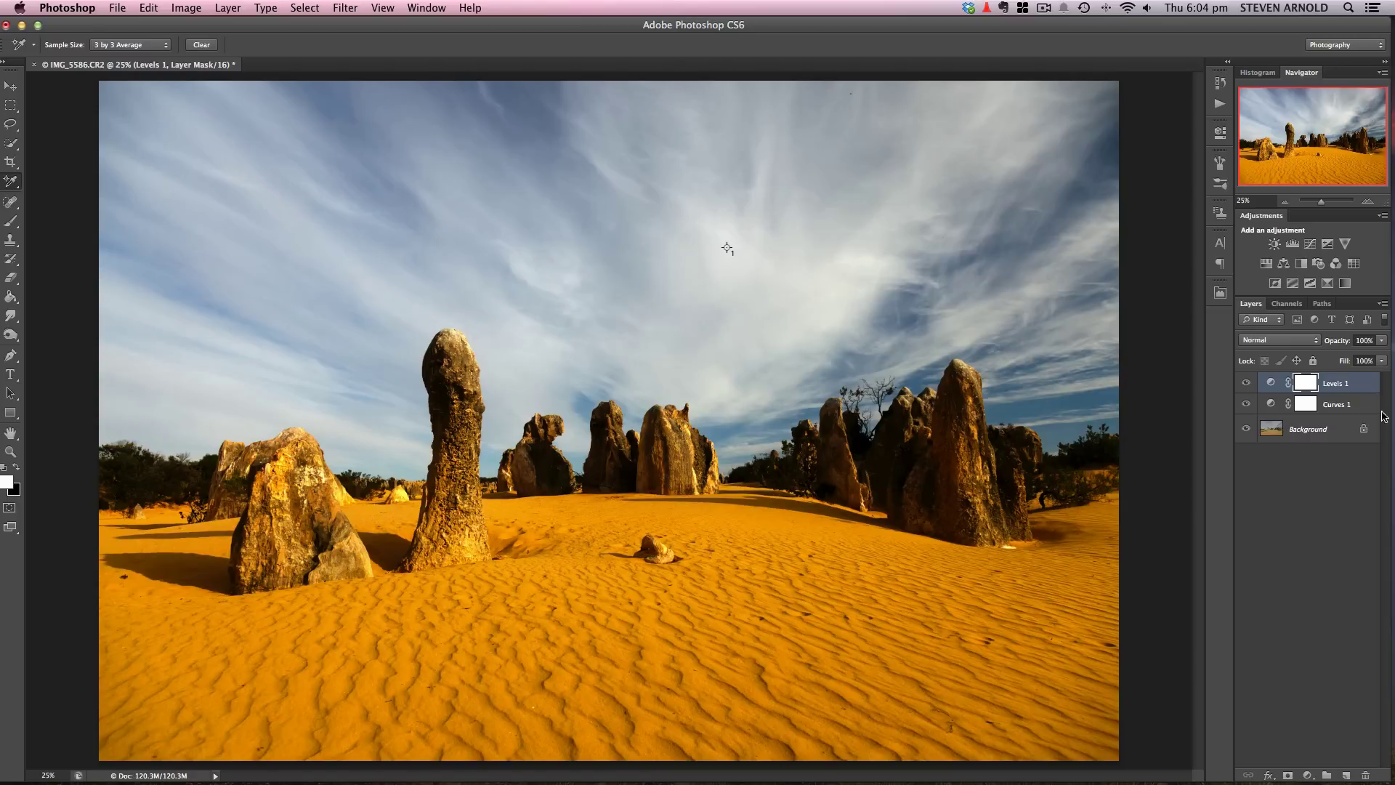
mouse_move(1371, 390)
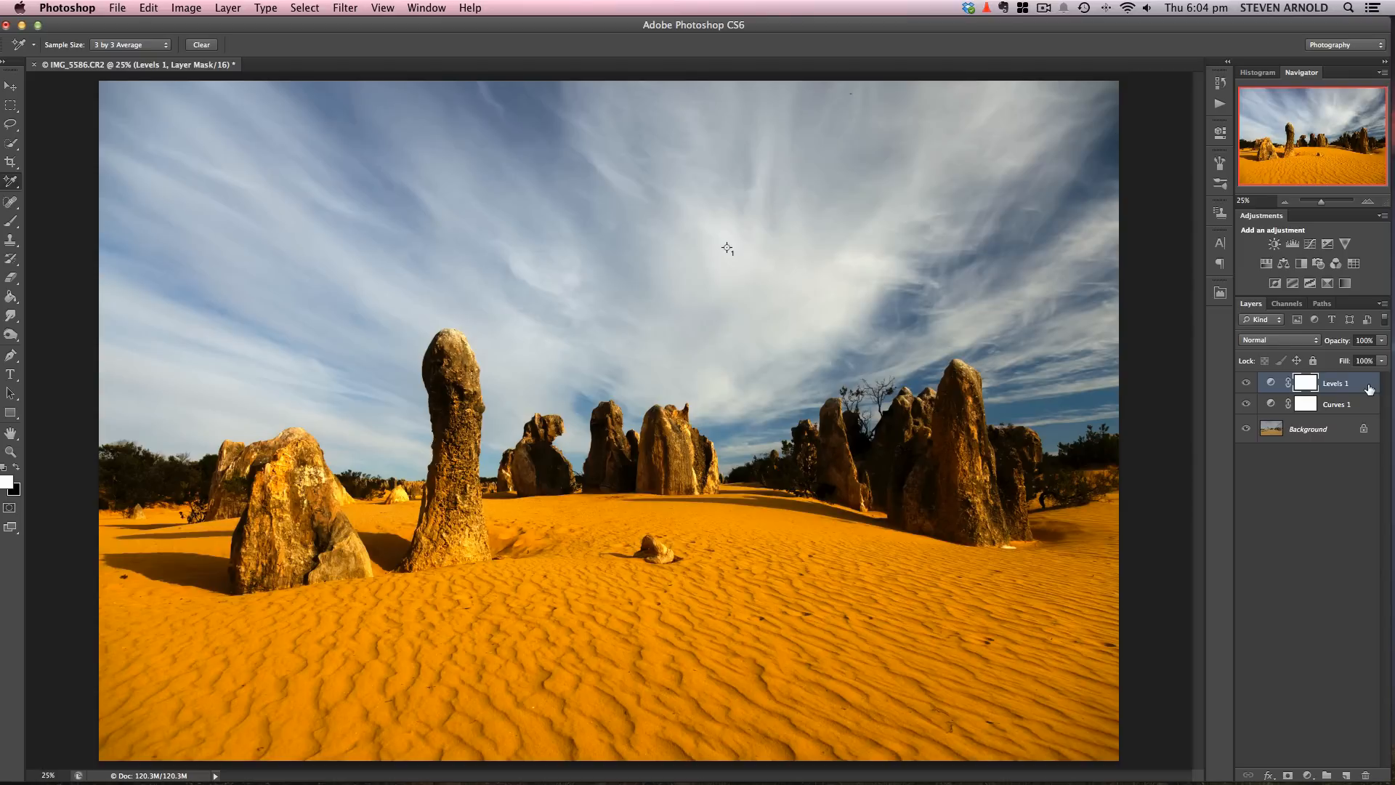
Bring up Blending Options for the Levels 1 layer from its context menu.
right_click(1334, 382)
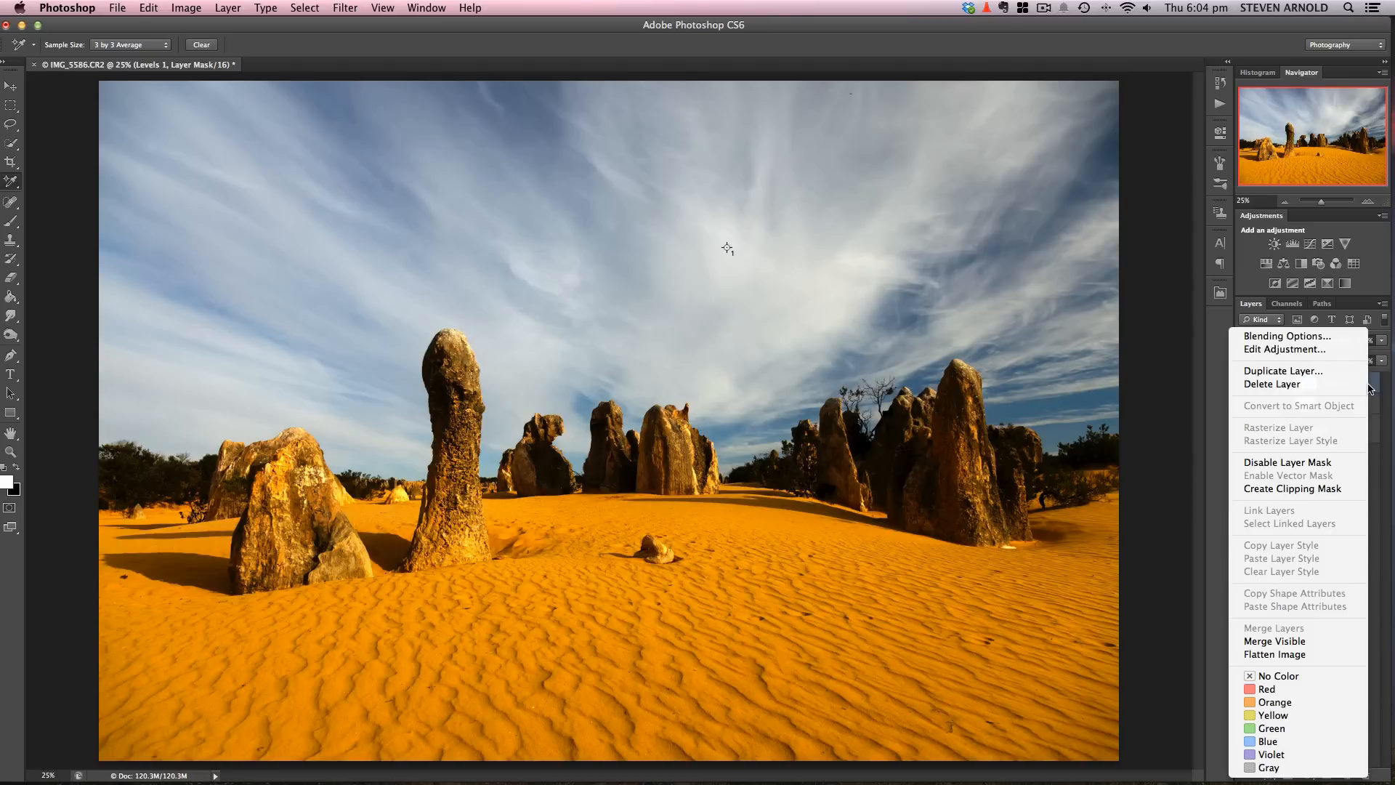
mouse_move(1295, 336)
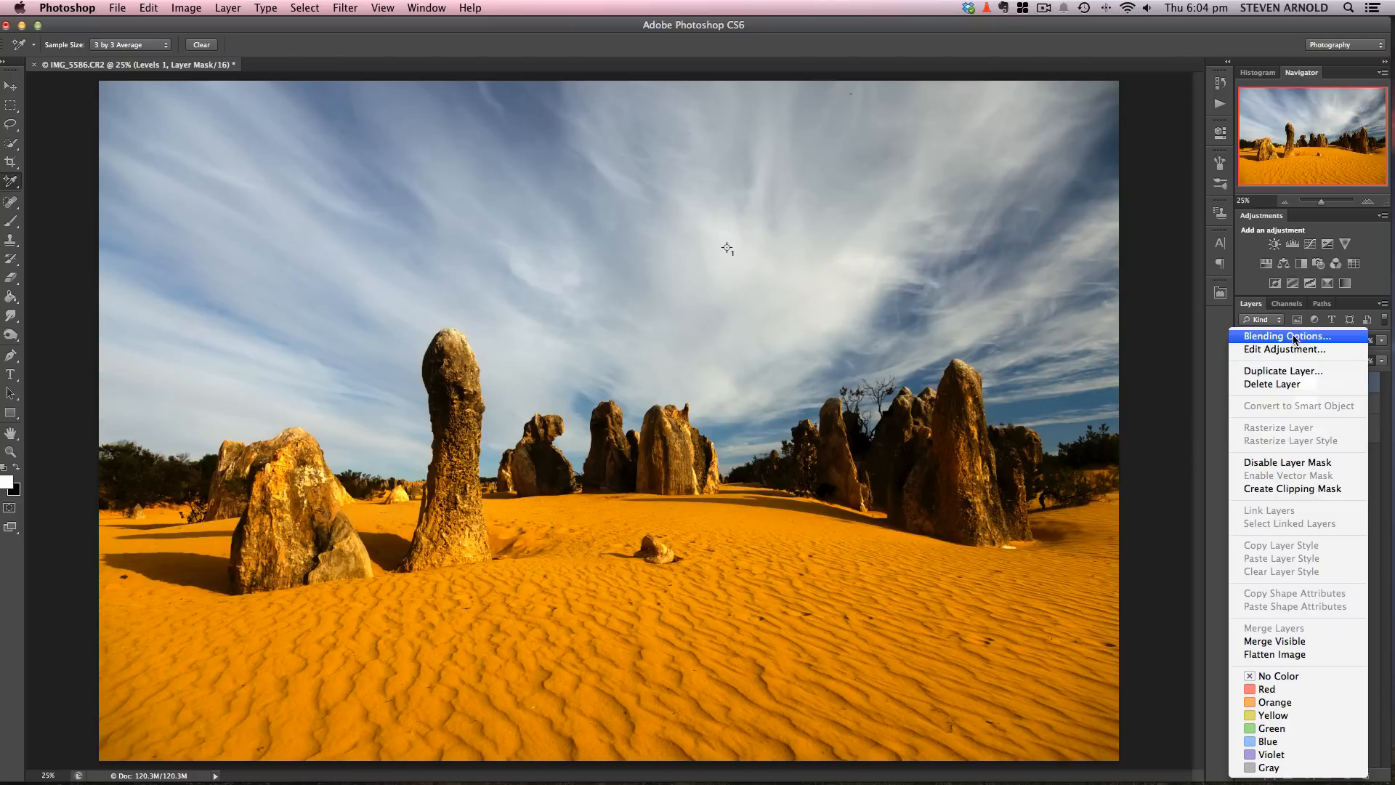
click(1285, 336)
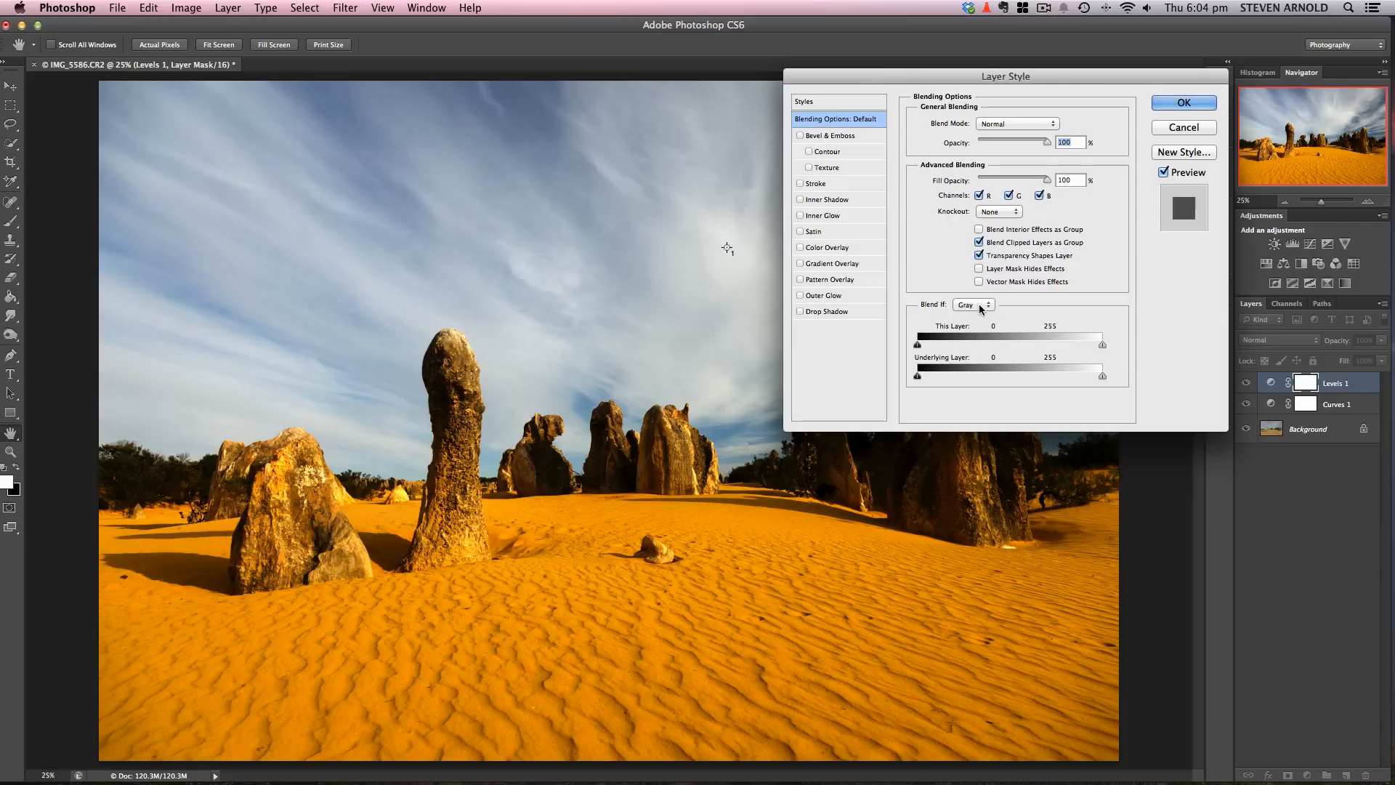
Set Blend If to the Blue channel with the This Layer black slider split 0/105.
click(974, 305)
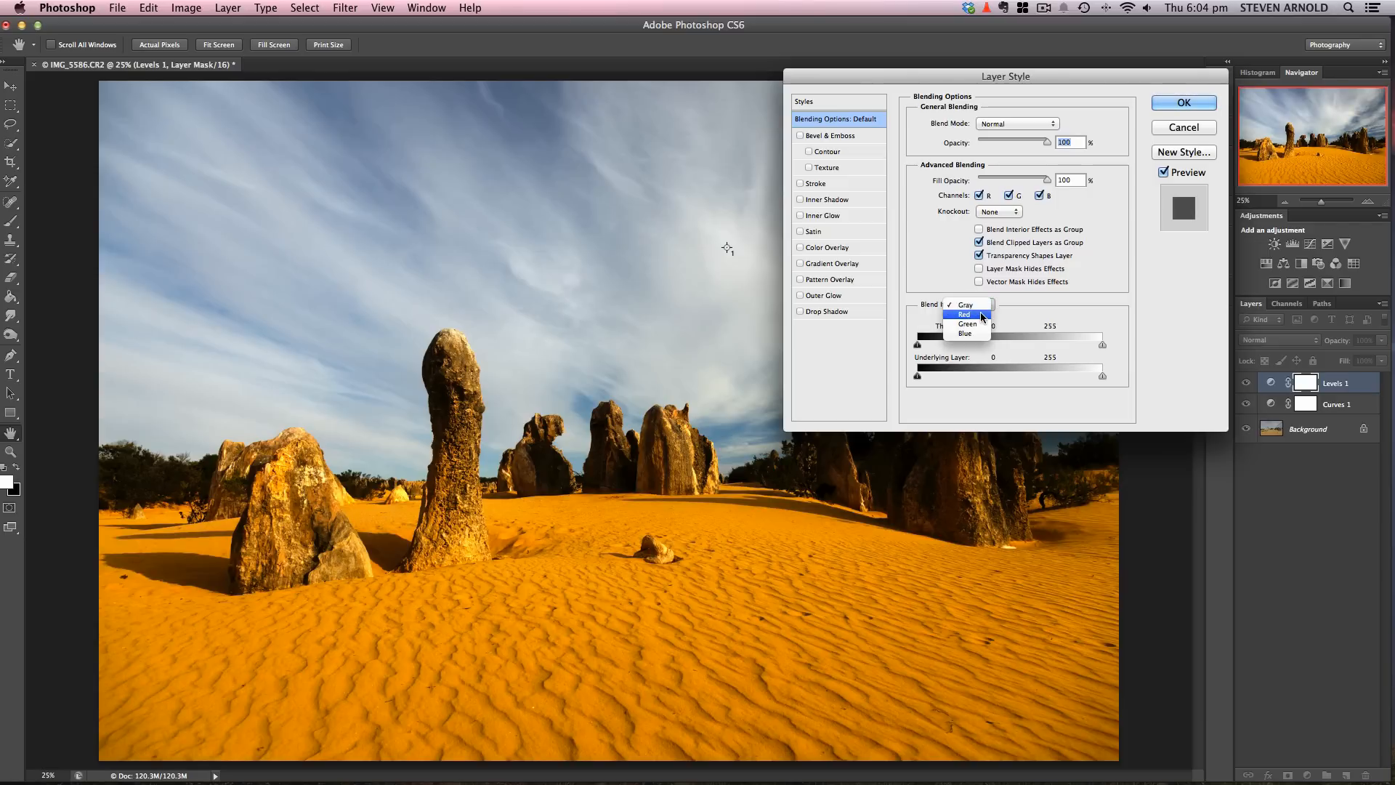
click(963, 306)
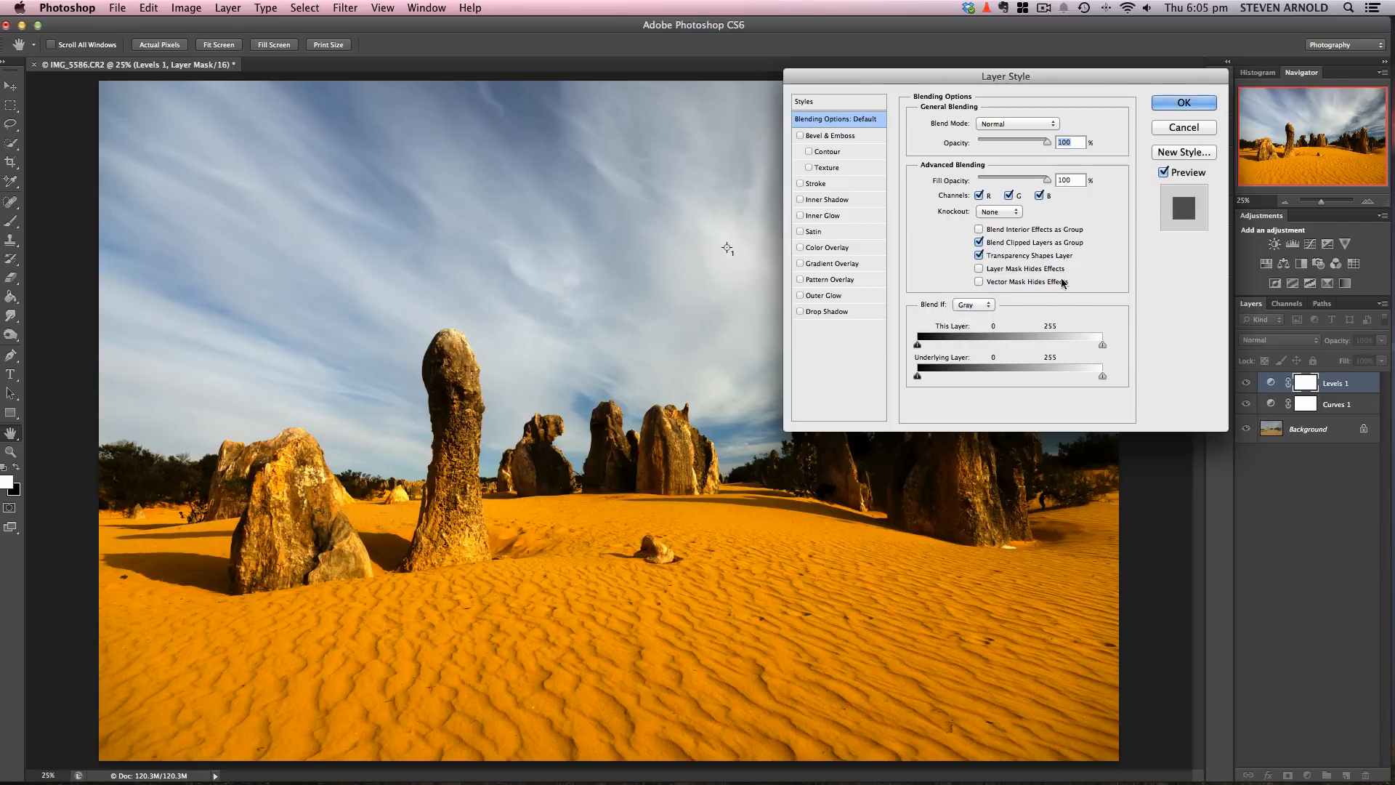
mouse_move(1232, 401)
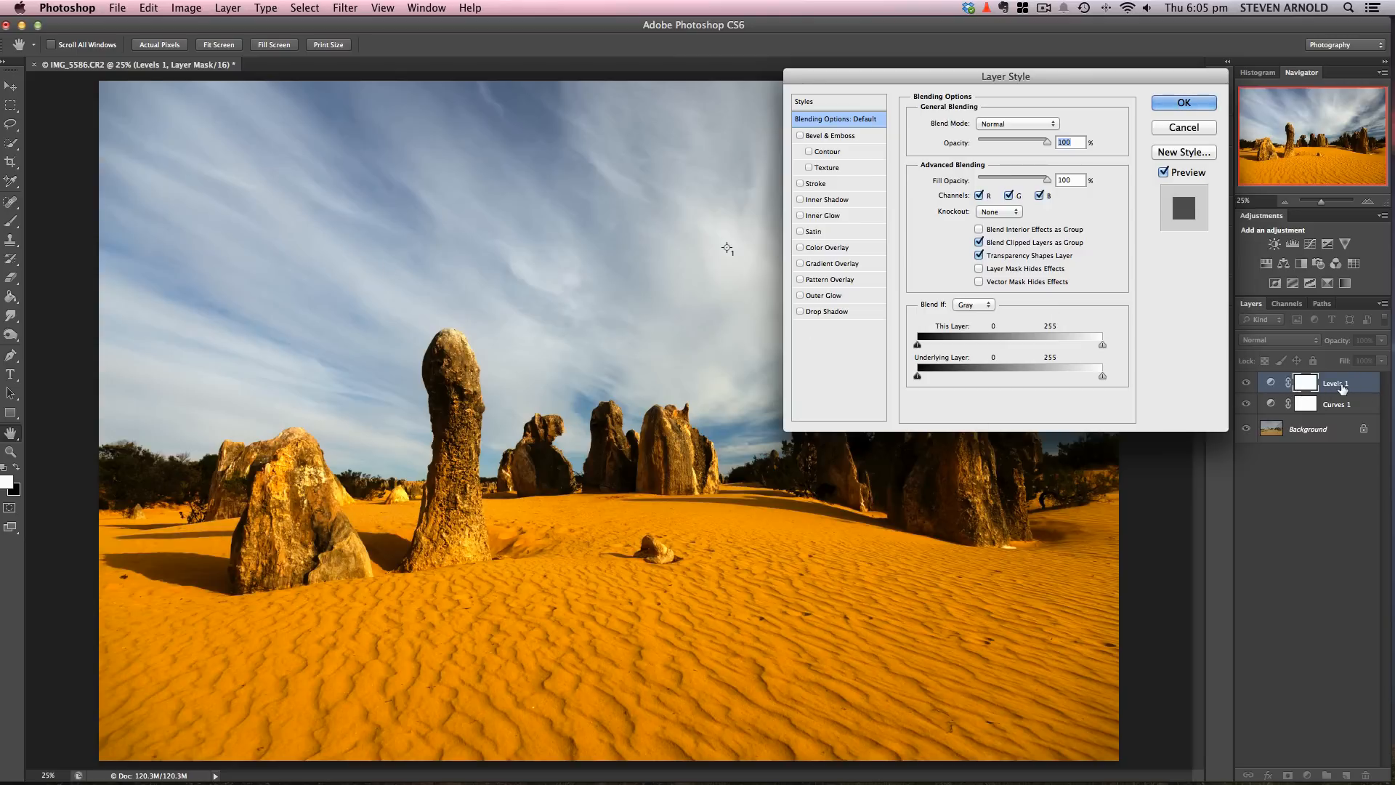
click(1247, 382)
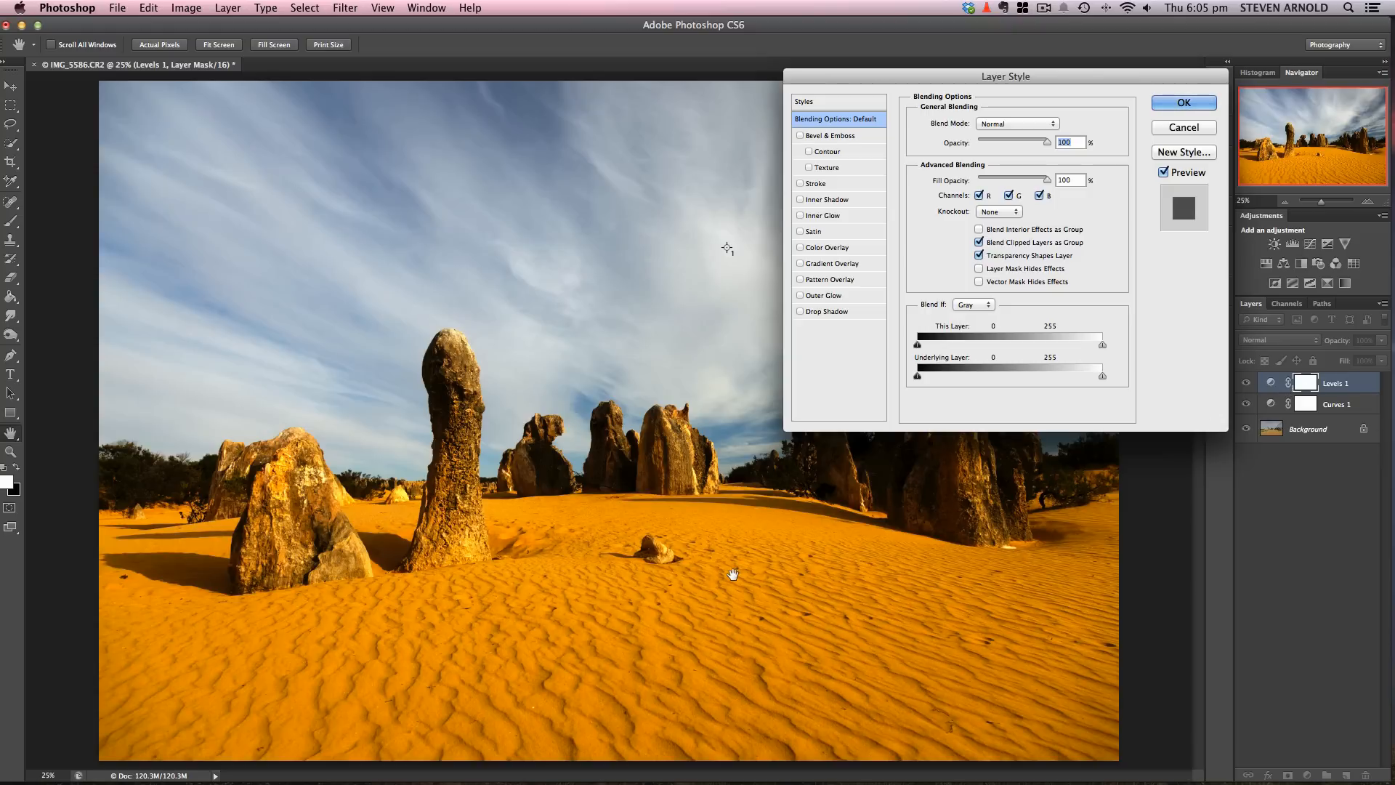
mouse_move(1037, 520)
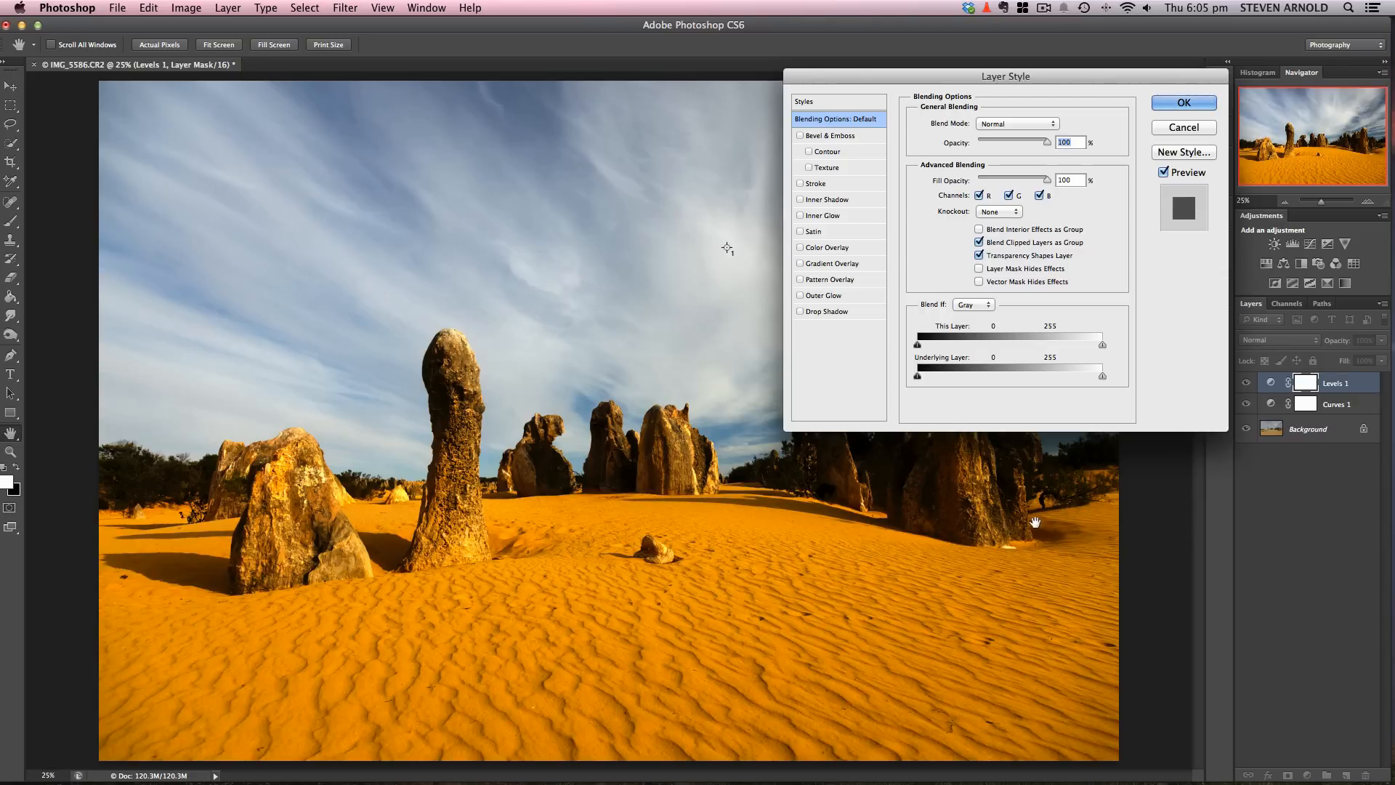
click(974, 304)
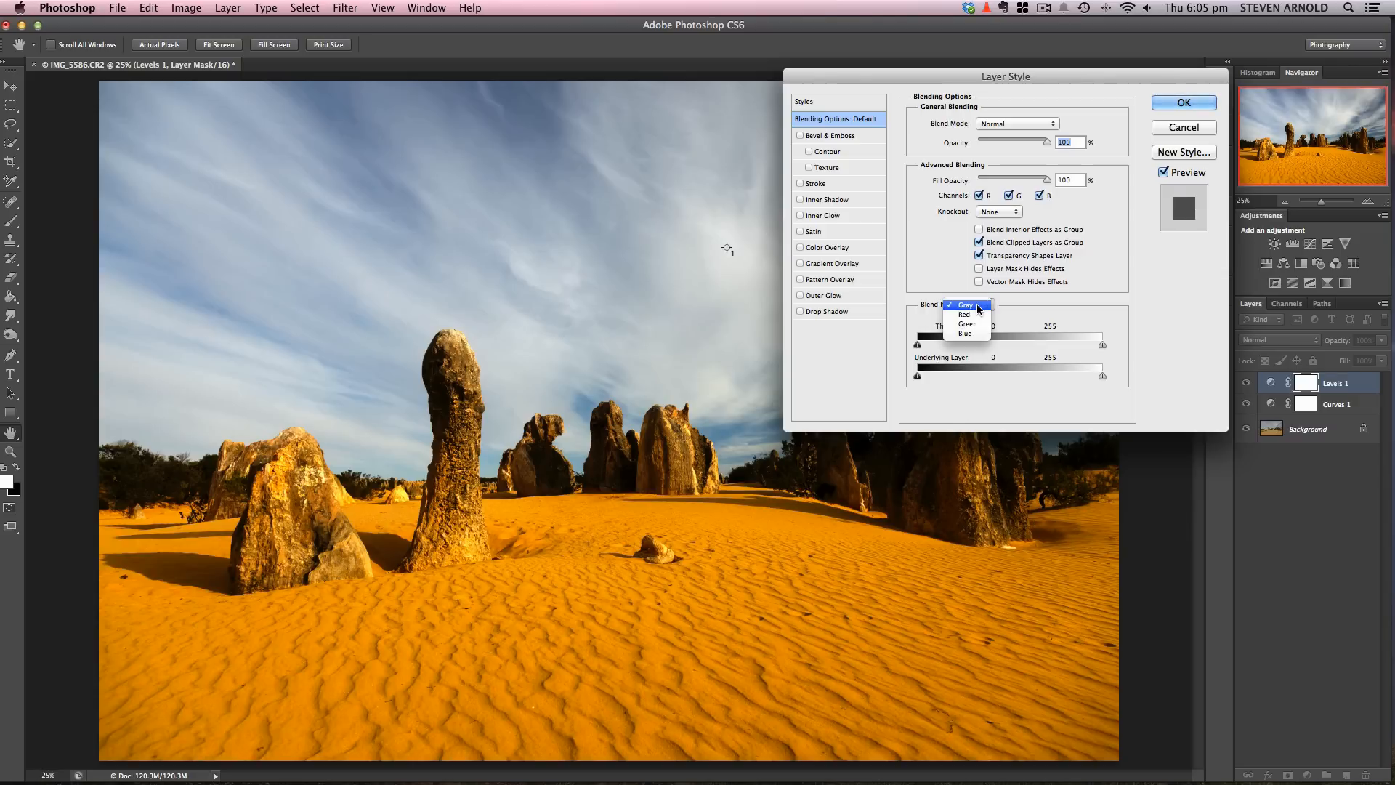
mouse_move(965, 314)
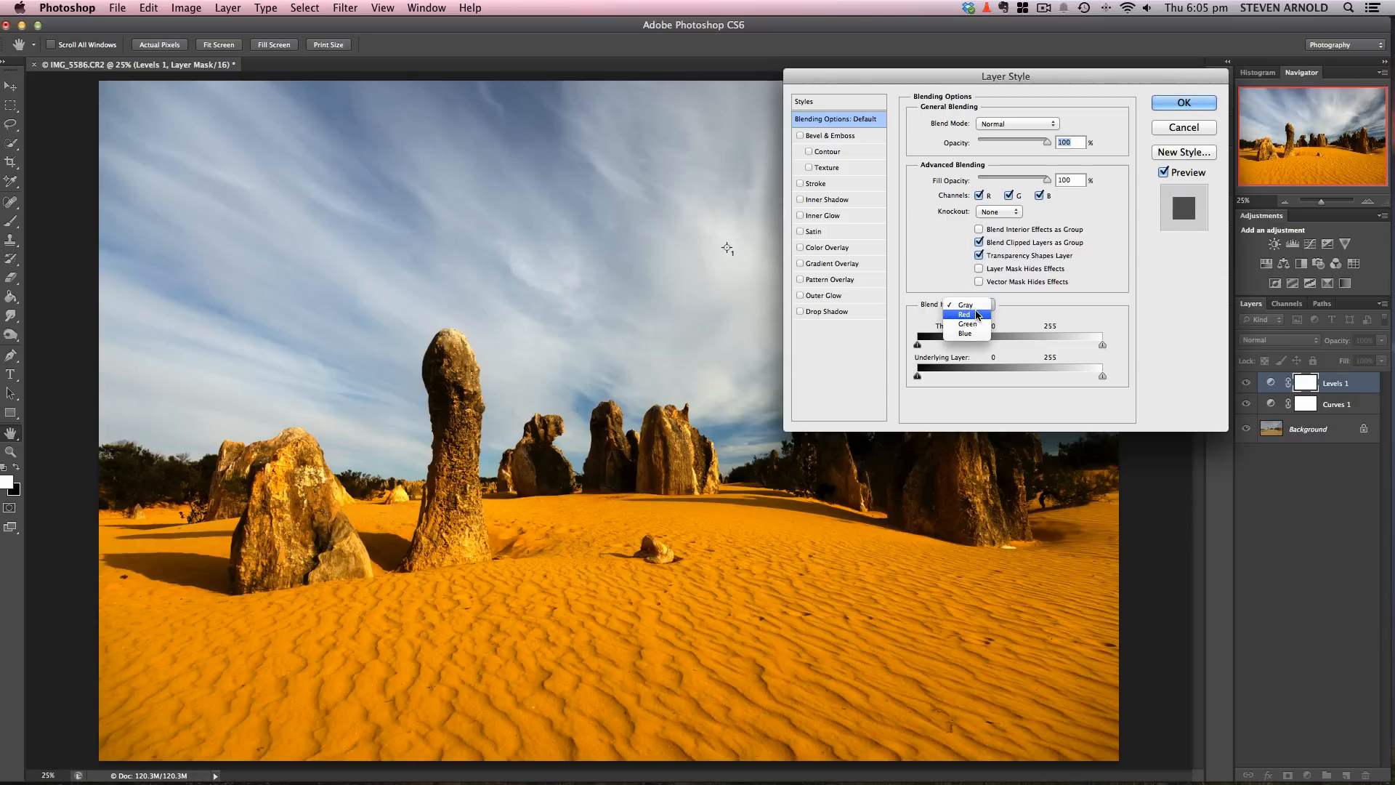
mouse_move(965, 332)
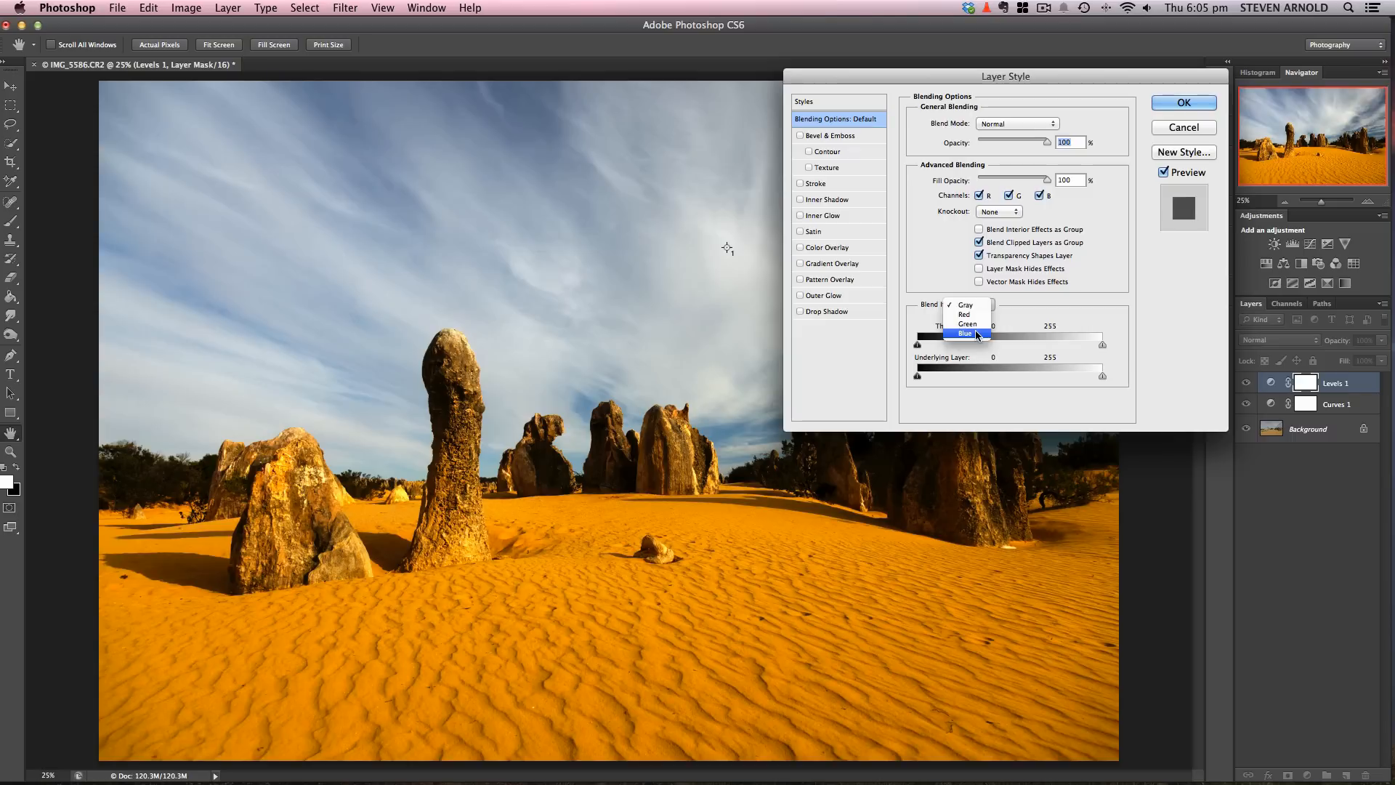
click(965, 333)
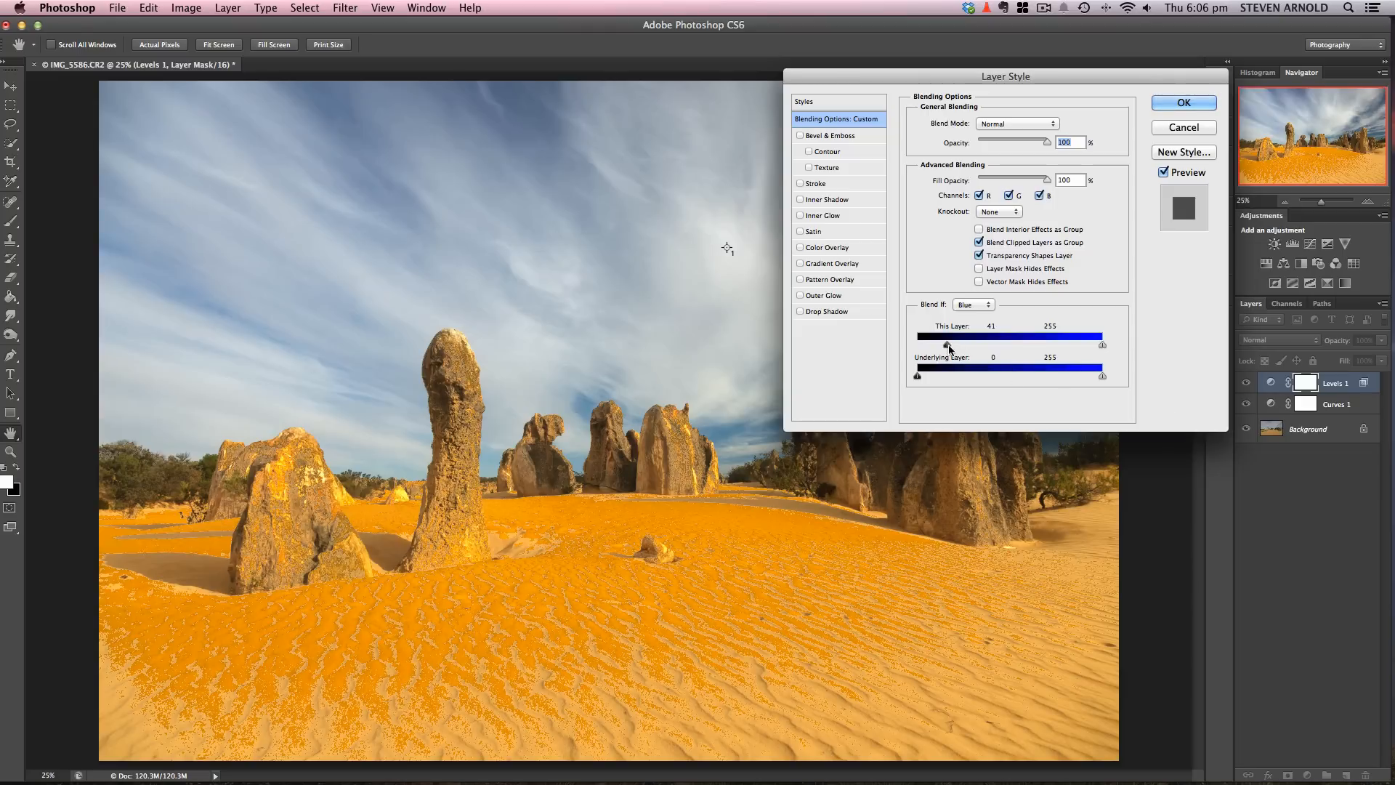
mouse_move(1005, 350)
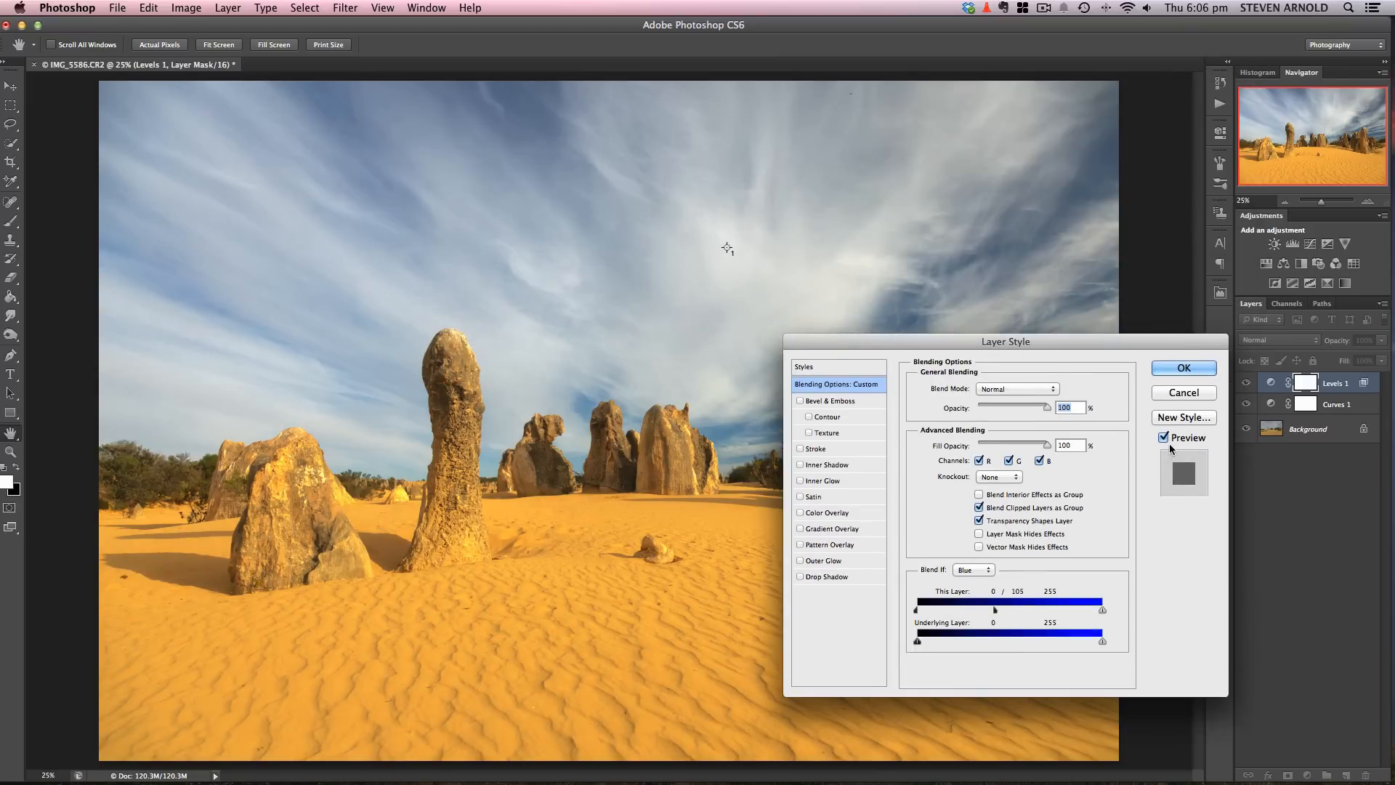
Toggle Preview to compare the blue-limited darkening with the unrestricted result.
click(1164, 437)
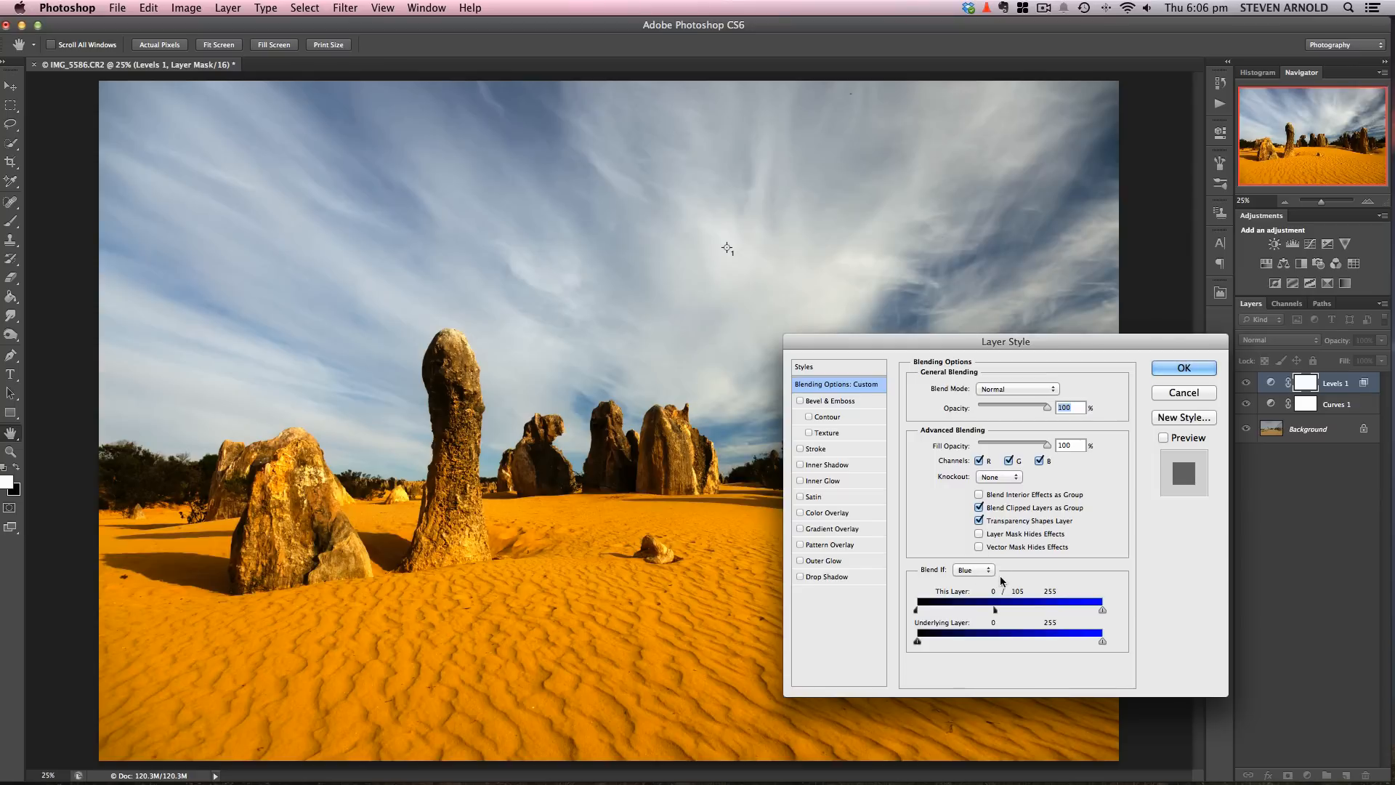
click(1164, 437)
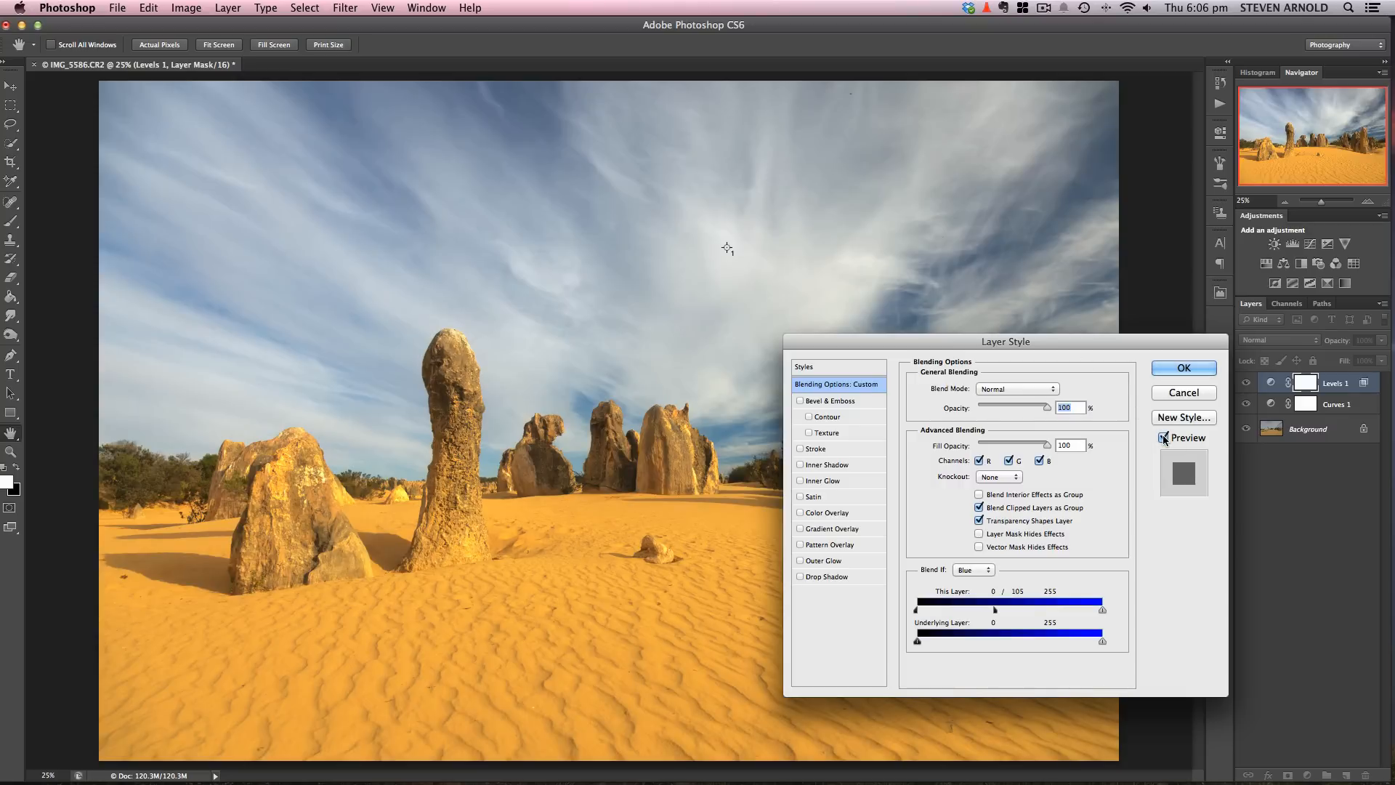
click(1183, 368)
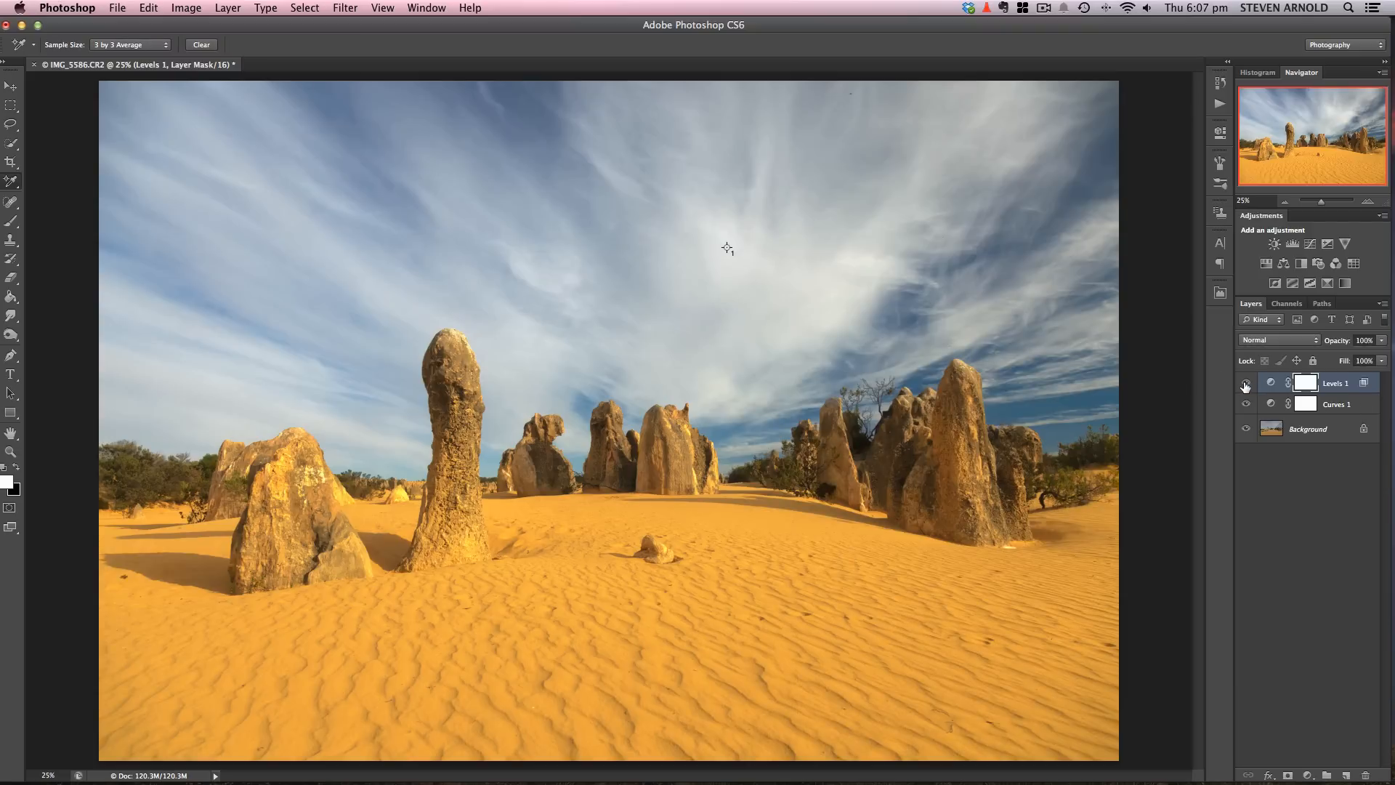
mouse_move(1305, 382)
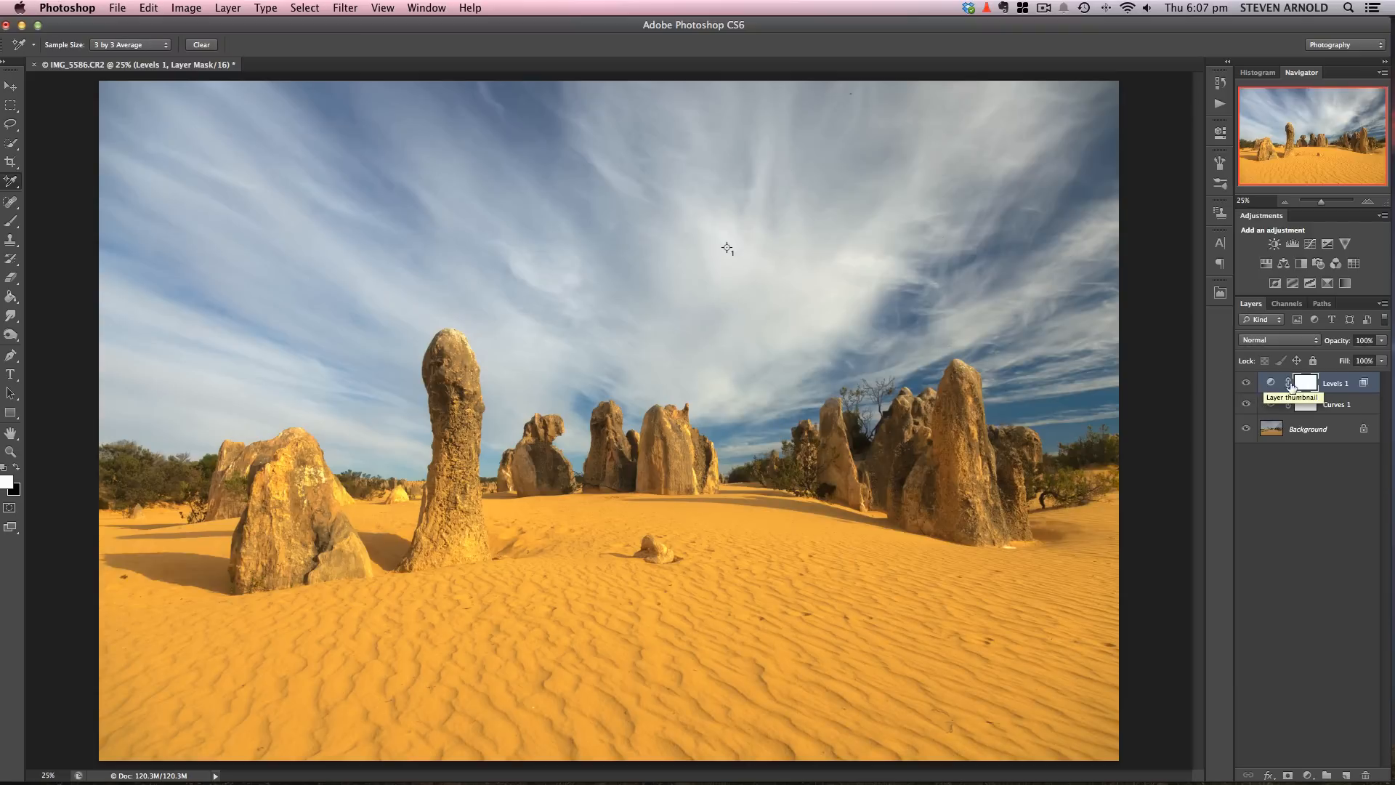
click(1247, 382)
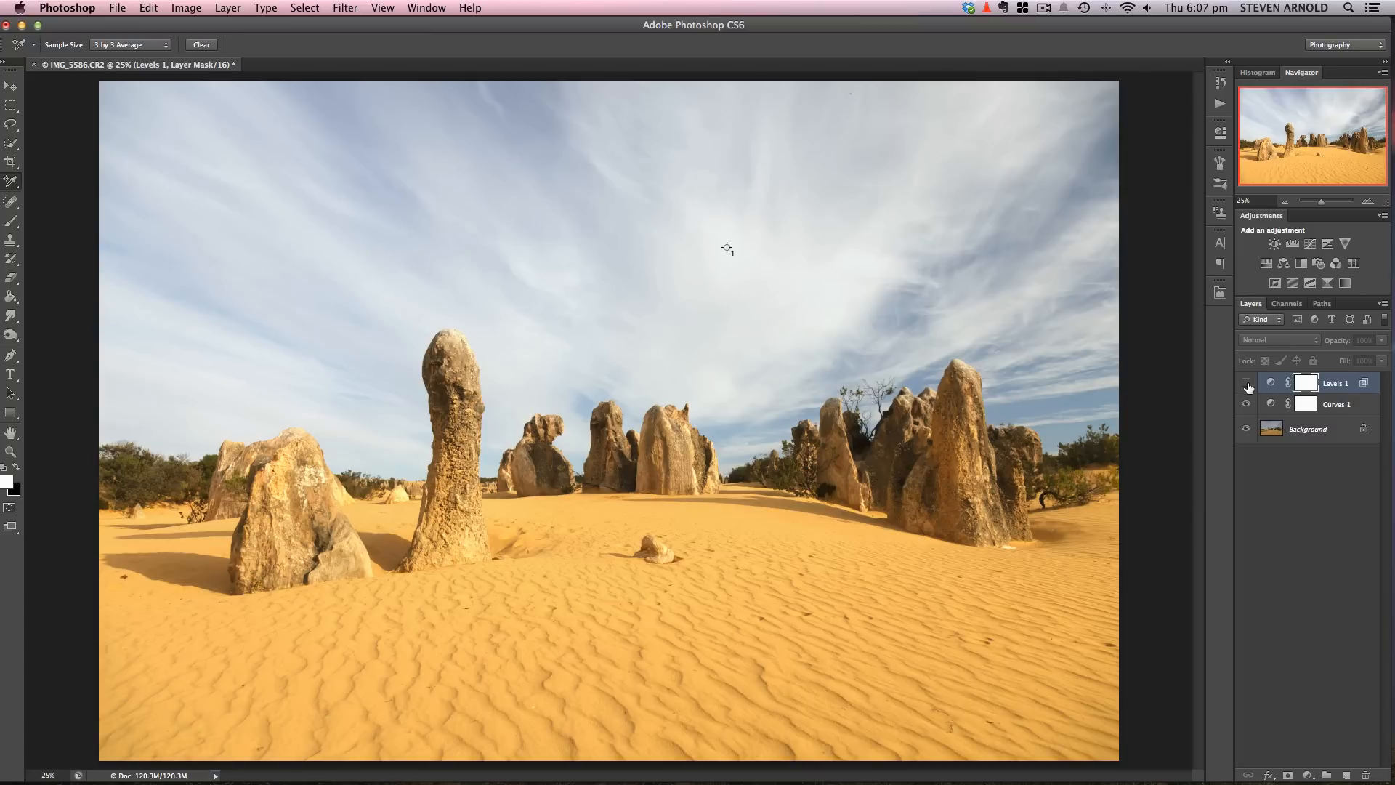
click(1245, 383)
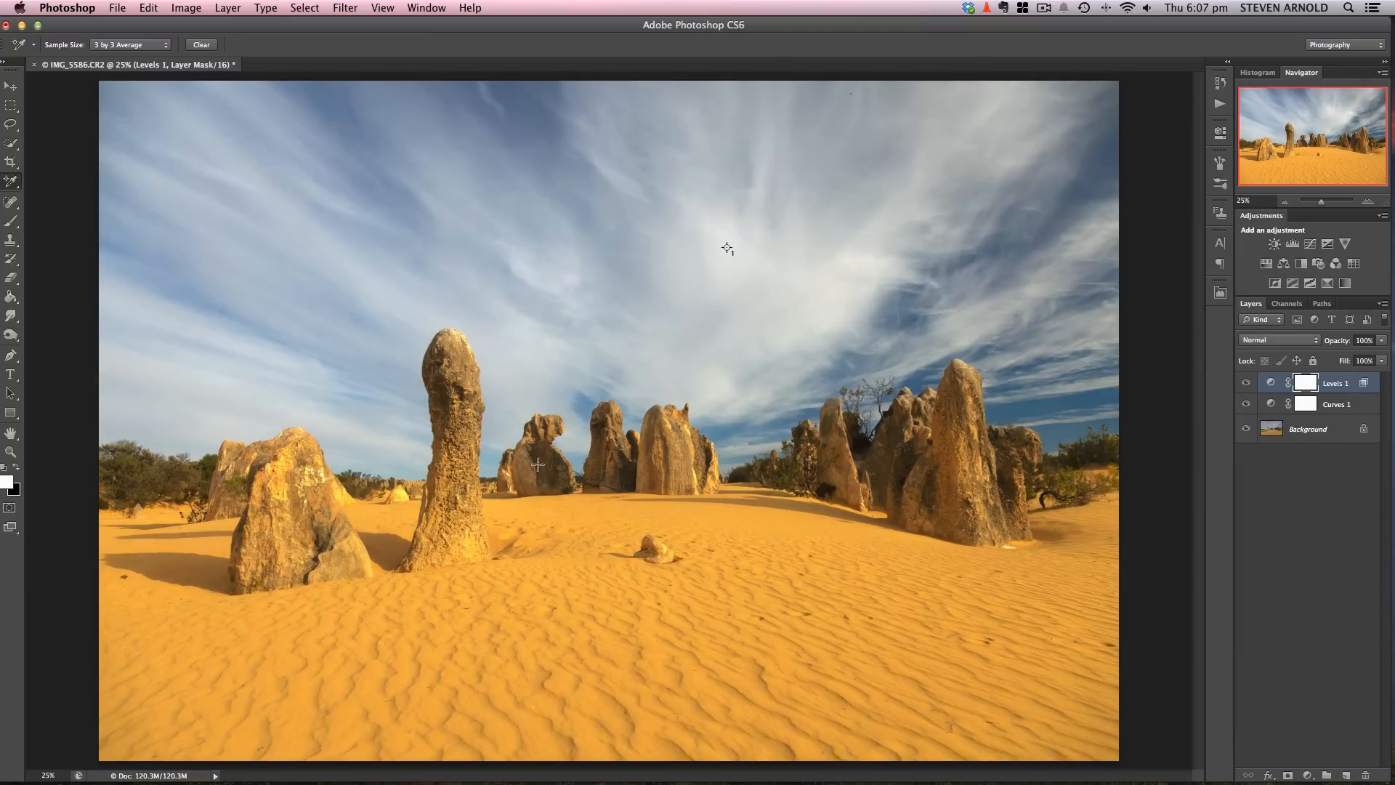
mouse_move(981, 552)
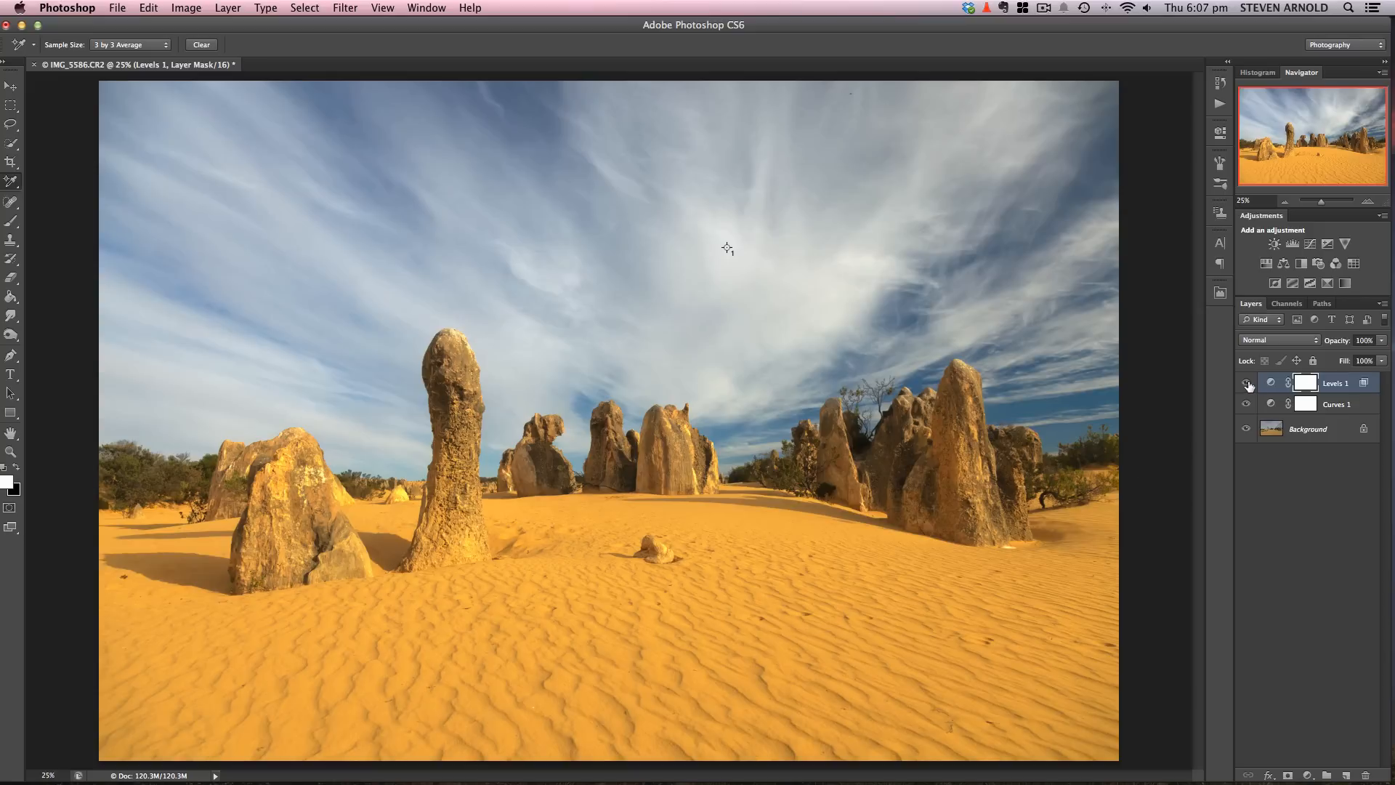
click(1247, 382)
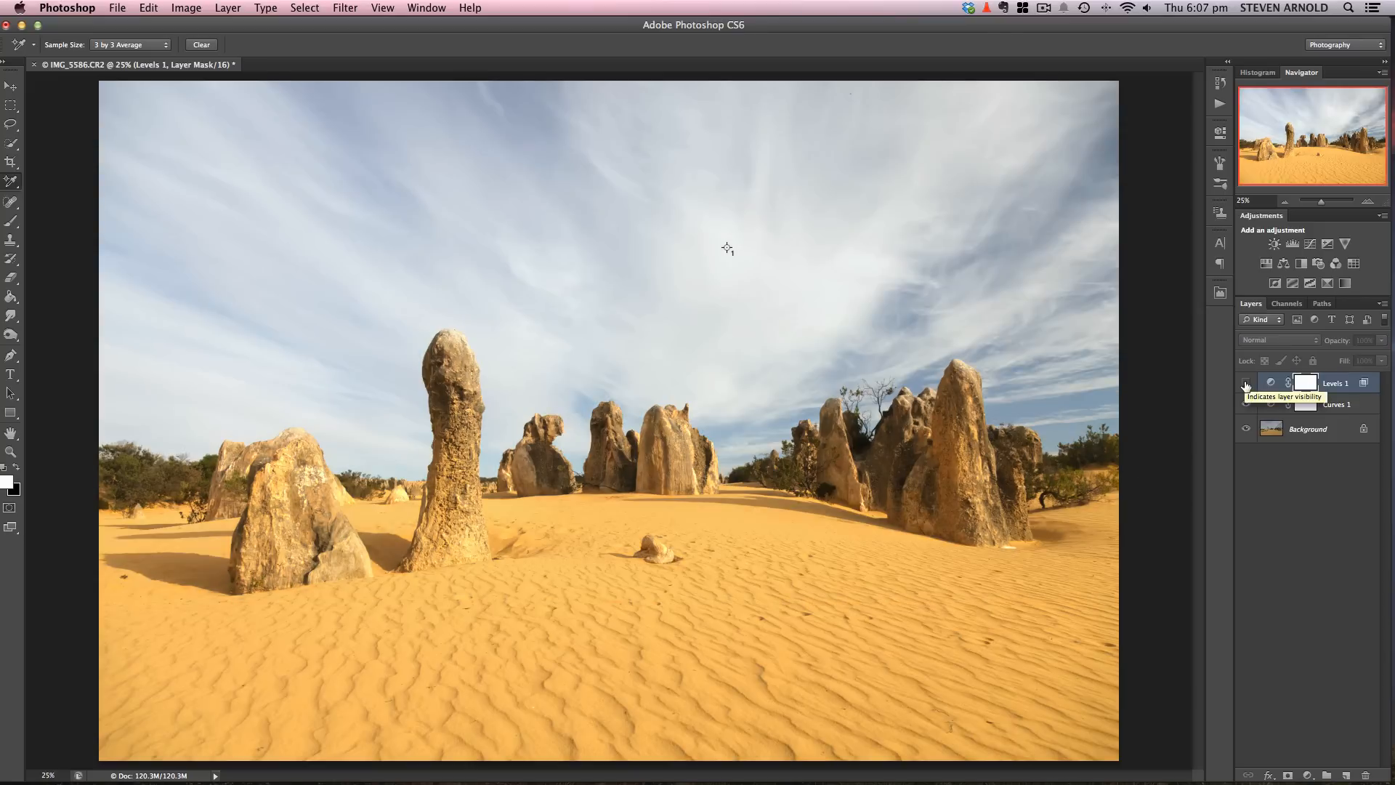
click(1246, 403)
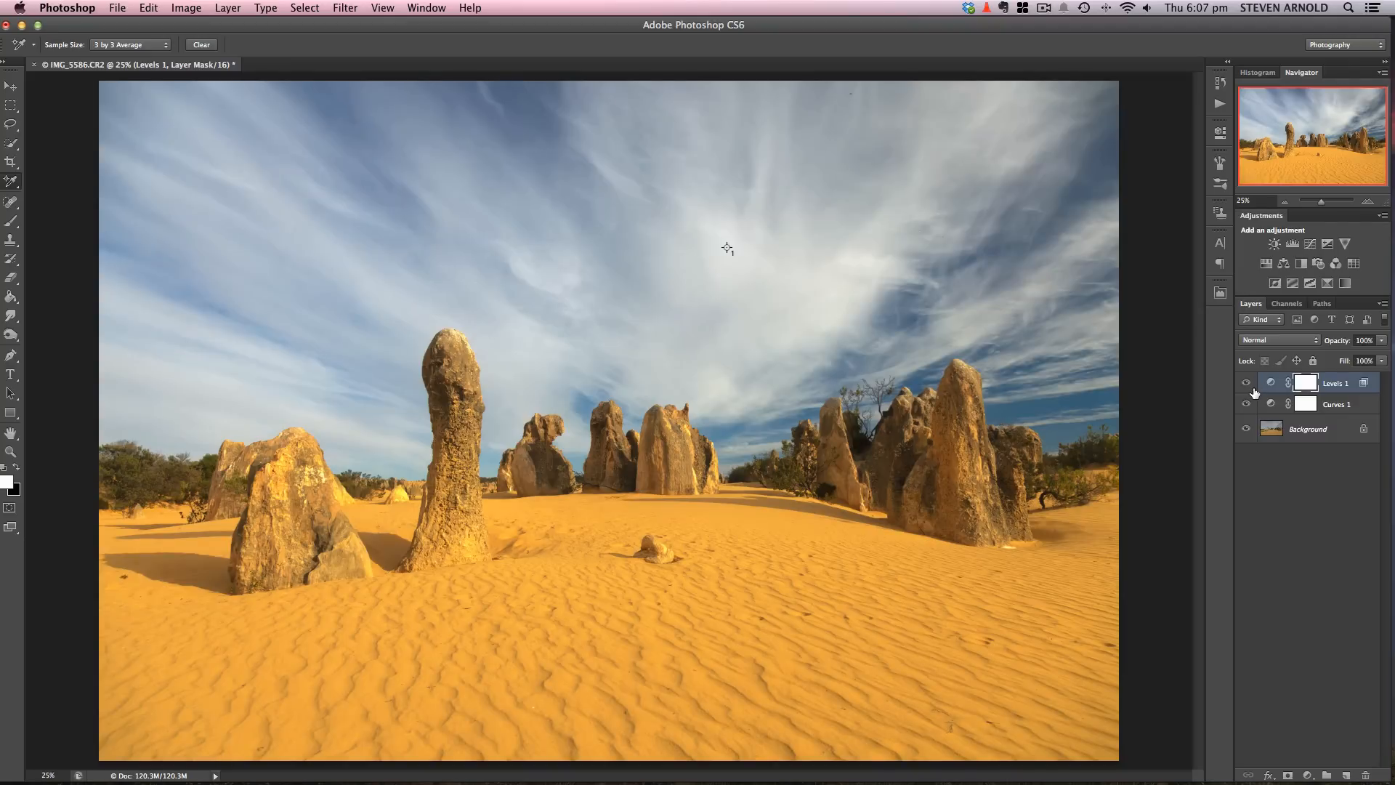
mouse_move(876, 203)
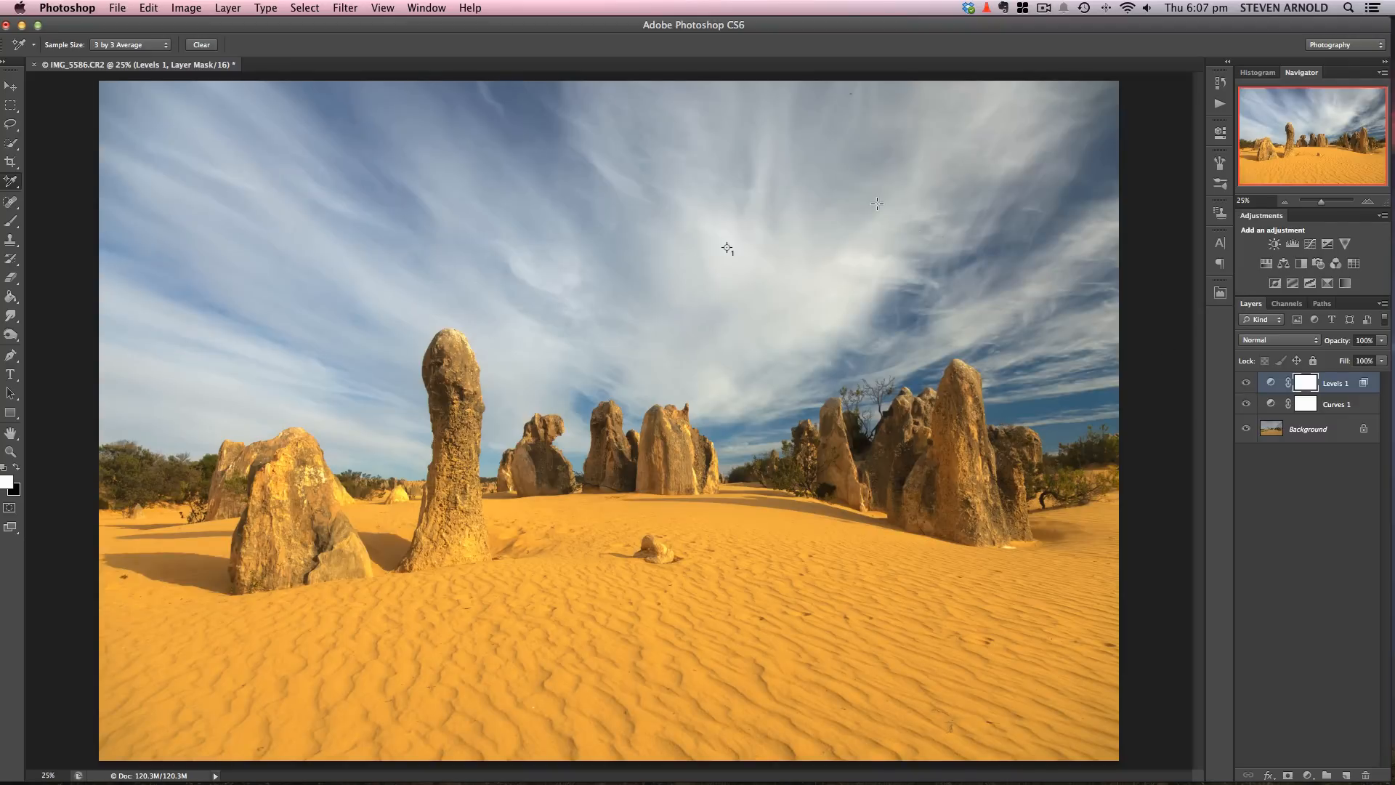
mouse_move(1092, 323)
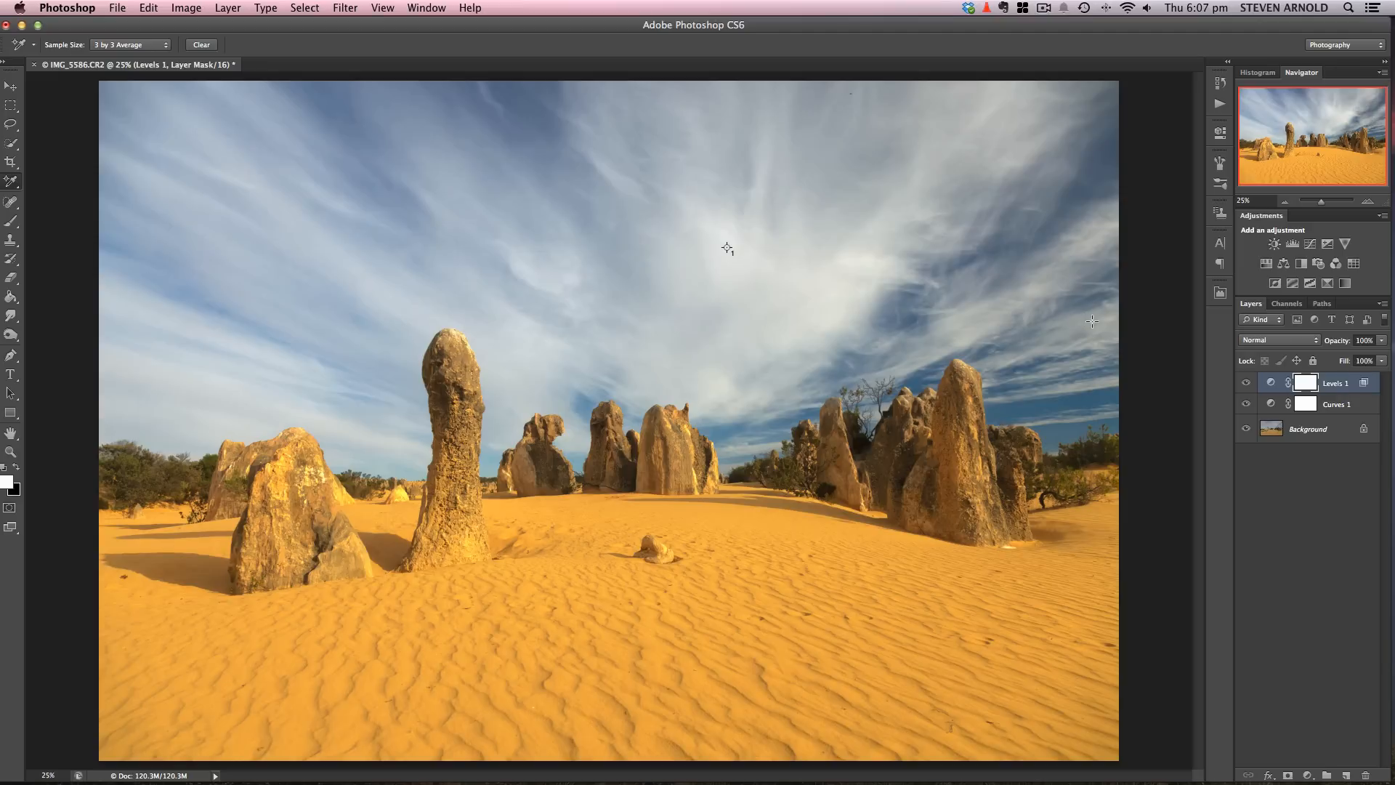
mouse_move(1326, 712)
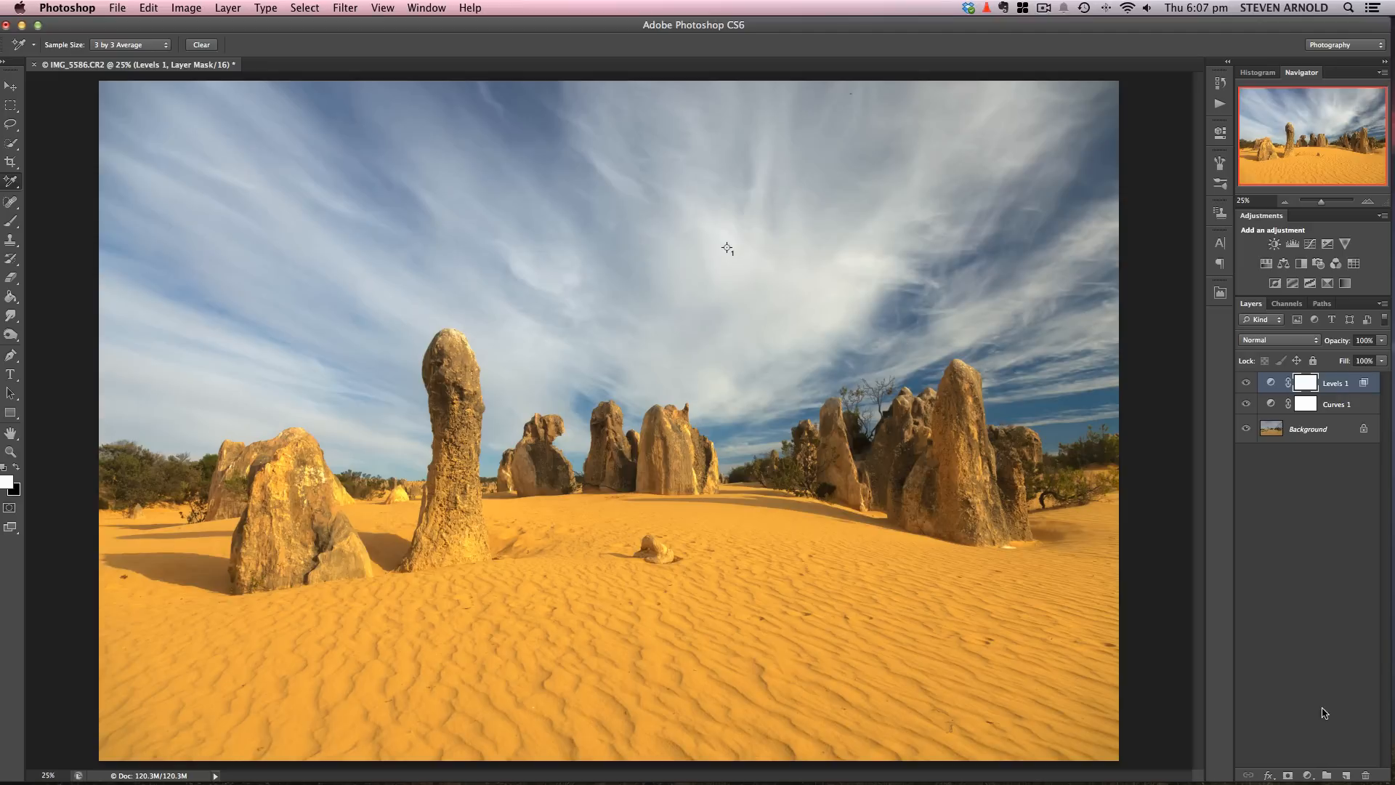
Add a Curves 2 adjustment layer and show the Info sampler readouts.
click(1327, 774)
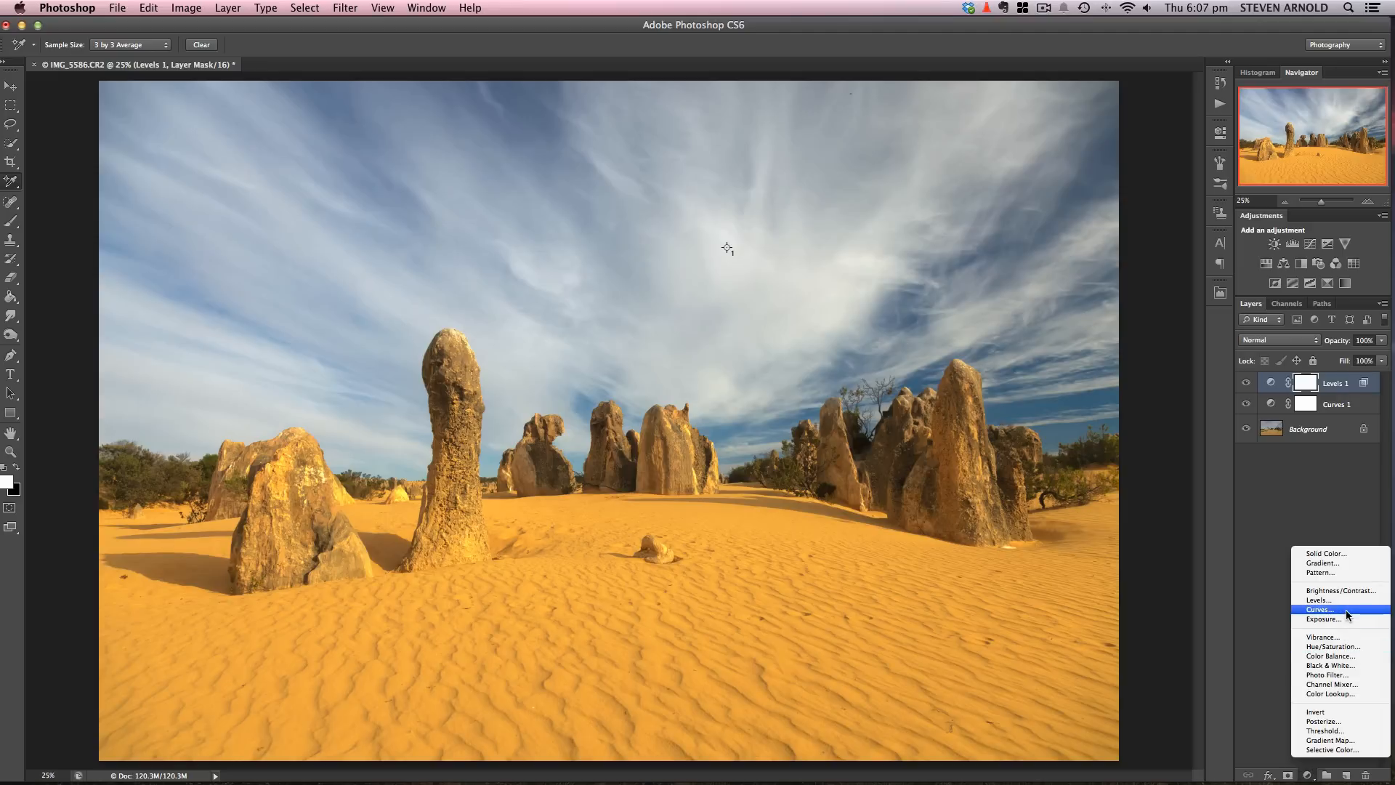
click(1325, 609)
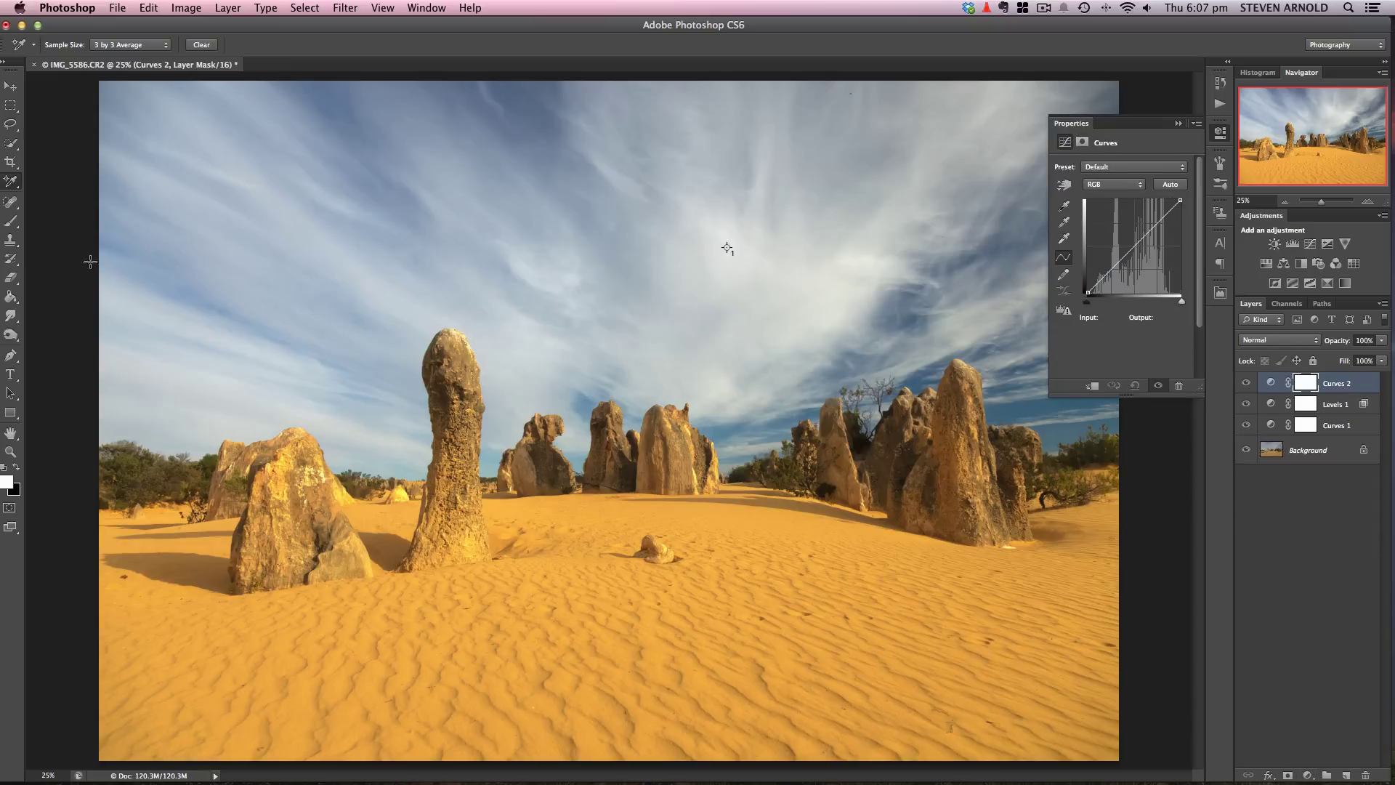
click(426, 7)
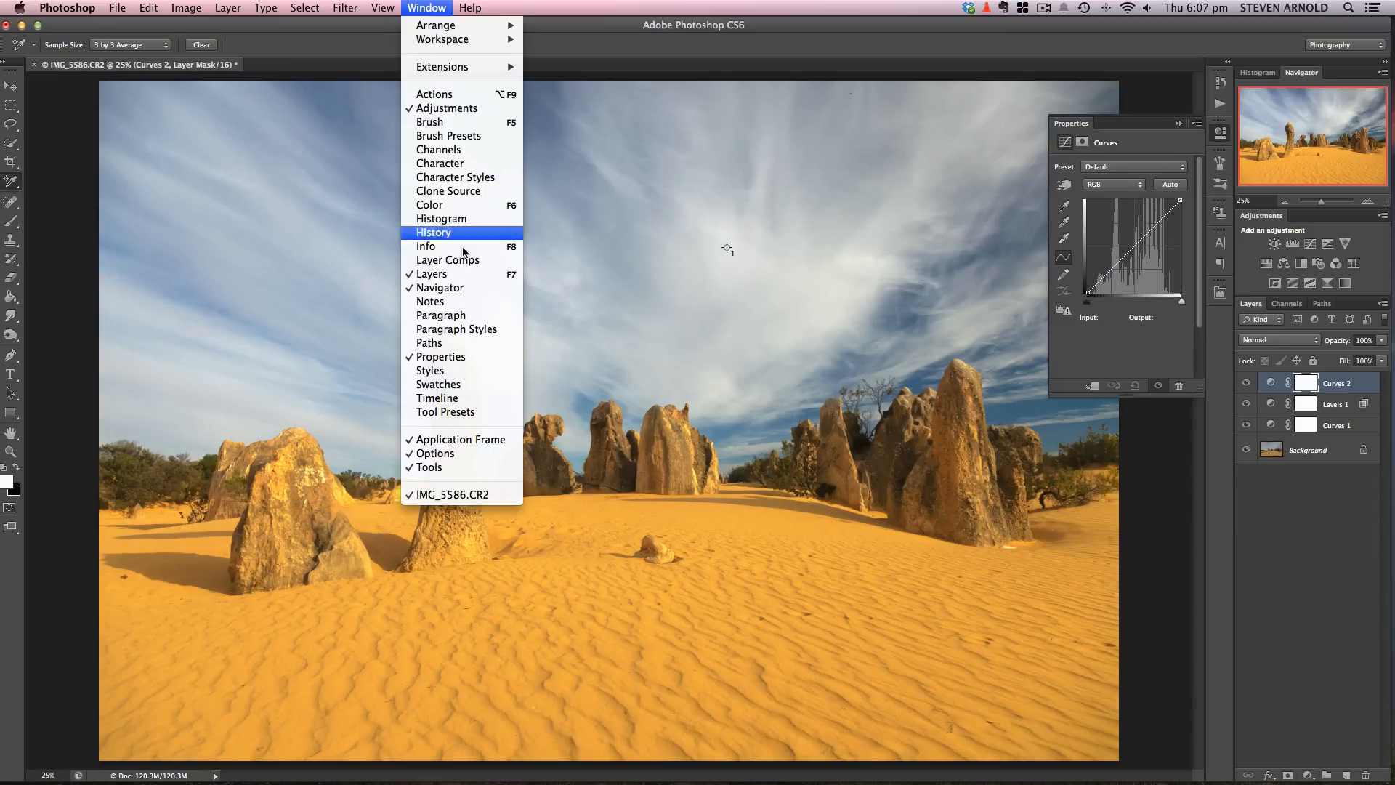
click(426, 247)
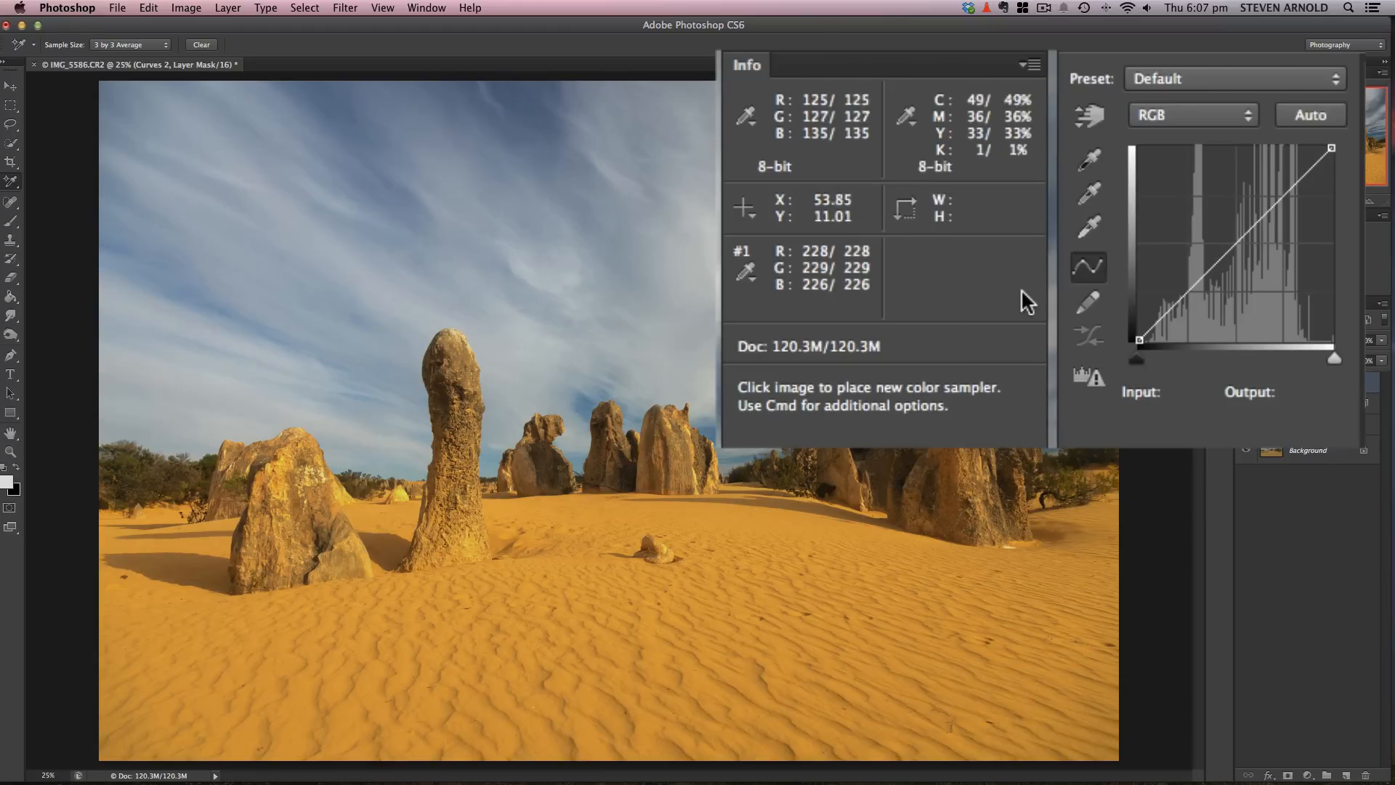
mouse_move(872, 306)
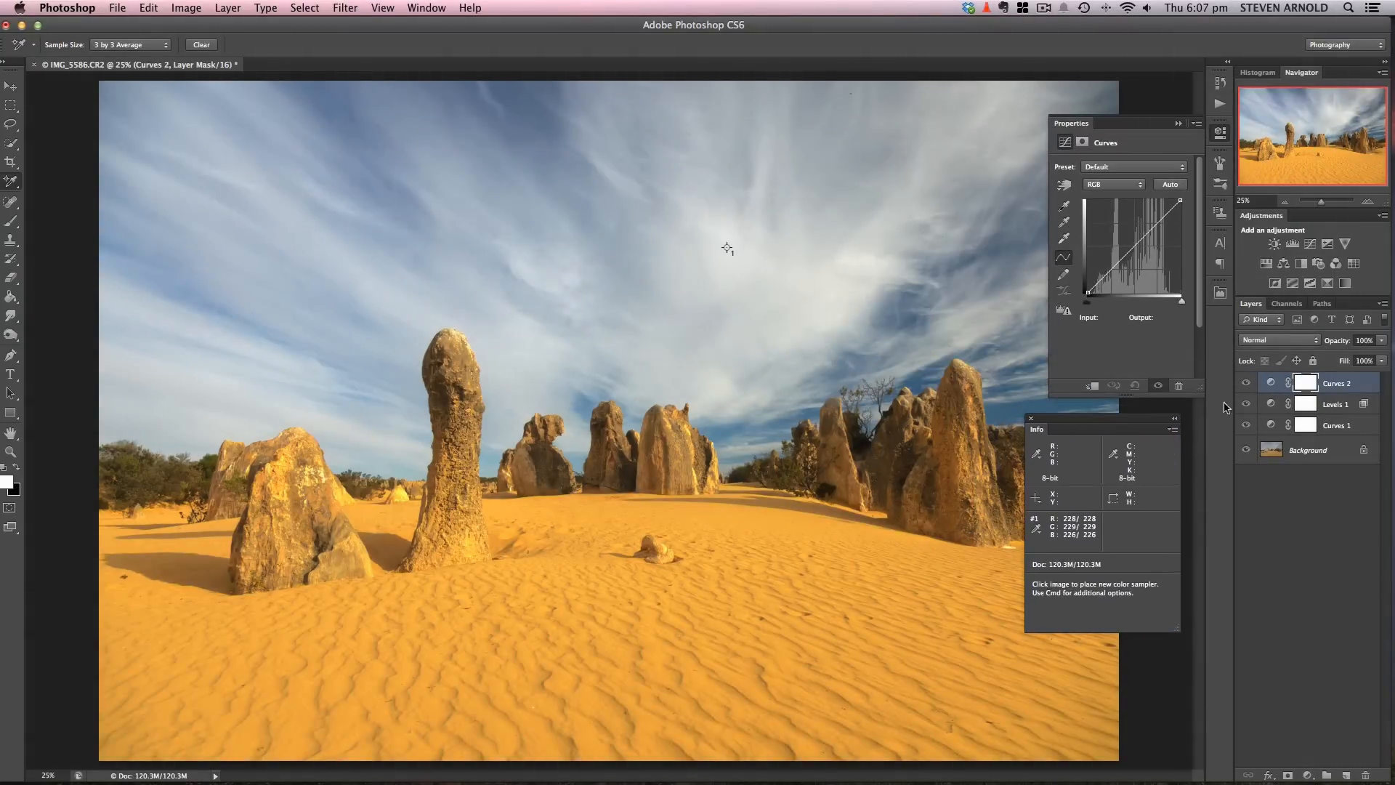
mouse_move(1143, 538)
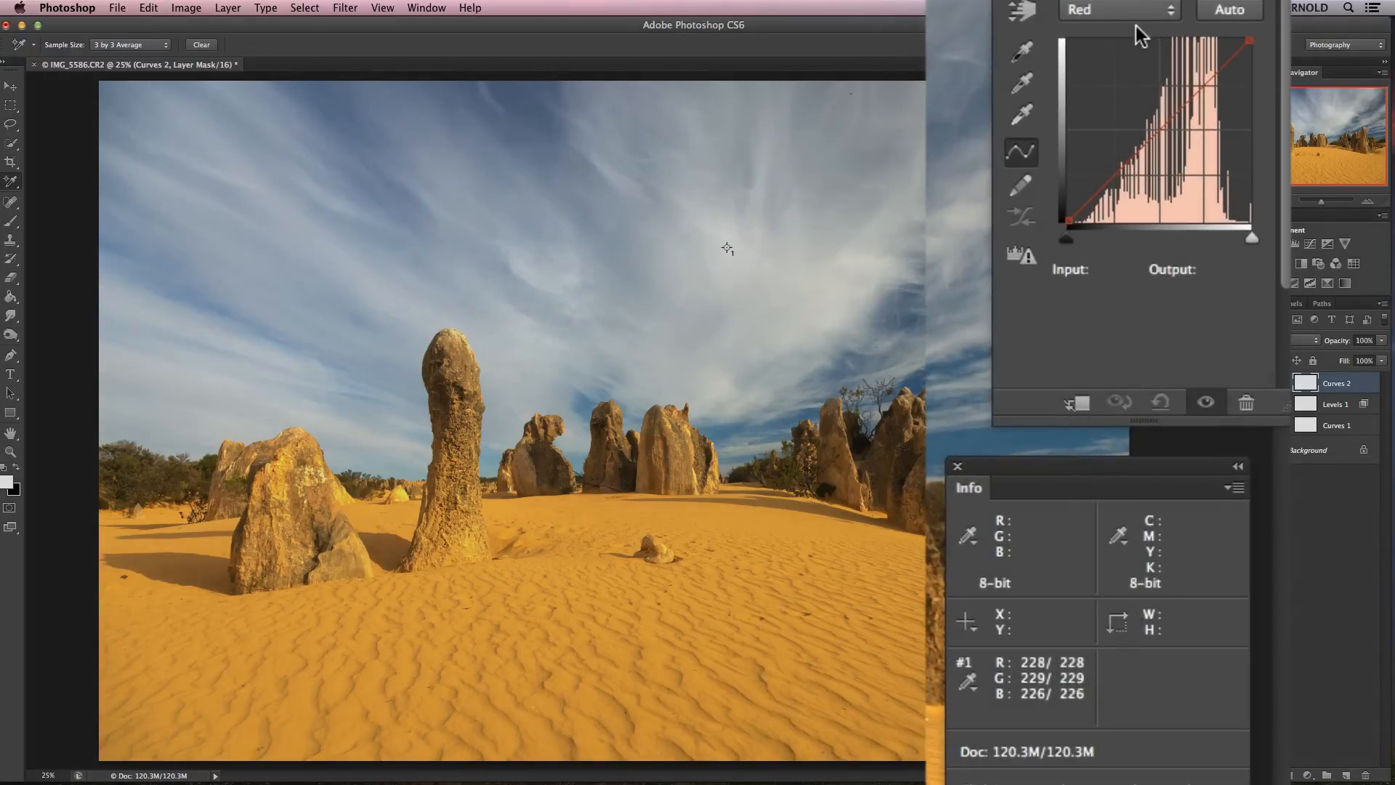
Pull in the red and green white points until the cloud sampler reads about 242.
click(1247, 40)
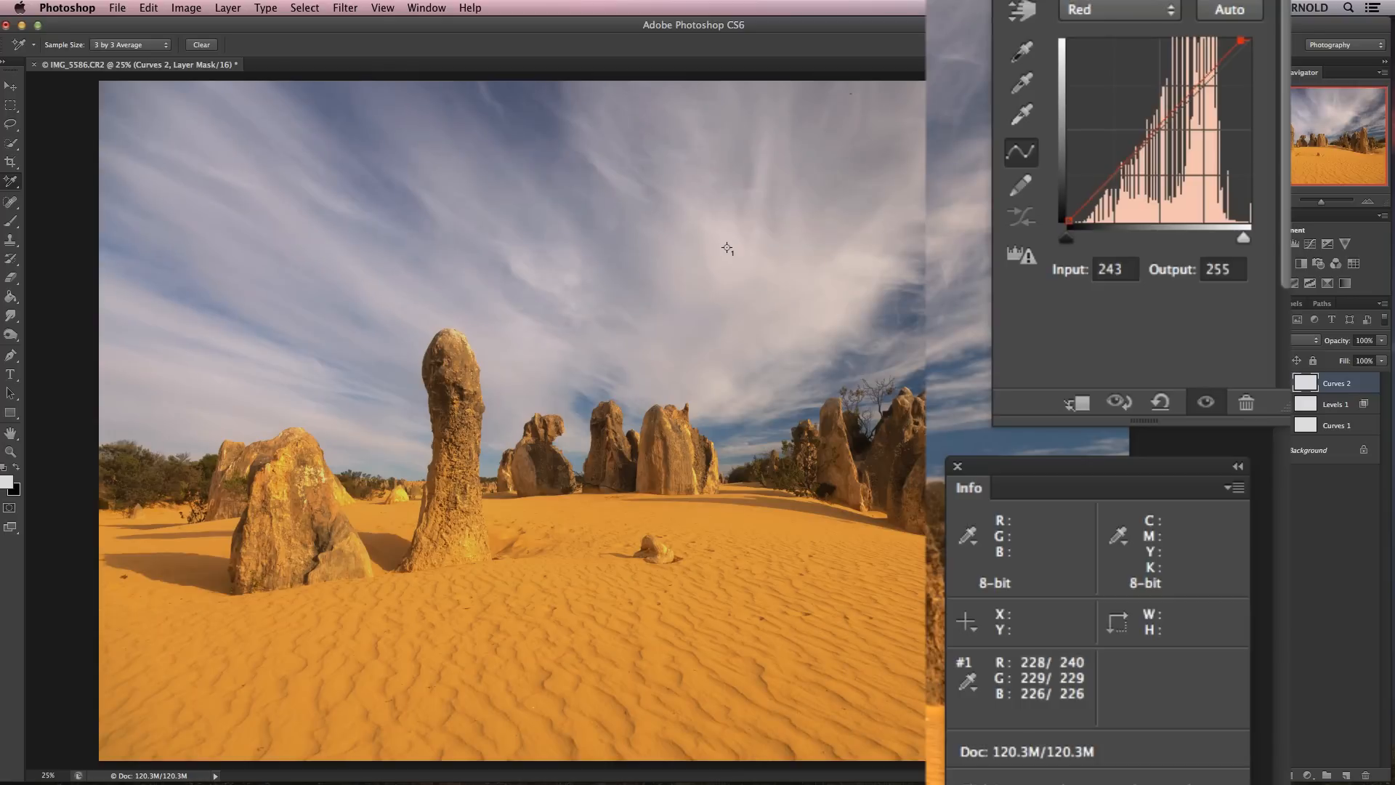
click(1117, 10)
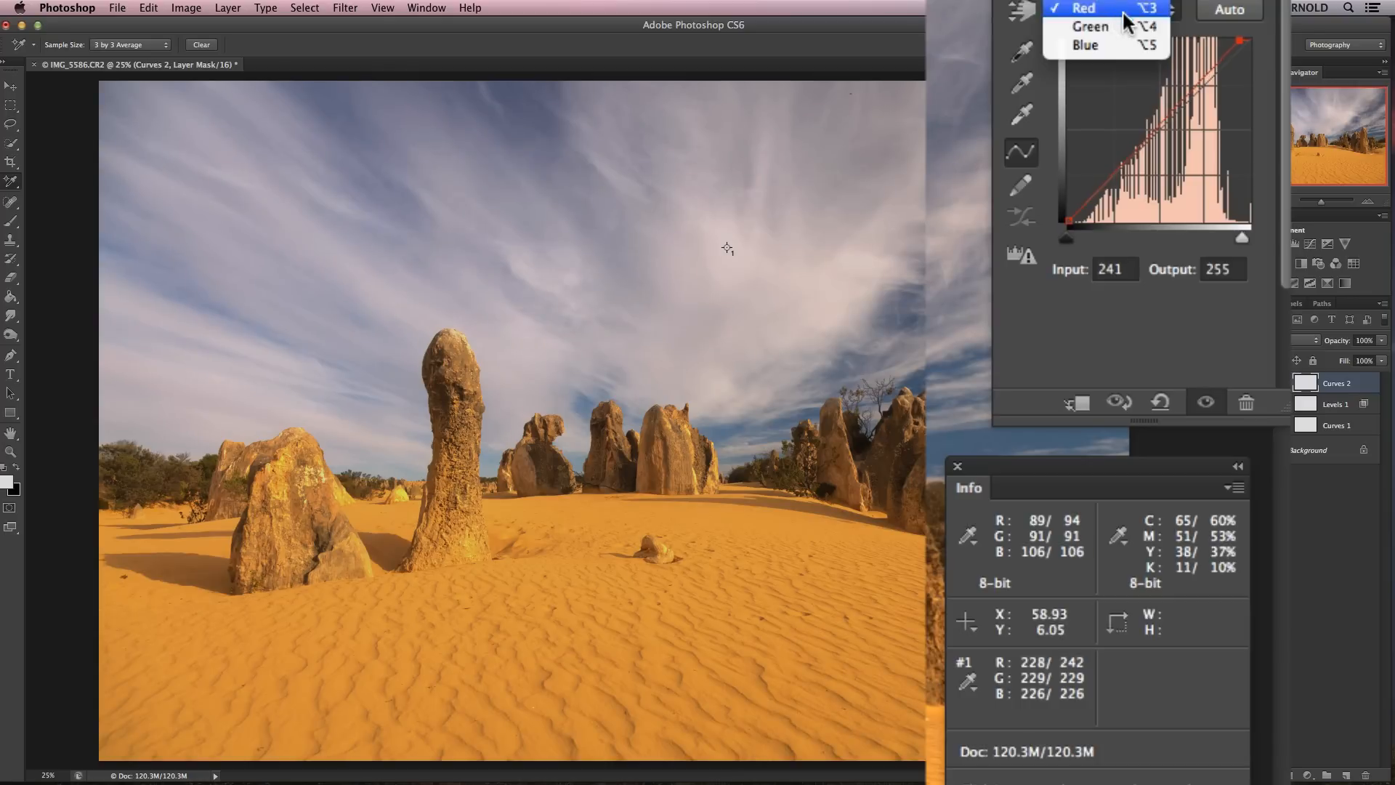
click(1089, 26)
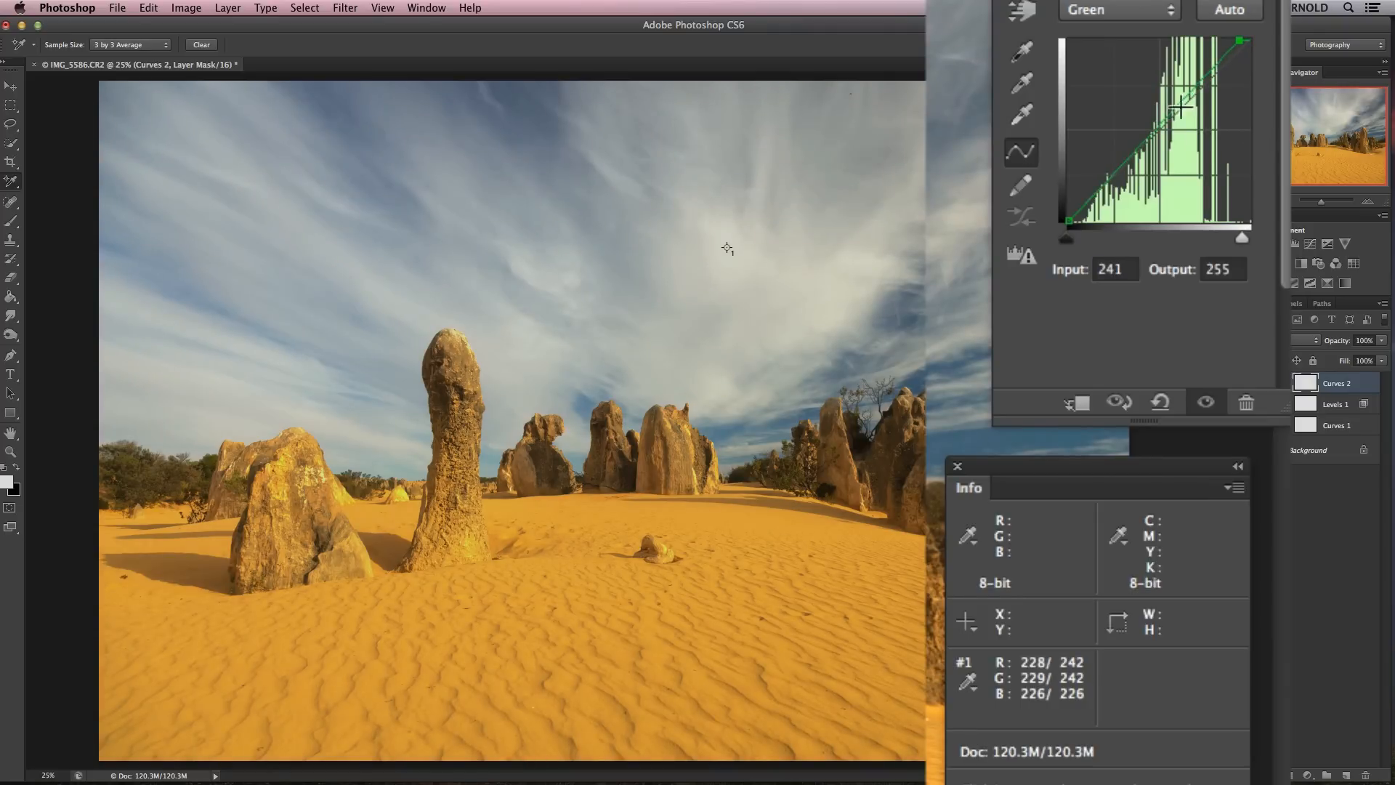
click(1119, 10)
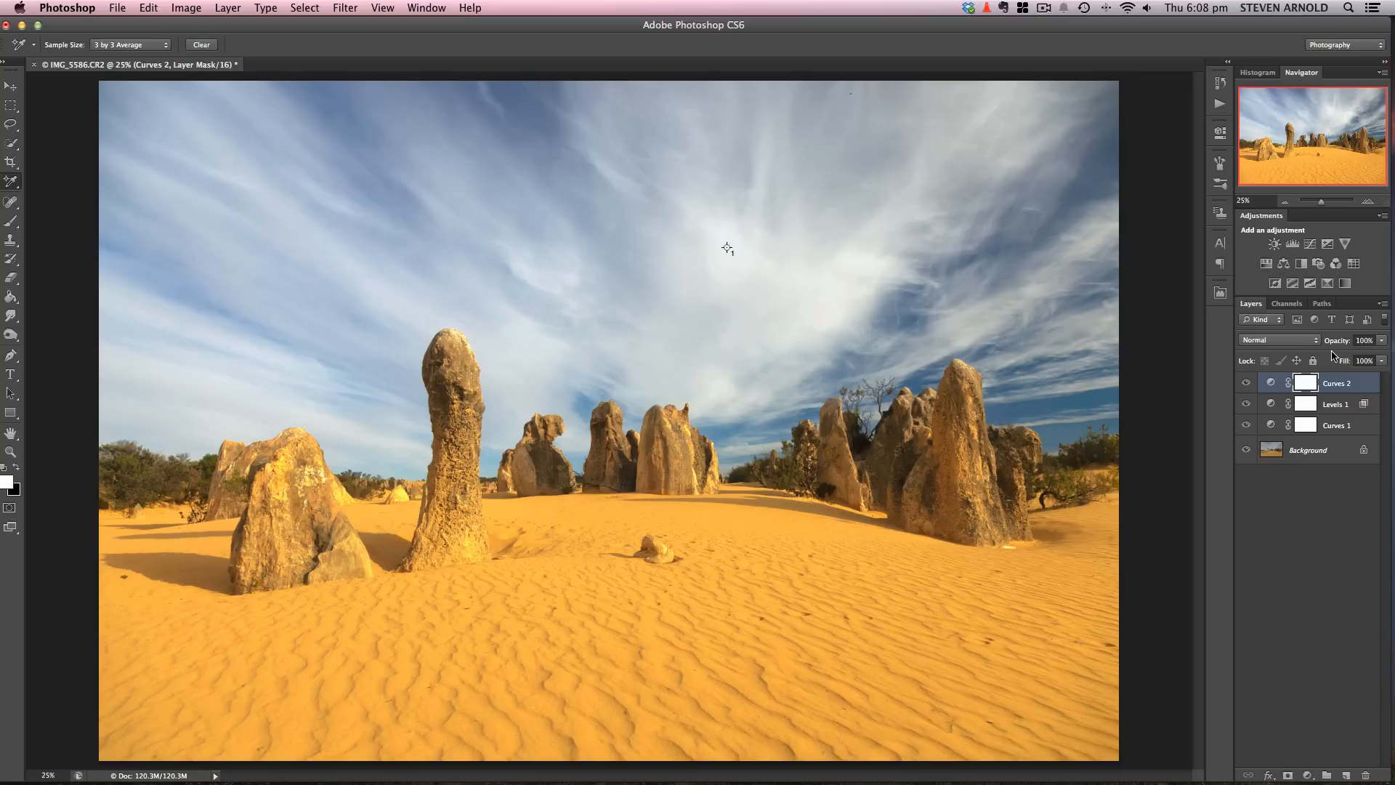
mouse_move(1278, 507)
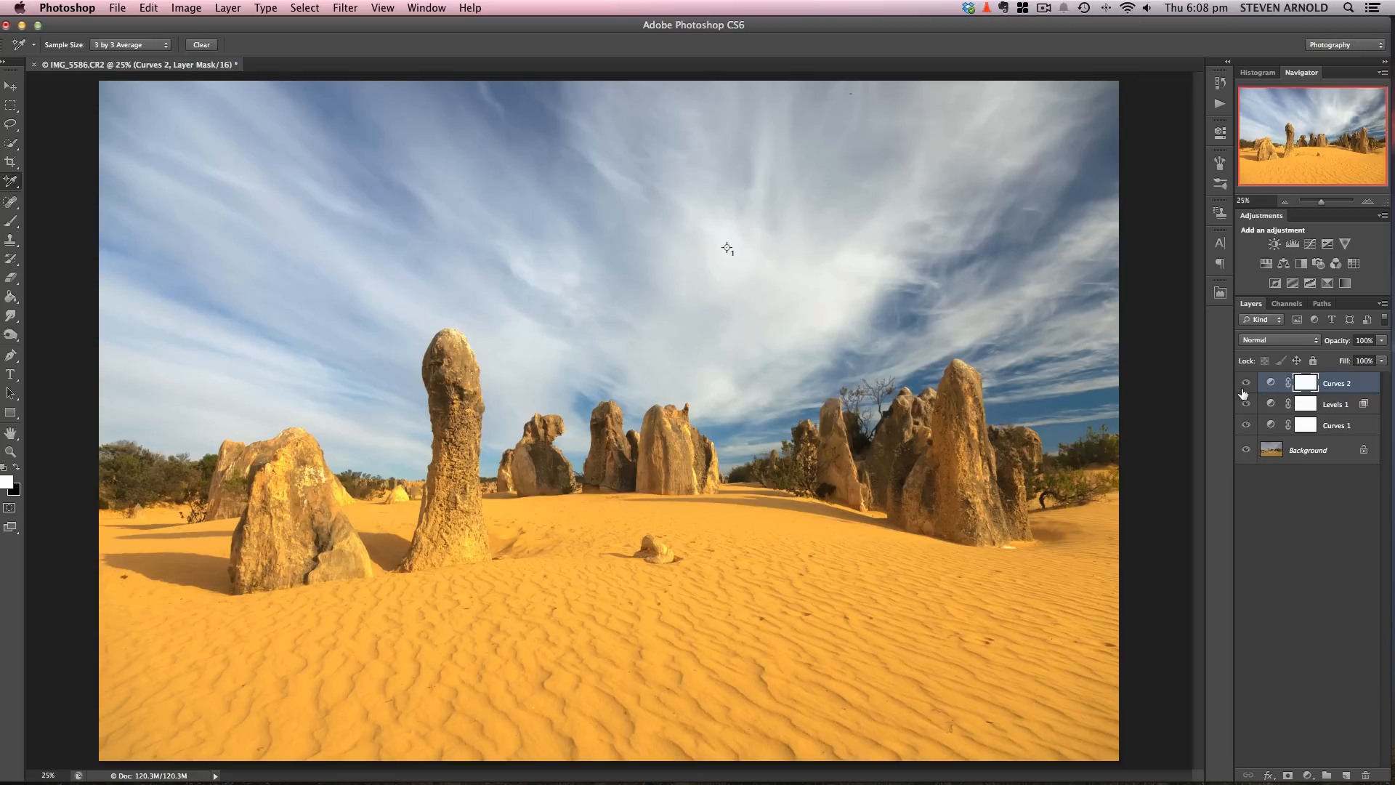
click(1246, 382)
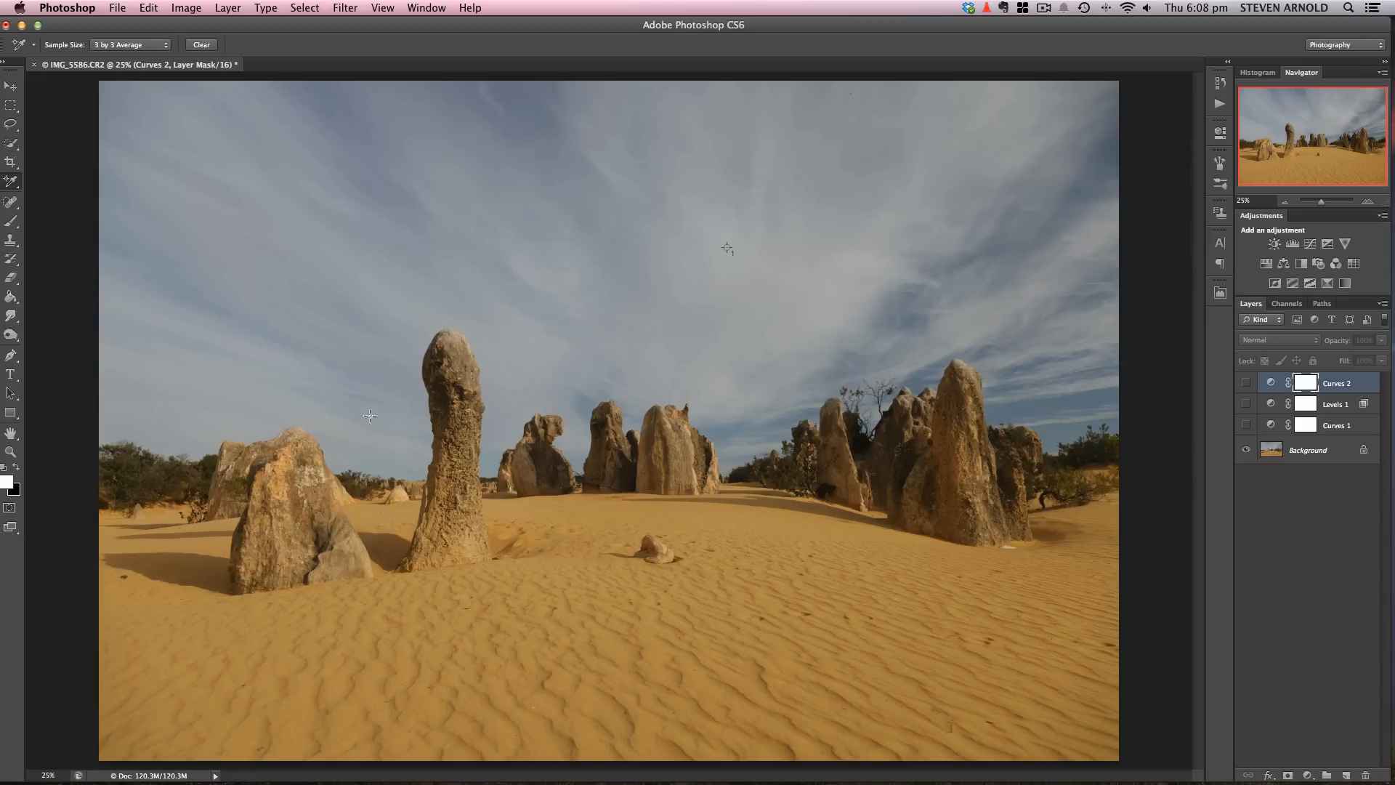
click(1247, 382)
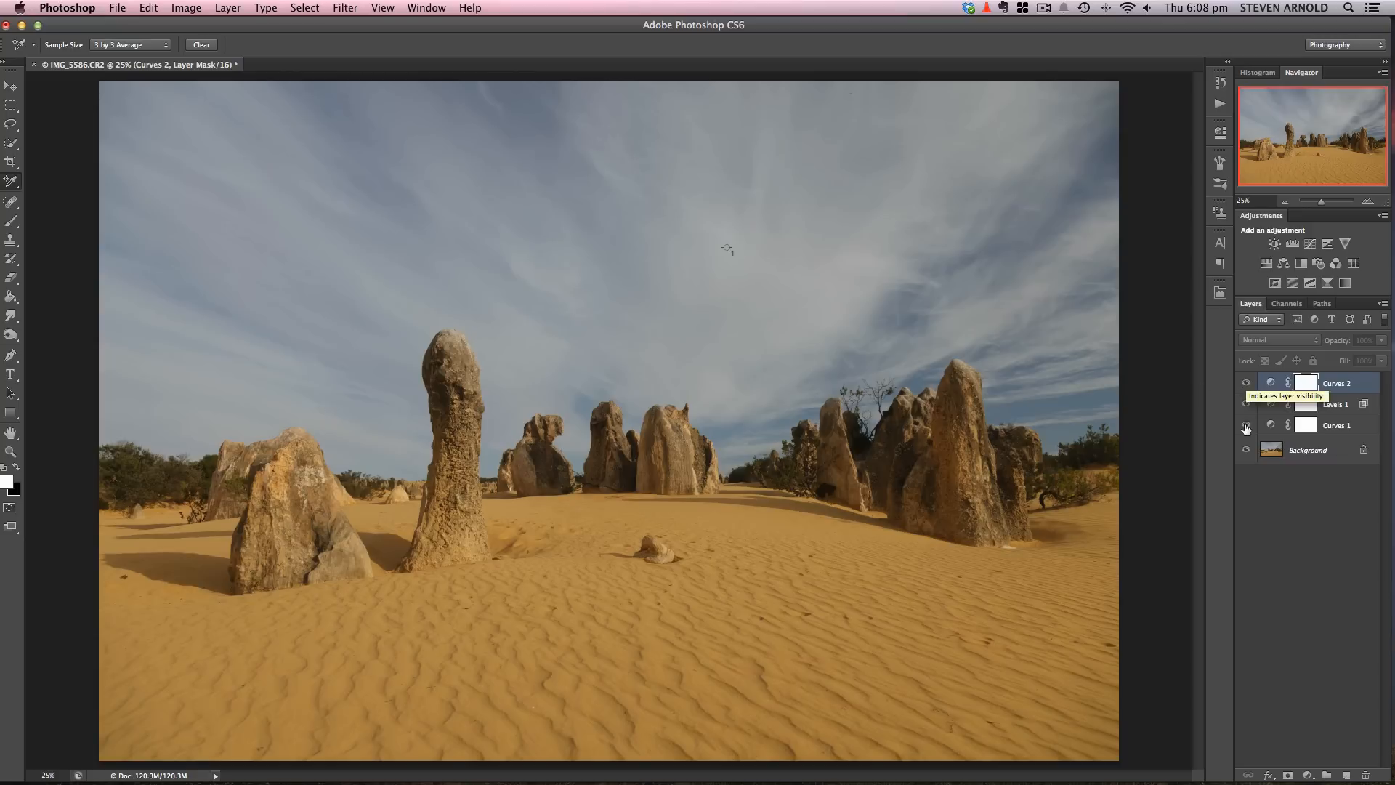
click(1246, 424)
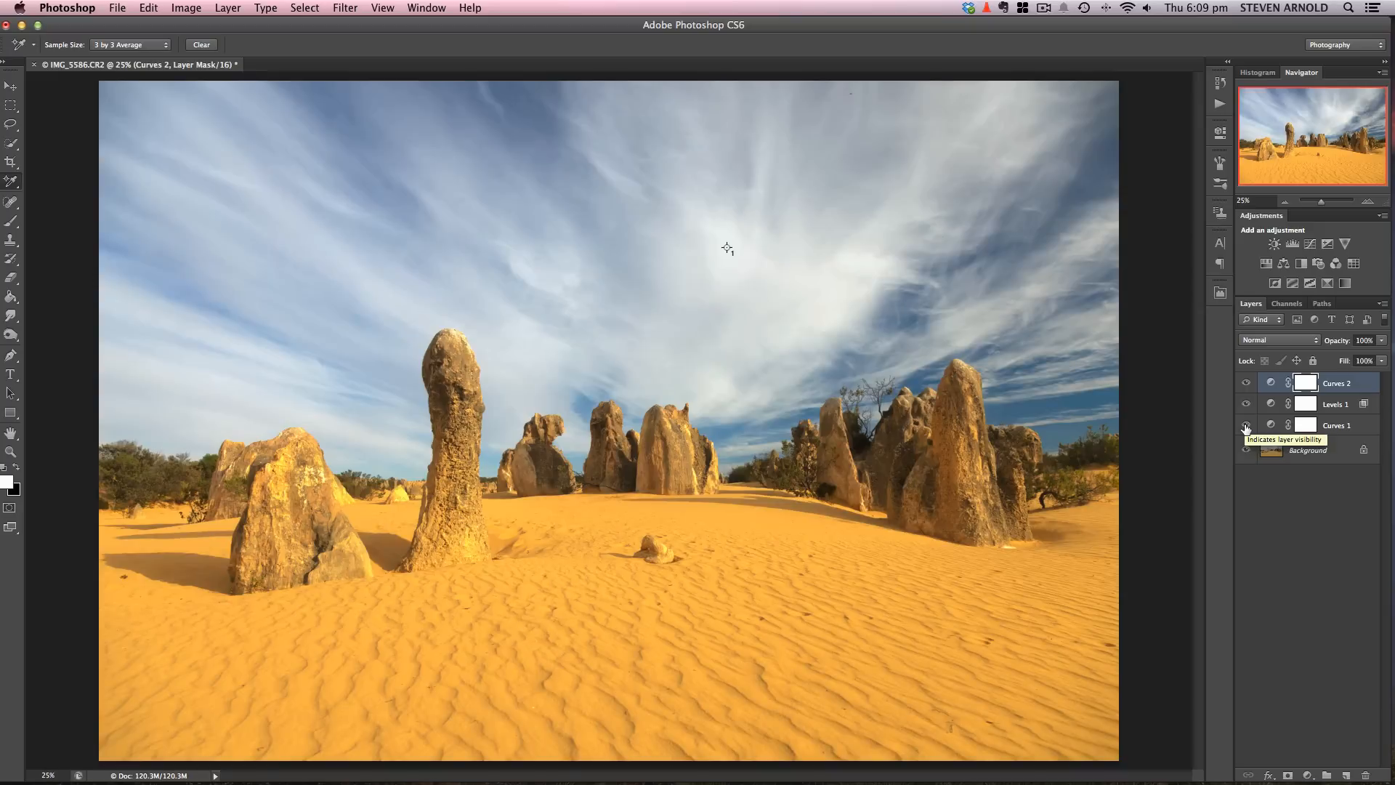
mouse_move(1334, 545)
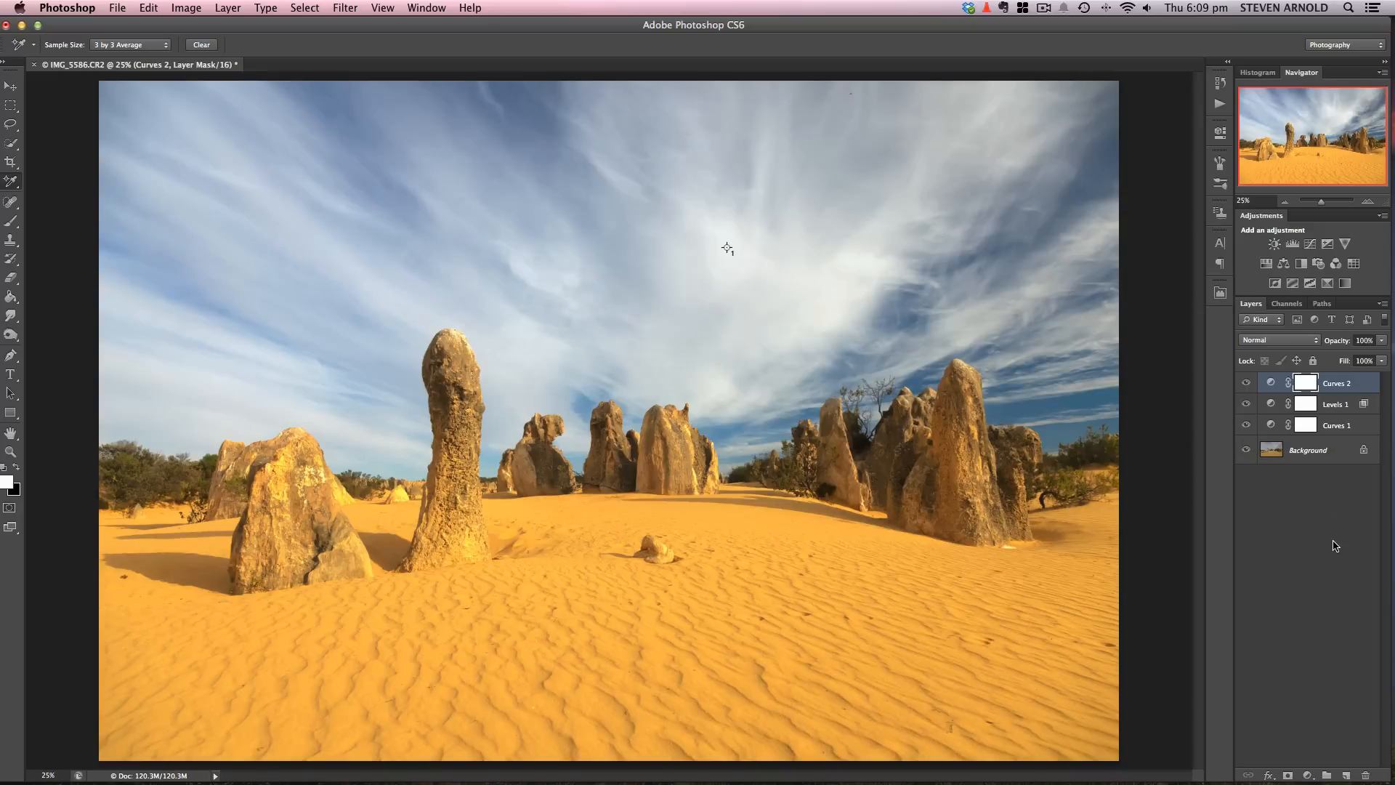